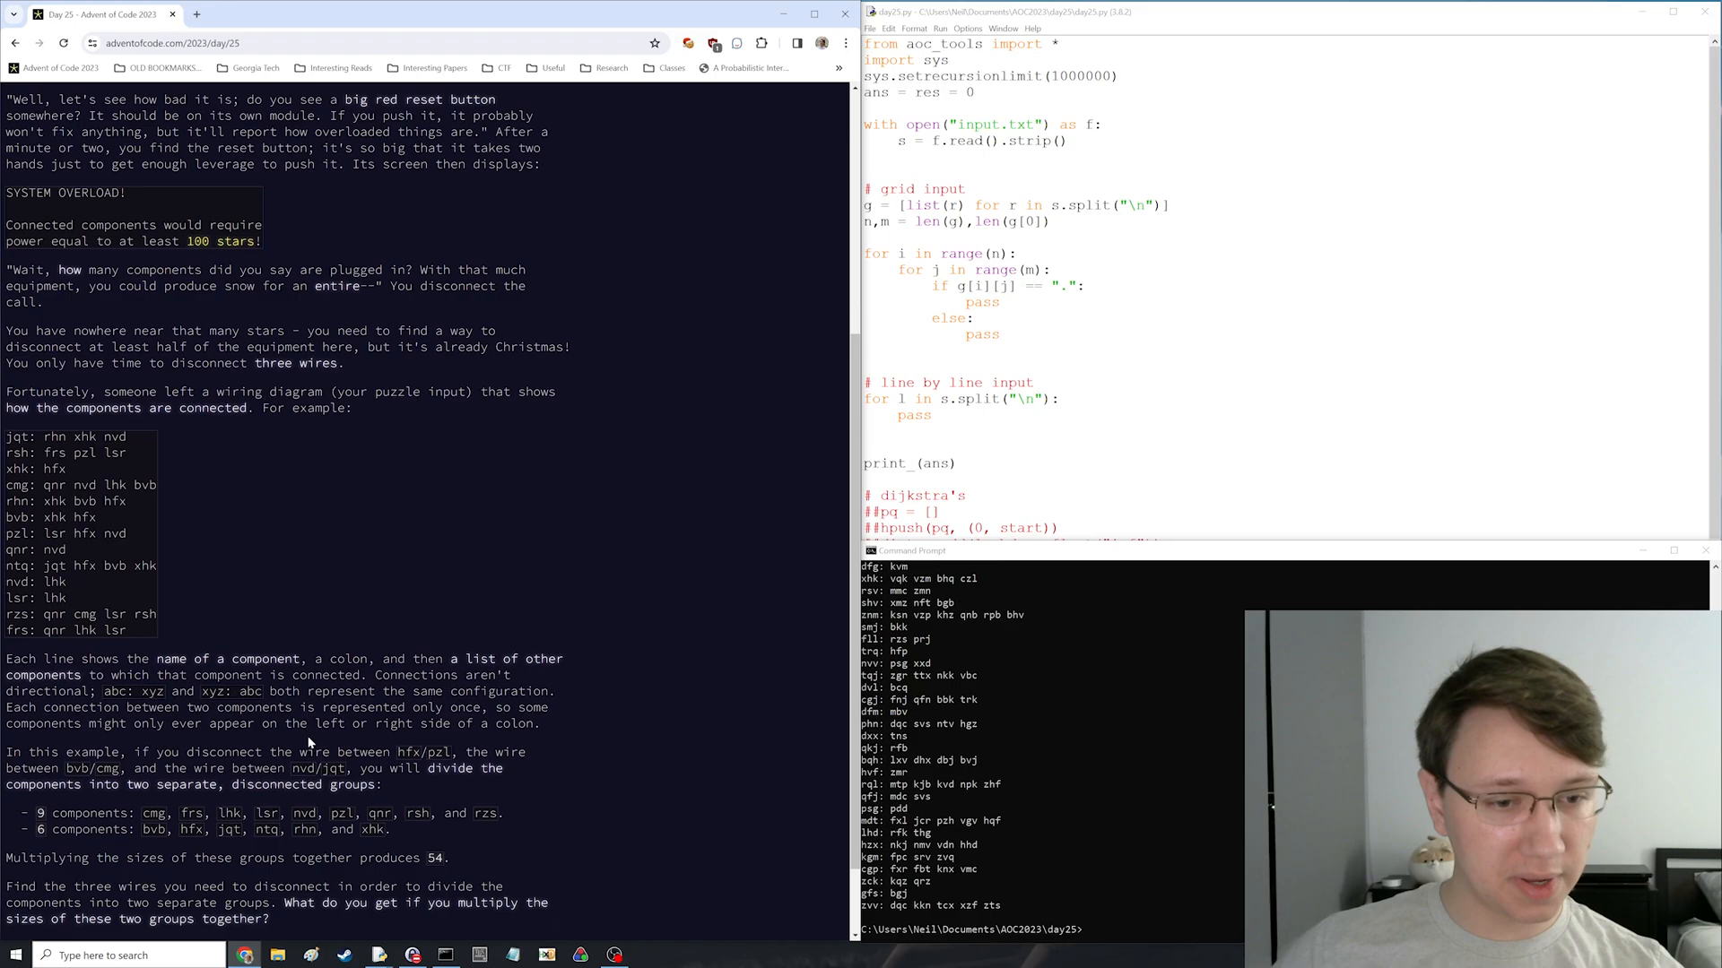
- Scroll the Day 25 puzzle page down to the closing question and Answer box
scroll("down", 3)
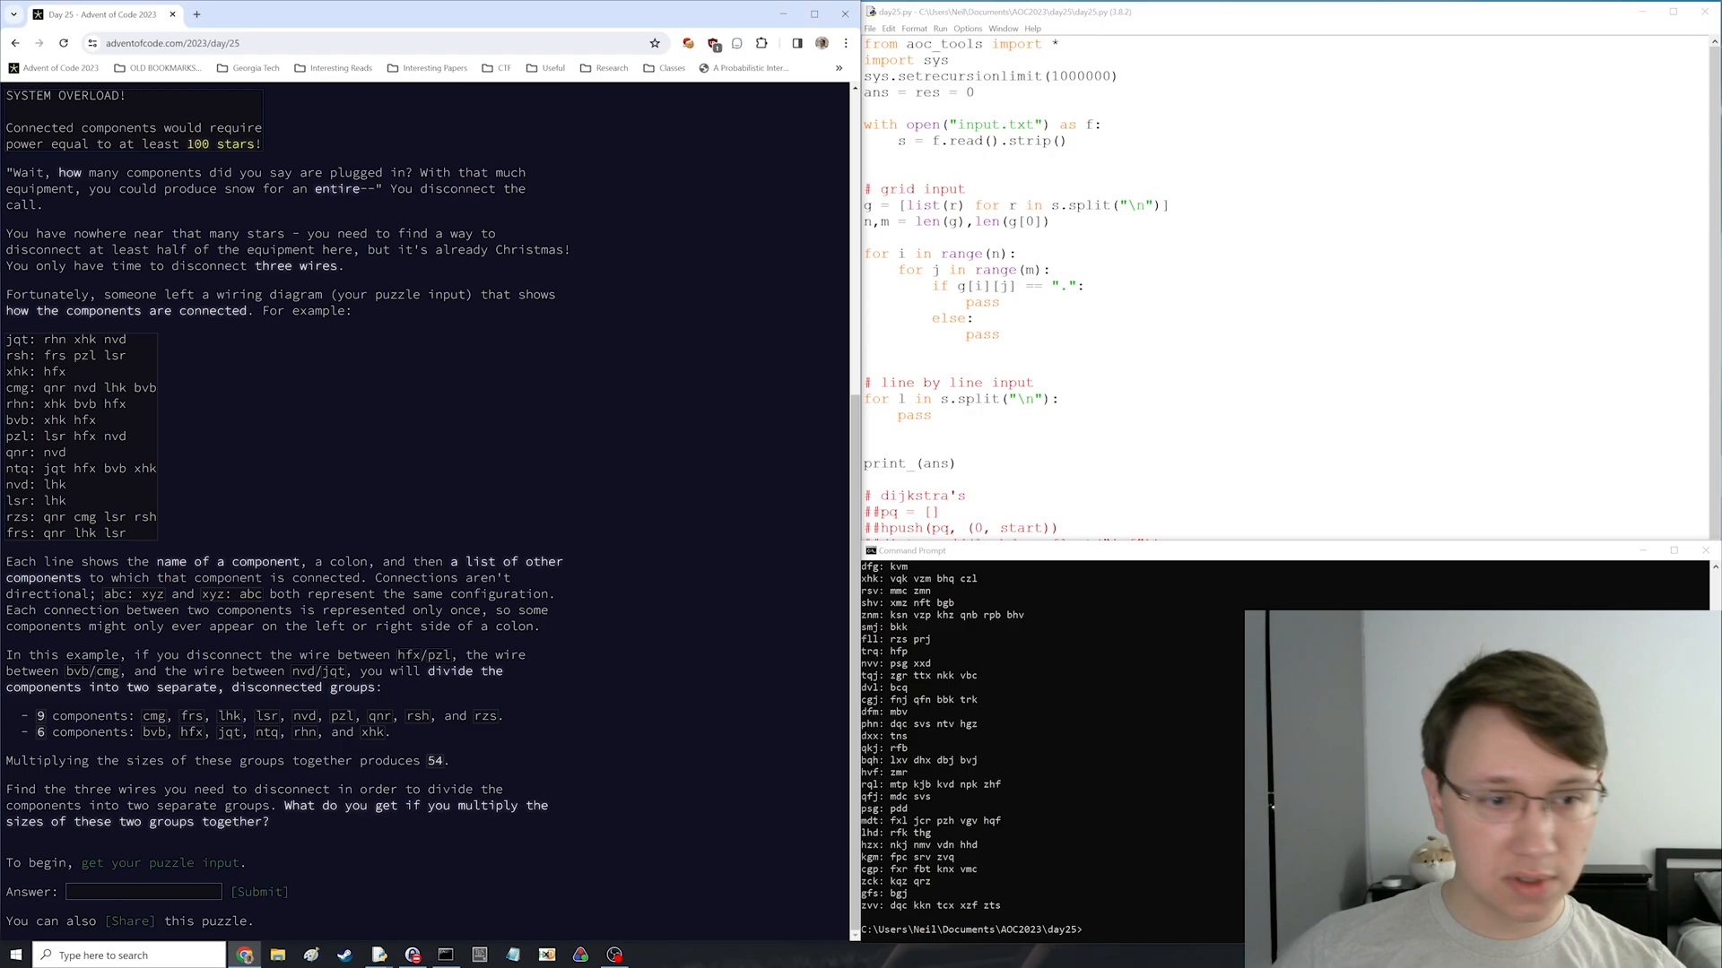
mouse_move(262, 537)
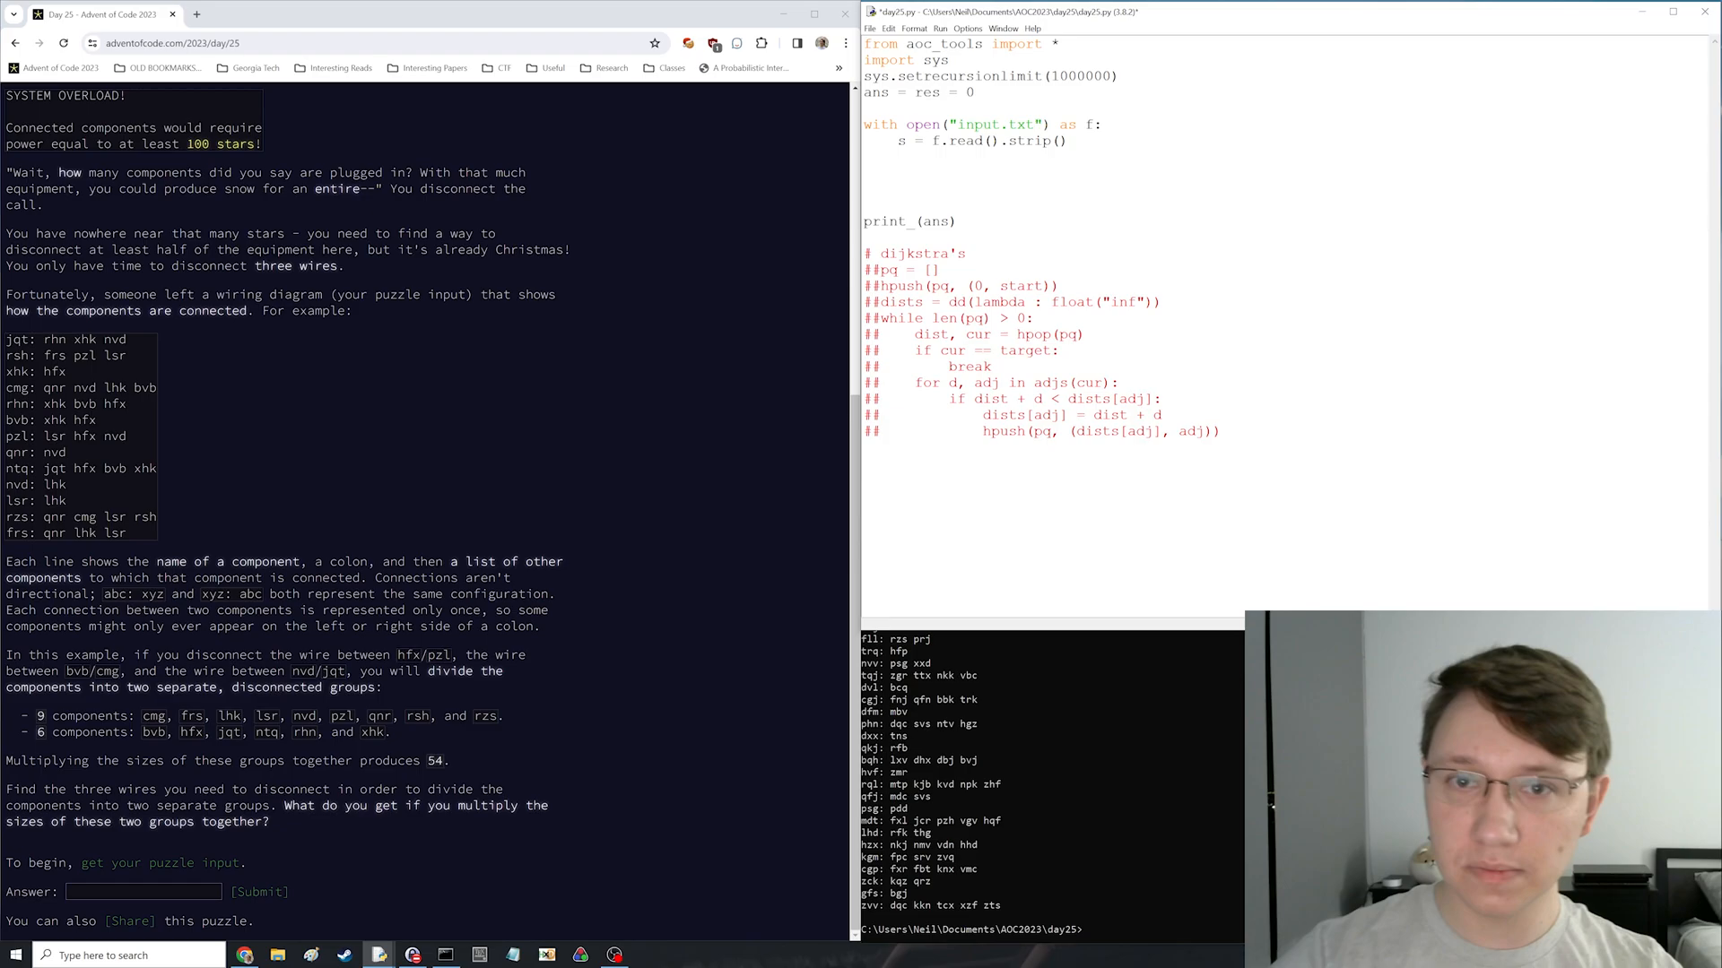
- Parse each input line on ': ' into a dd(set) graph g, adding each neighbour to g[k]
type("g = dd(set)")
type("k,v =")
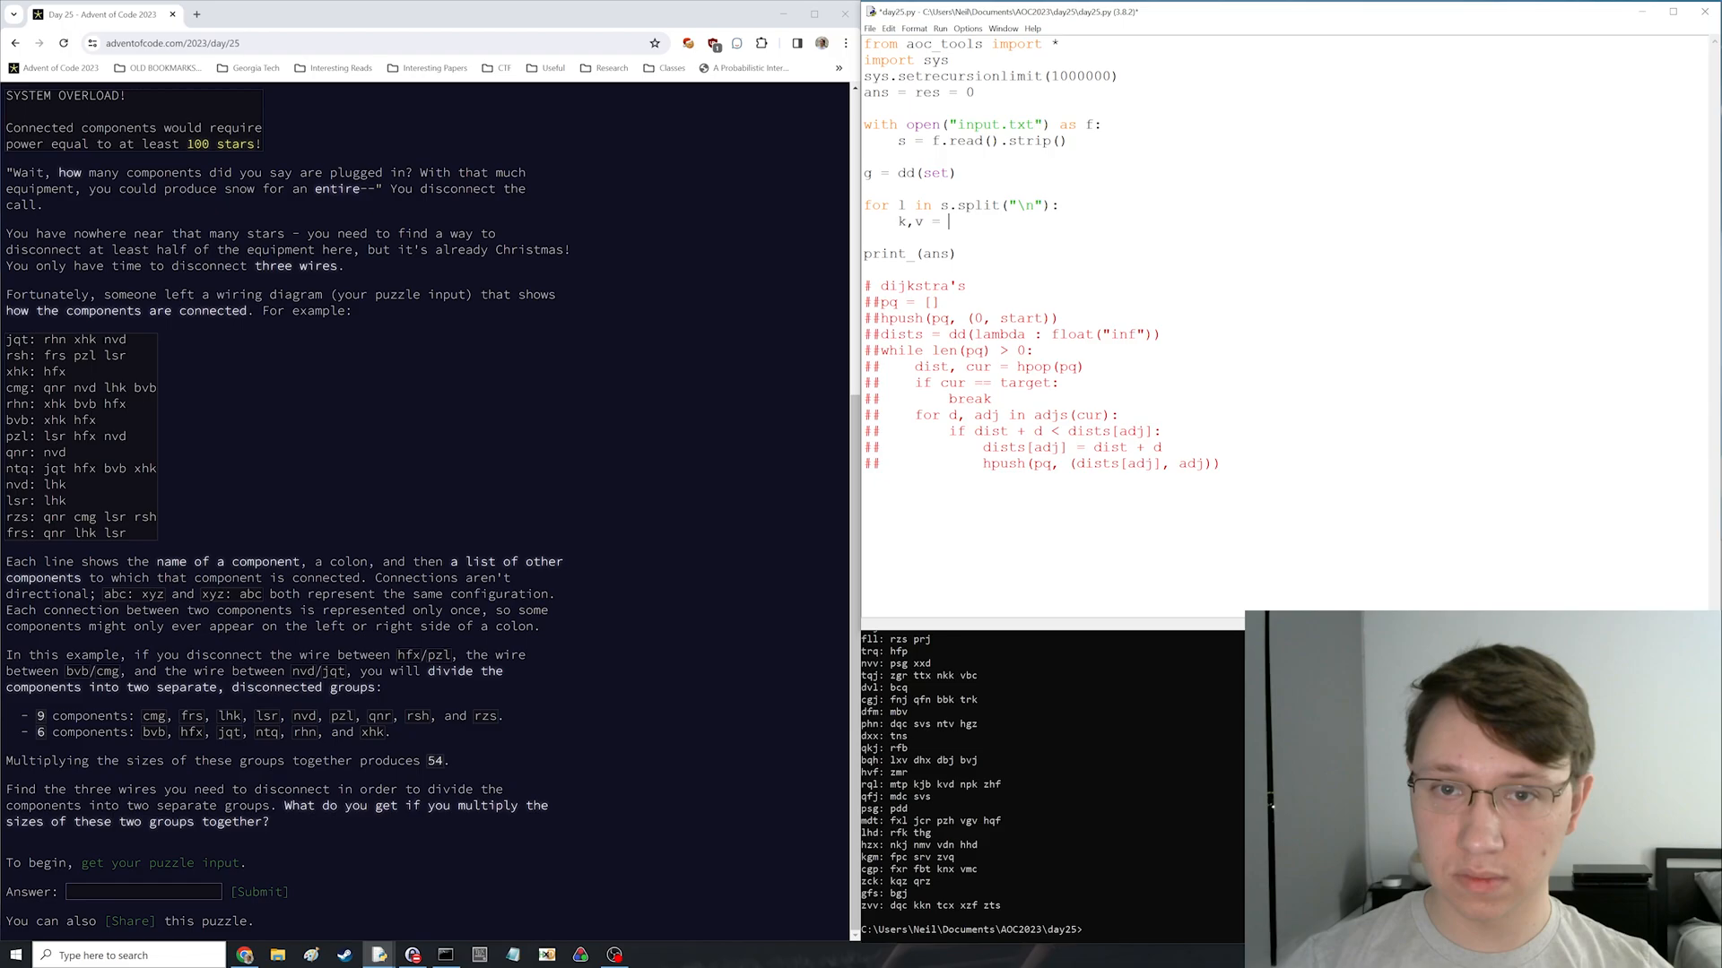
type("l.split(\": \")")
type("for vi in v:")
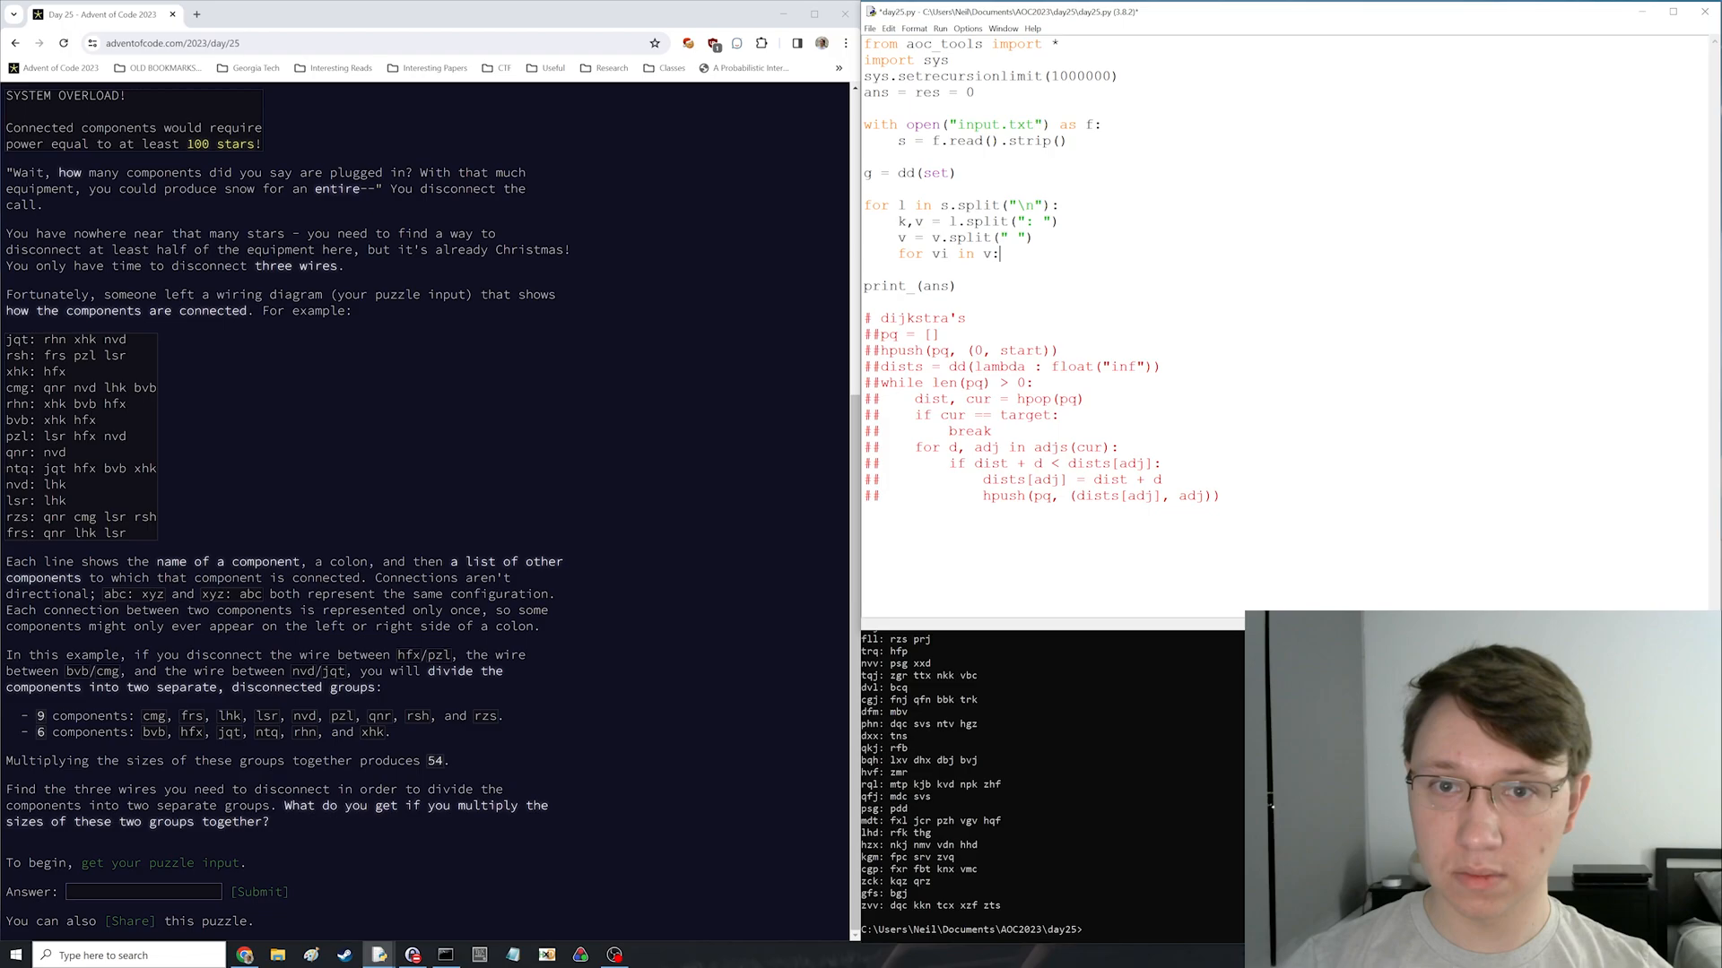
type("g[k].add(v)")
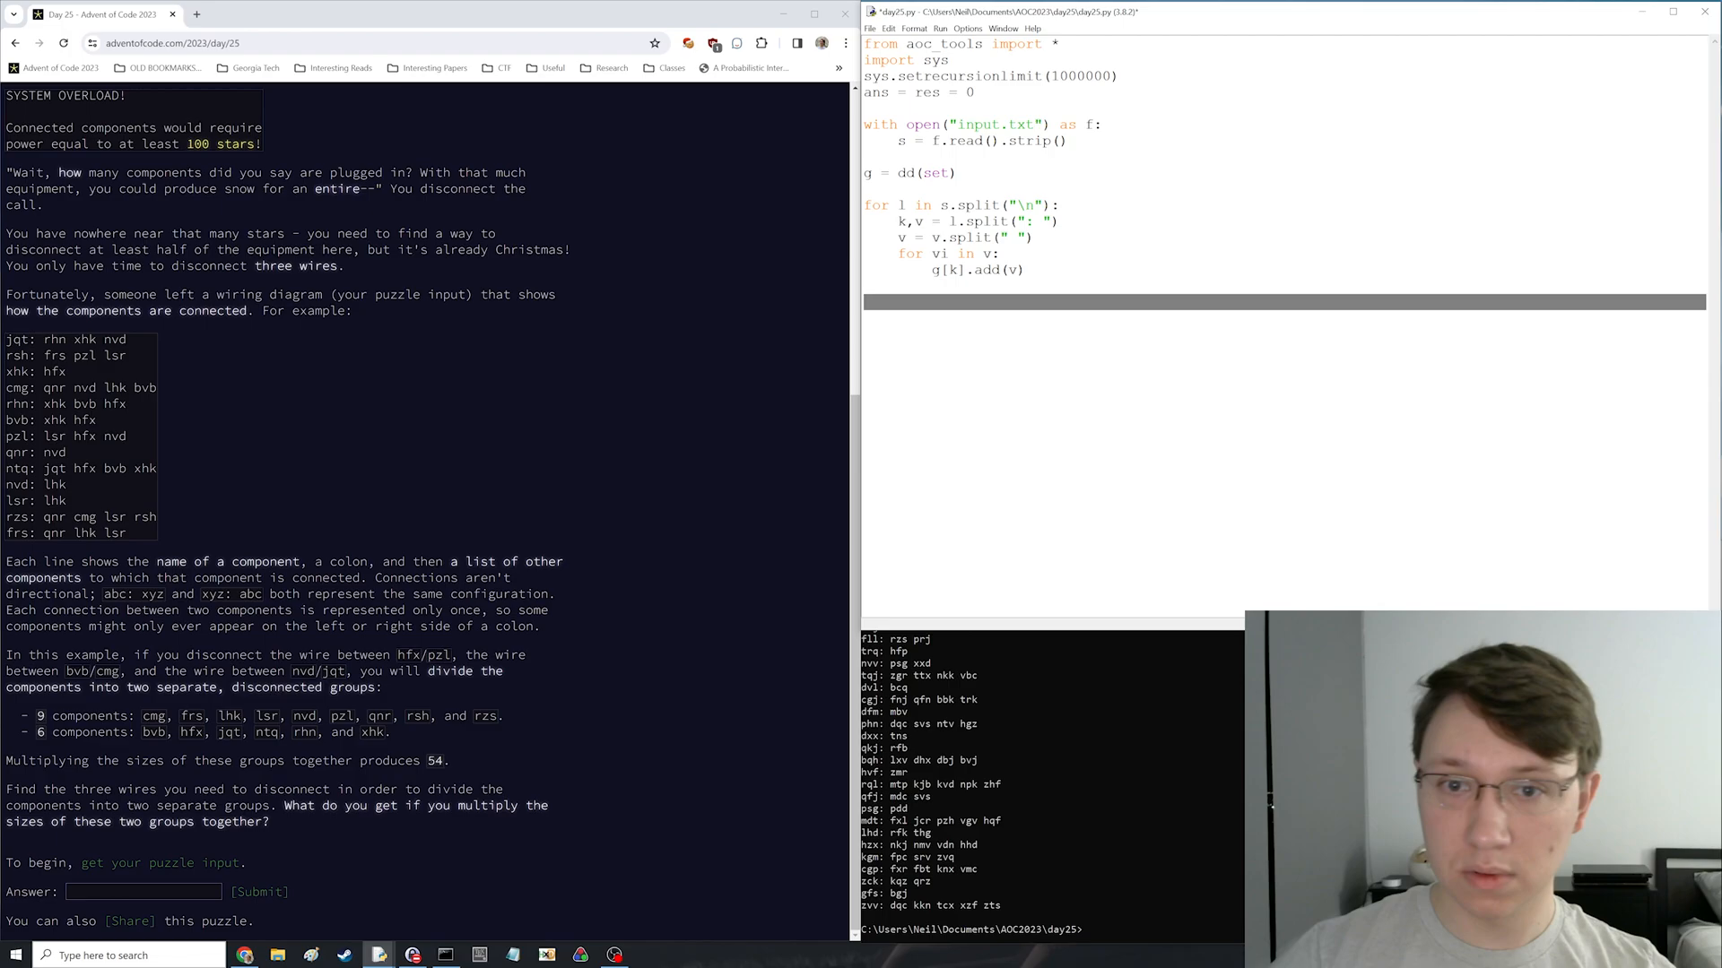
- Write a dfs filling cc and seen, loop it over g.keys(), and run the script
type("cc = {}")
type("def")
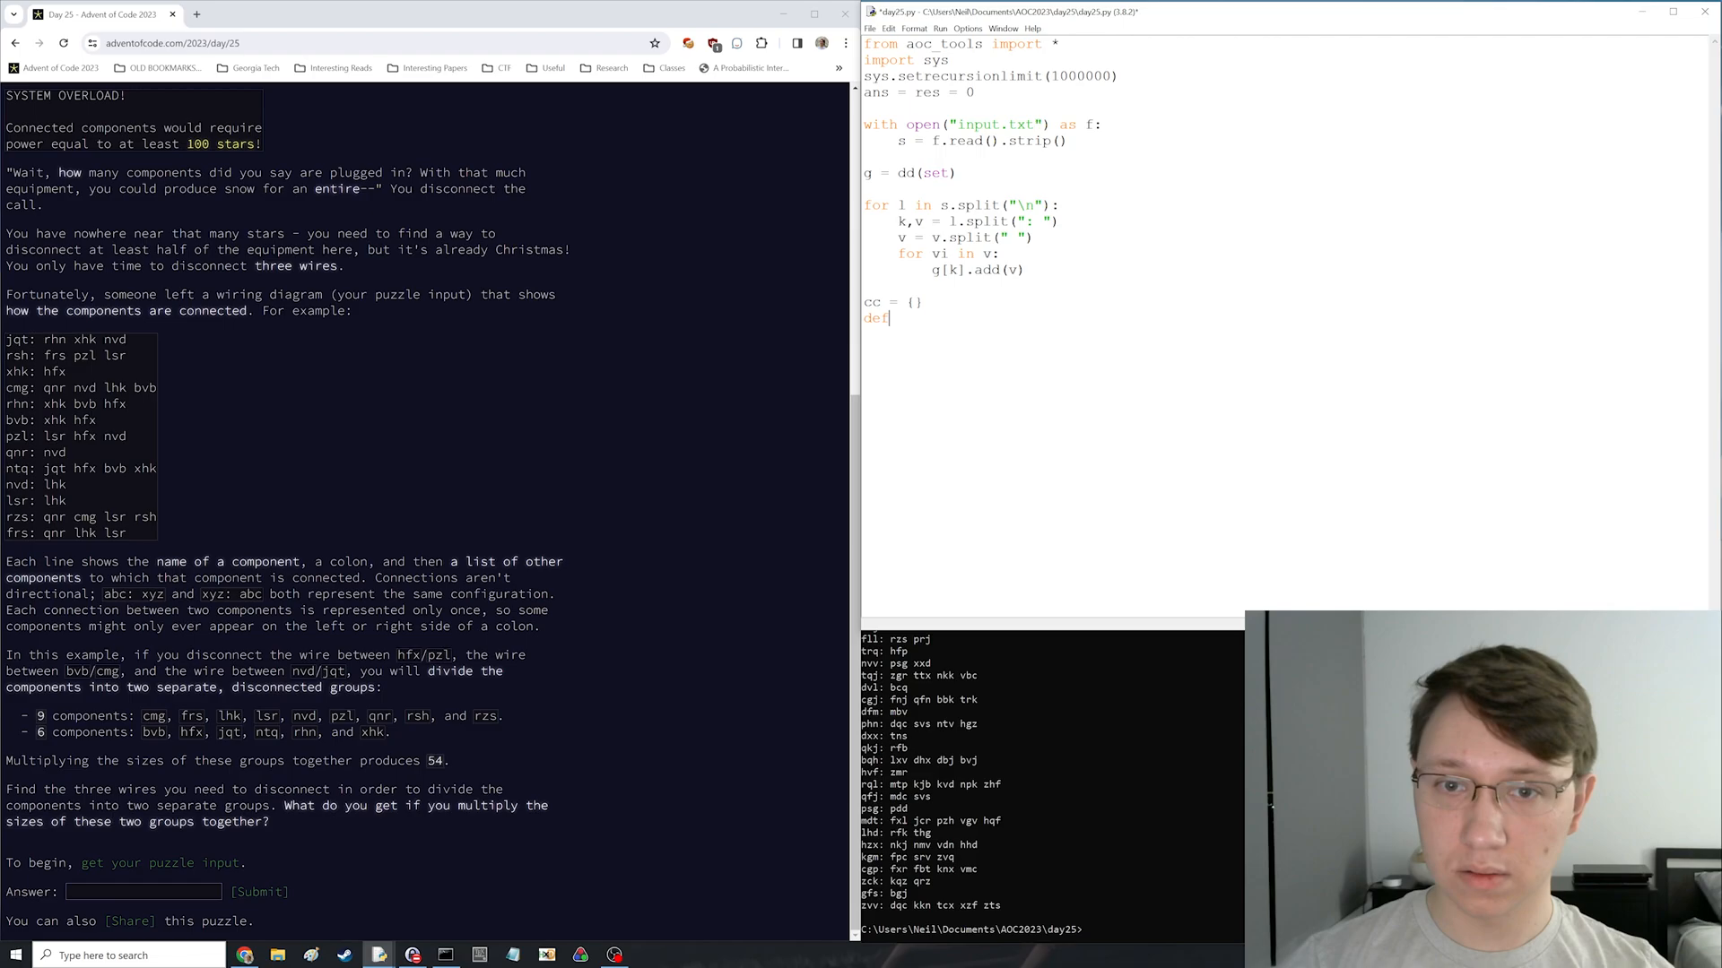
type("seen = set()")
type("for other in g[cur]:")
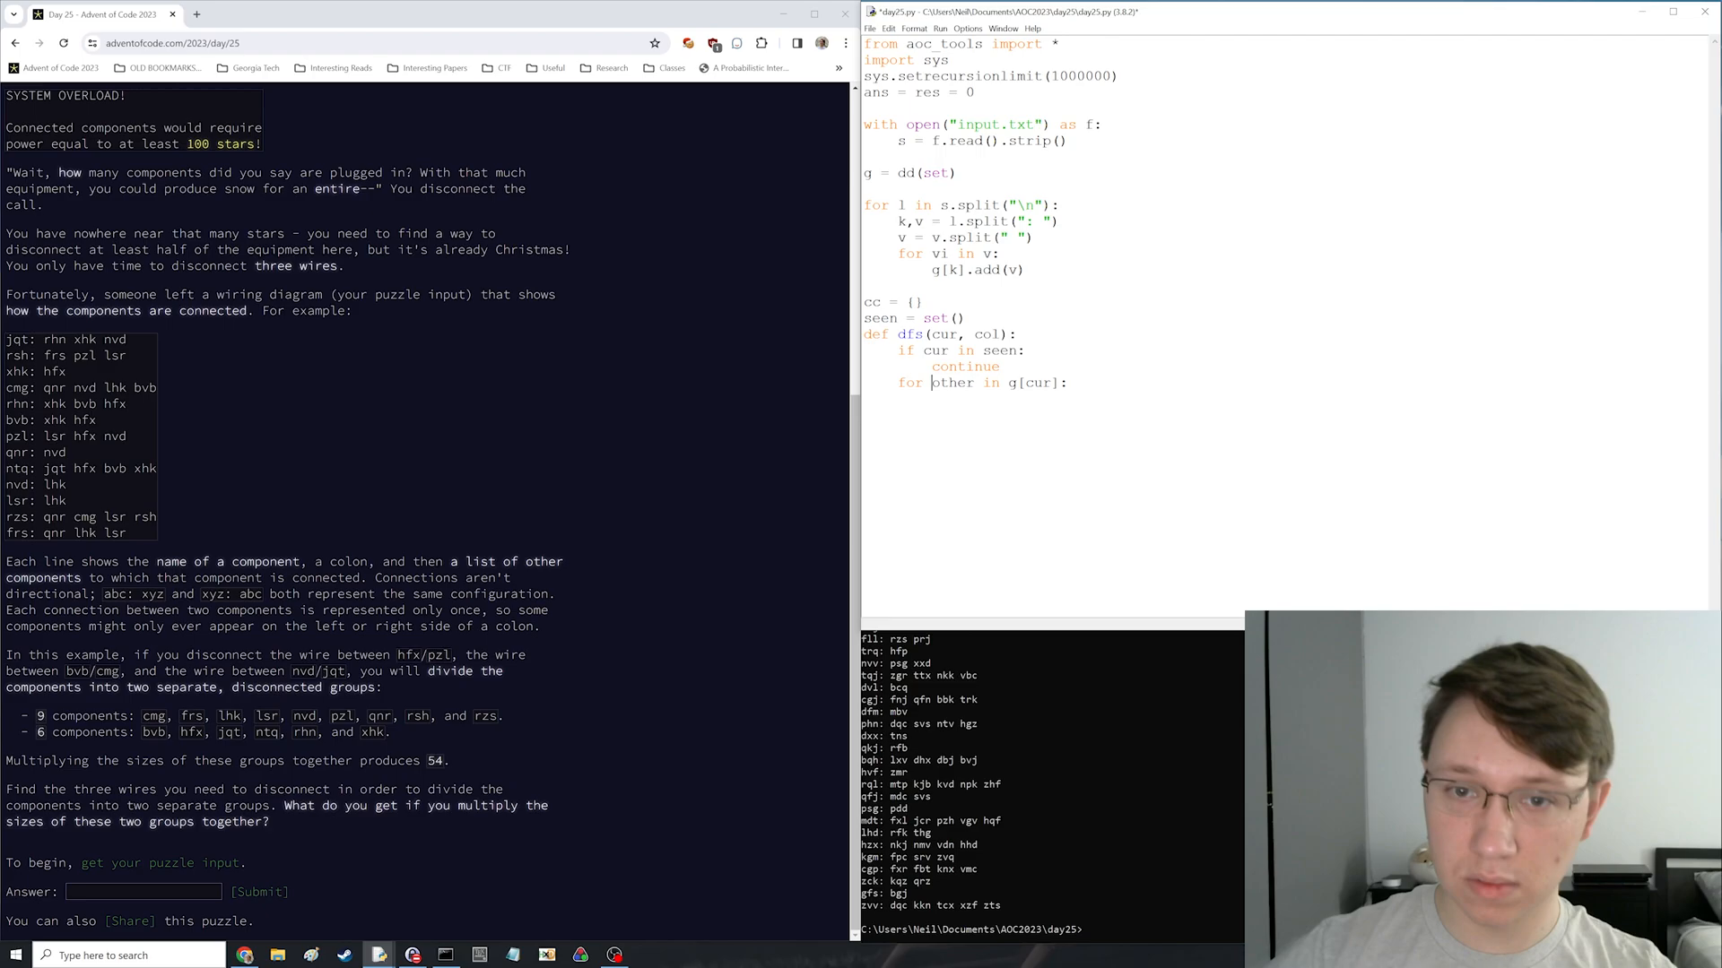
type("cc[cur] = col")
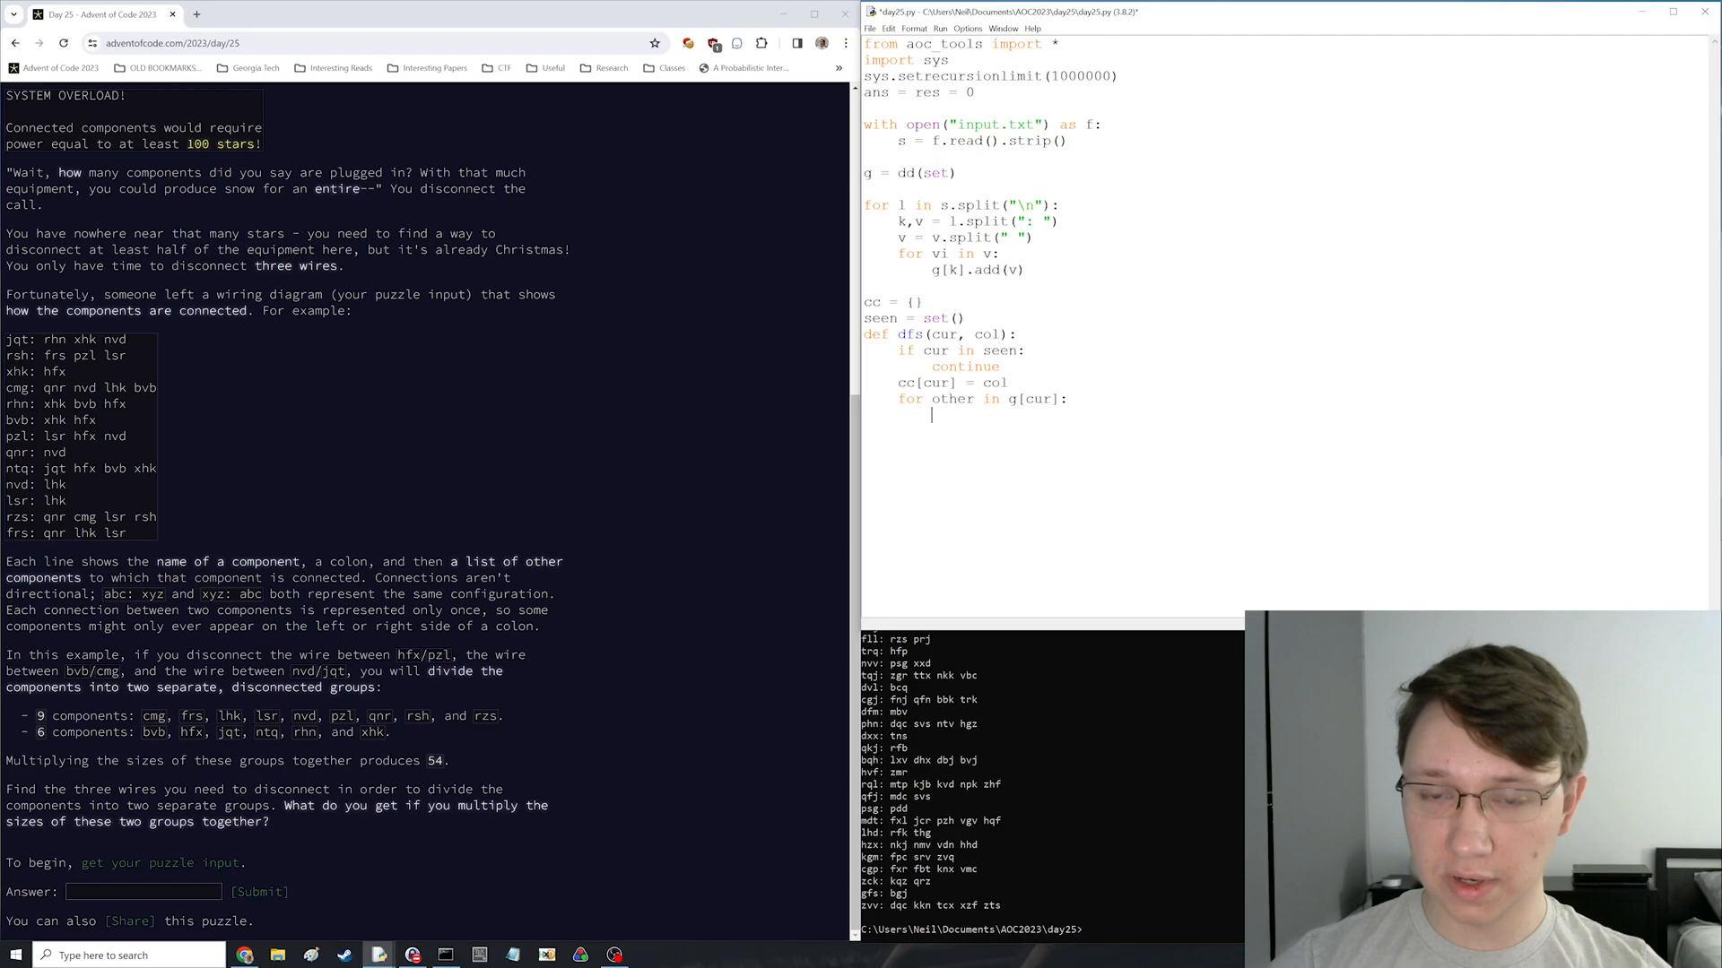
type("dfs(other, col)")
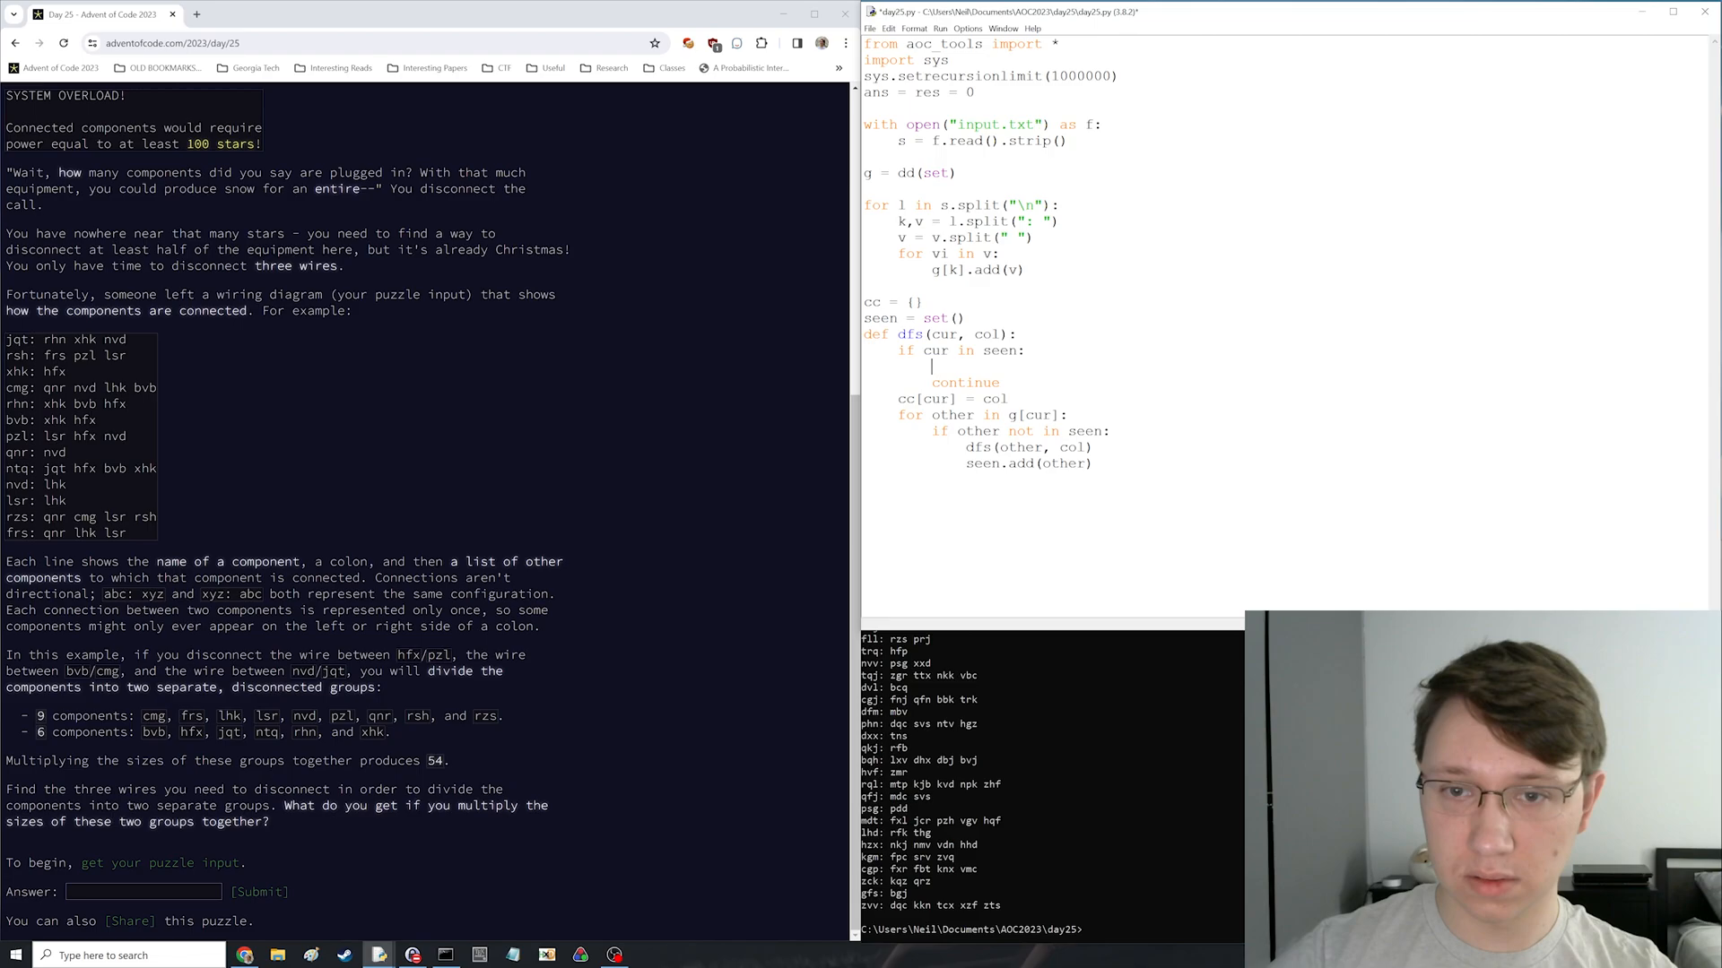
type("for k in g.keys():")
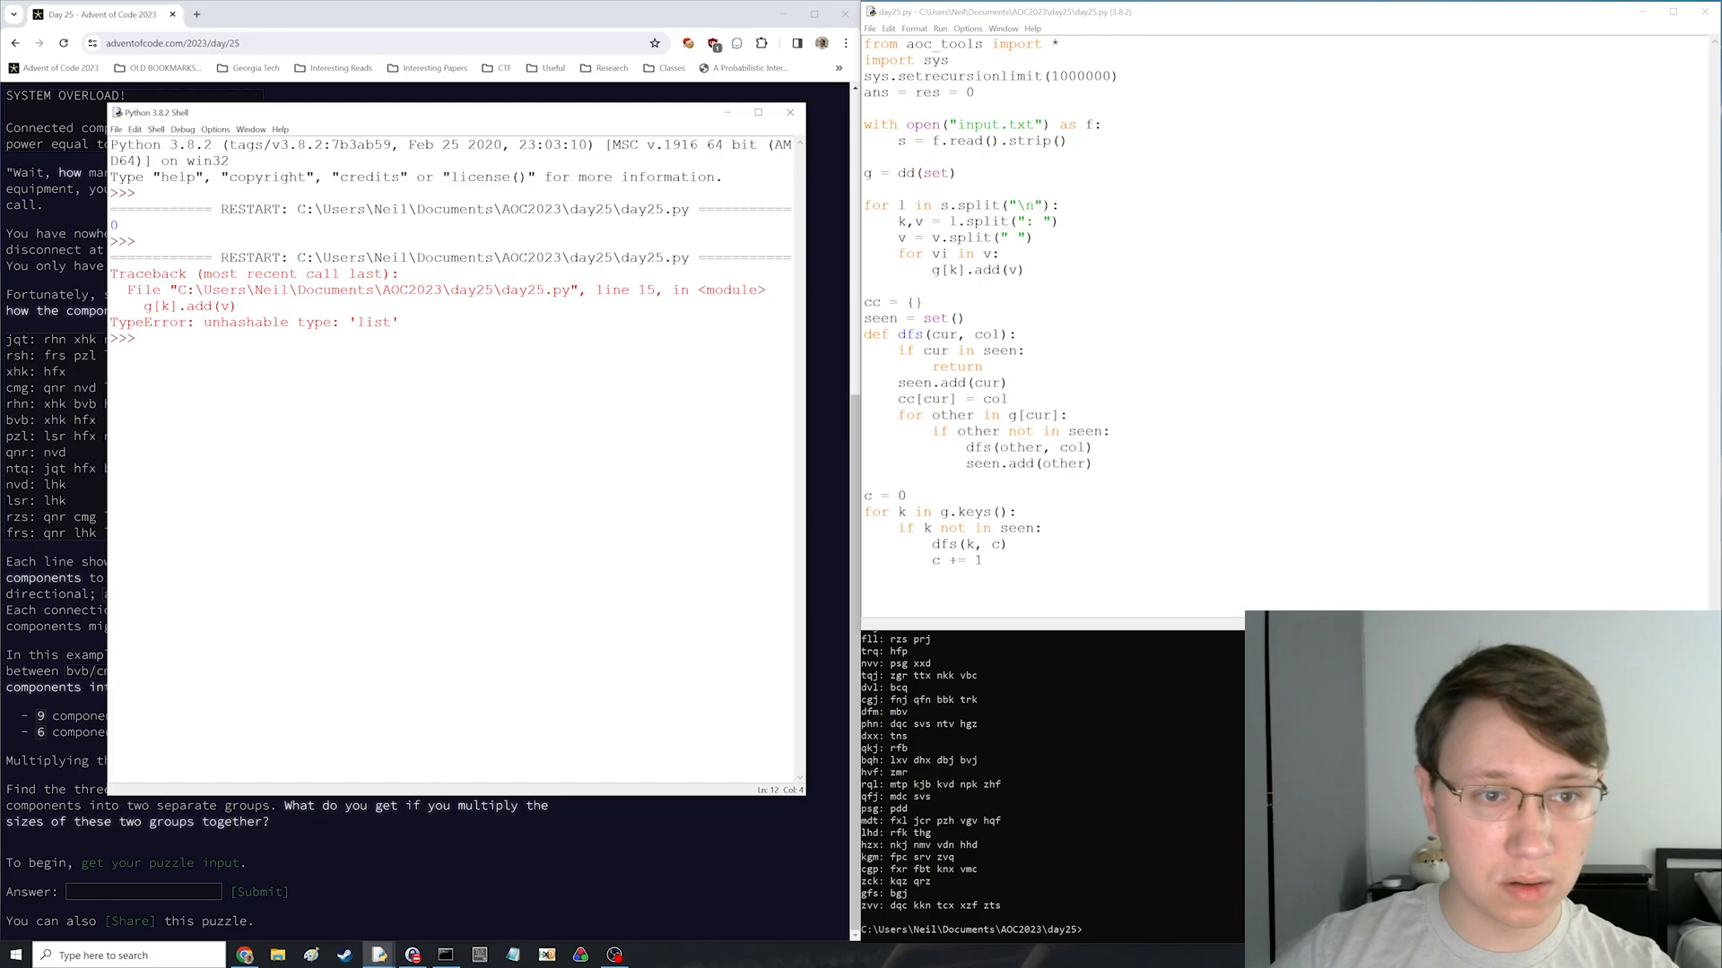
- Inspect k and v in the Shell to diagnose the unhashable-list error before fixing add(vi) and list(g.keys())
key("Return")
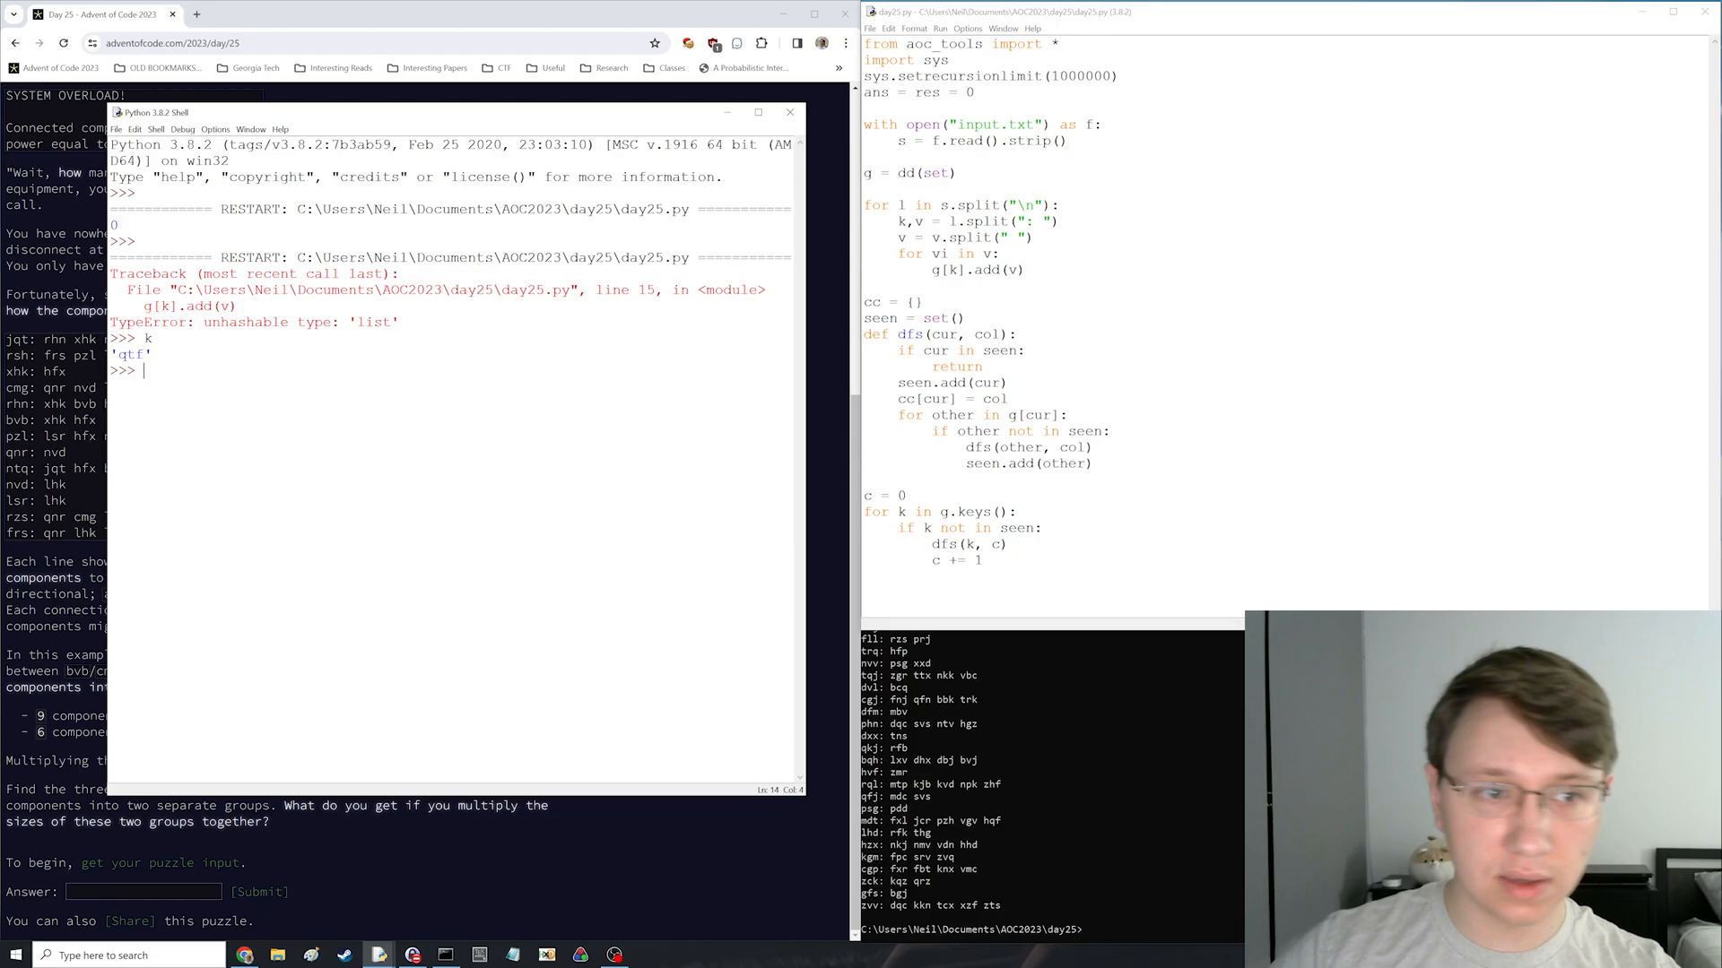
type("v")
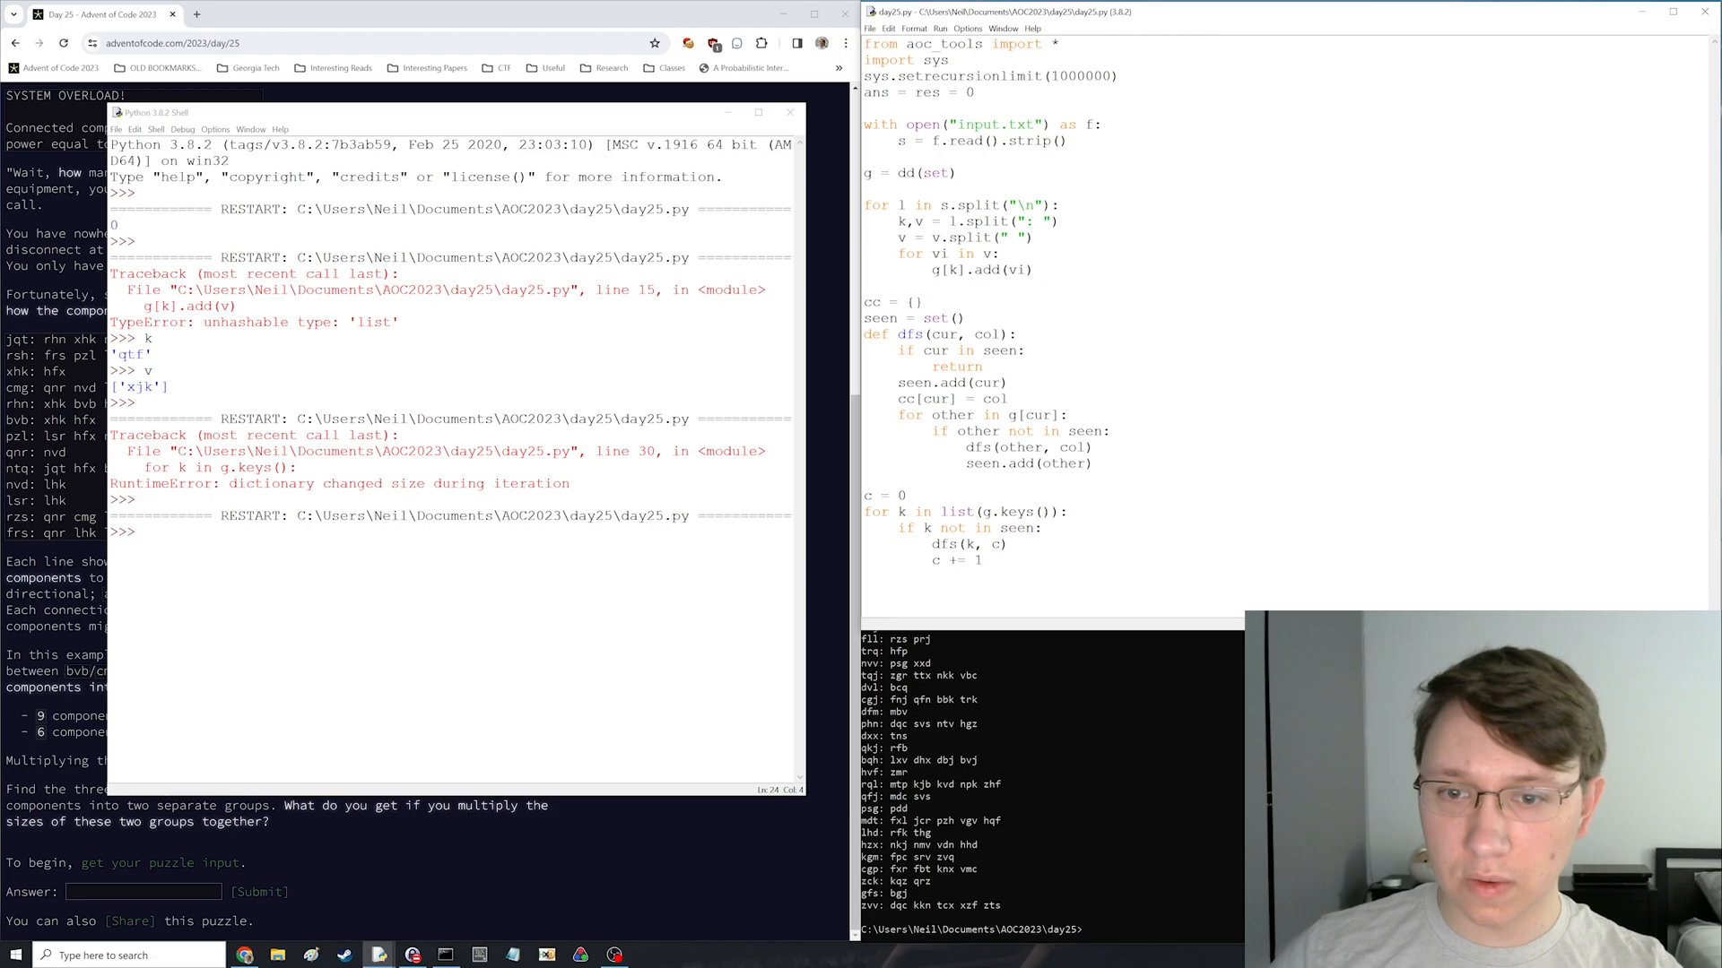
- Add g[vi].add(k) for two-way edges, rerun, and check set(cc.values()) and len(g) show one 1550-node component
left_click(1092, 463)
type("g[vi].add(k)")
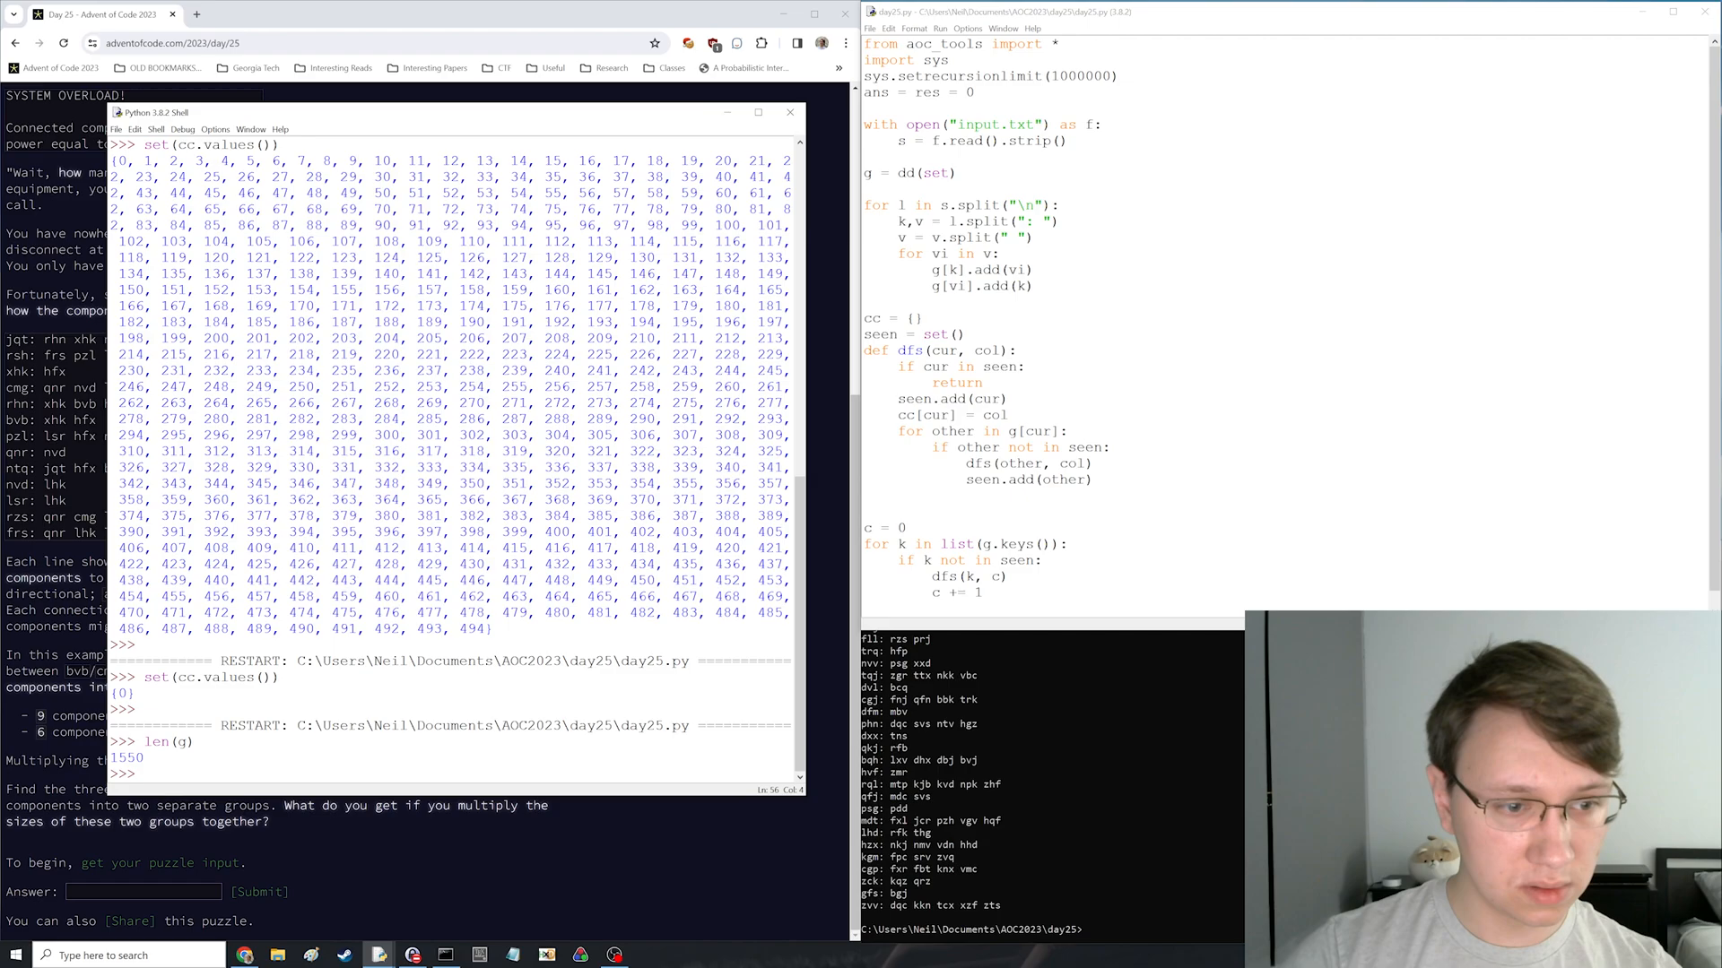
left_click(789, 111)
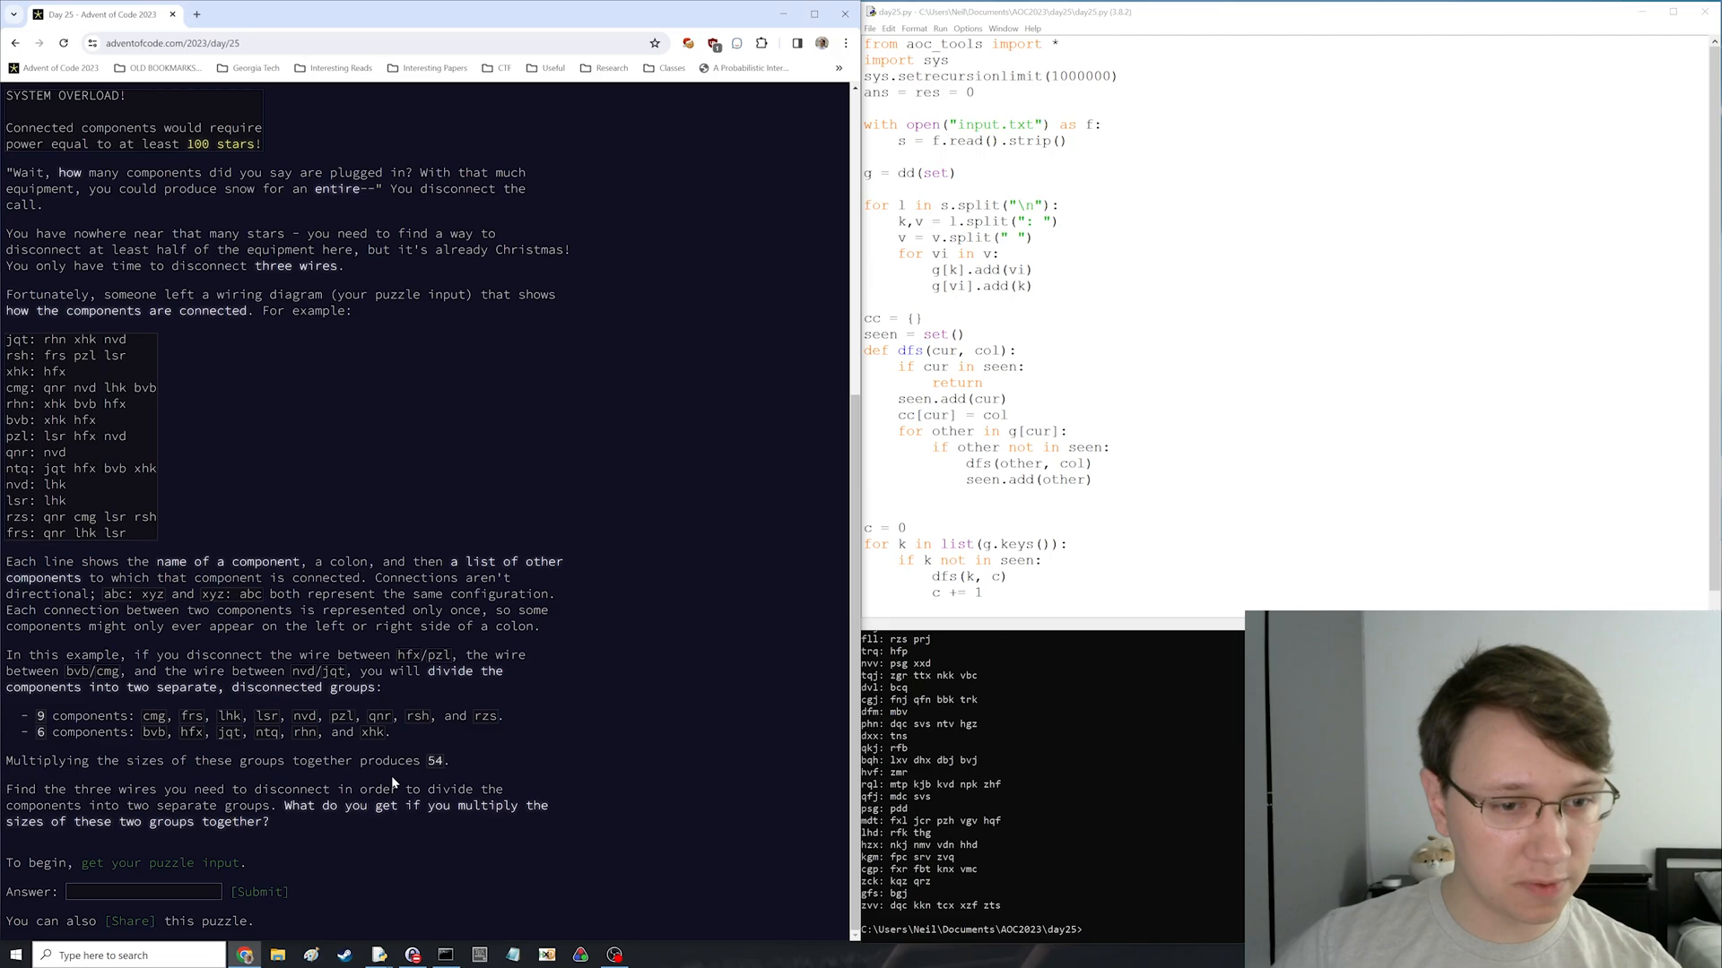
mouse_move(292, 748)
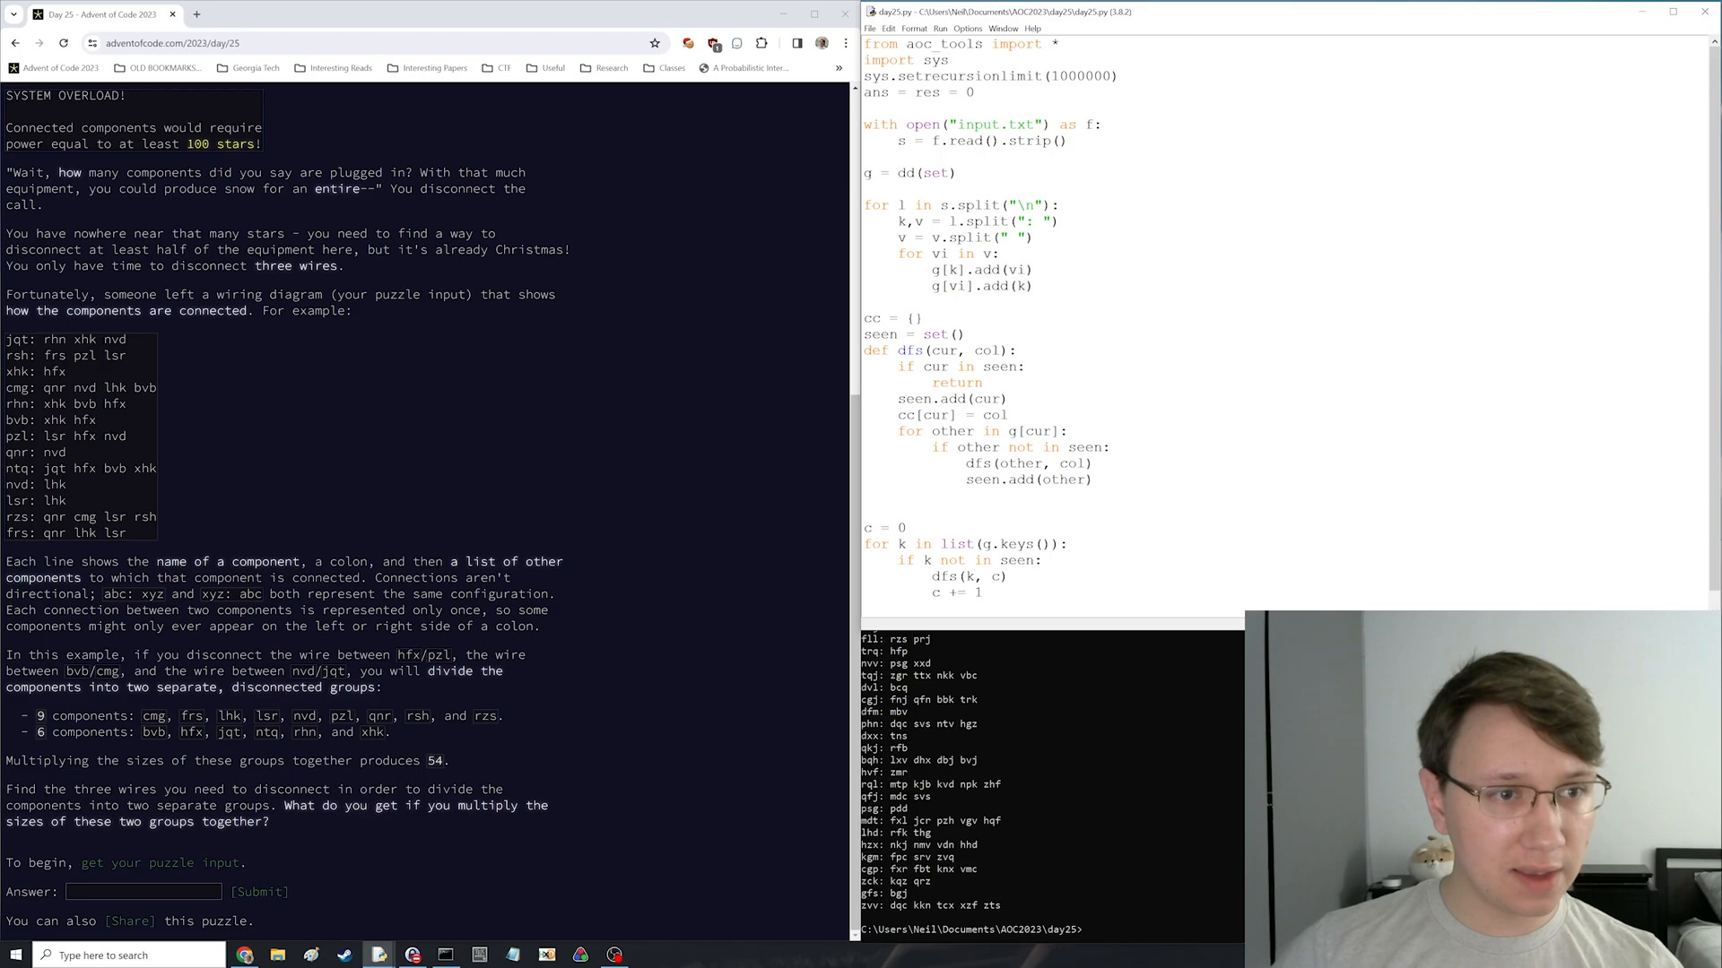
- Scroll the Day 25 puzzle page back to the top of the Snowverload description
scroll("up", 3)
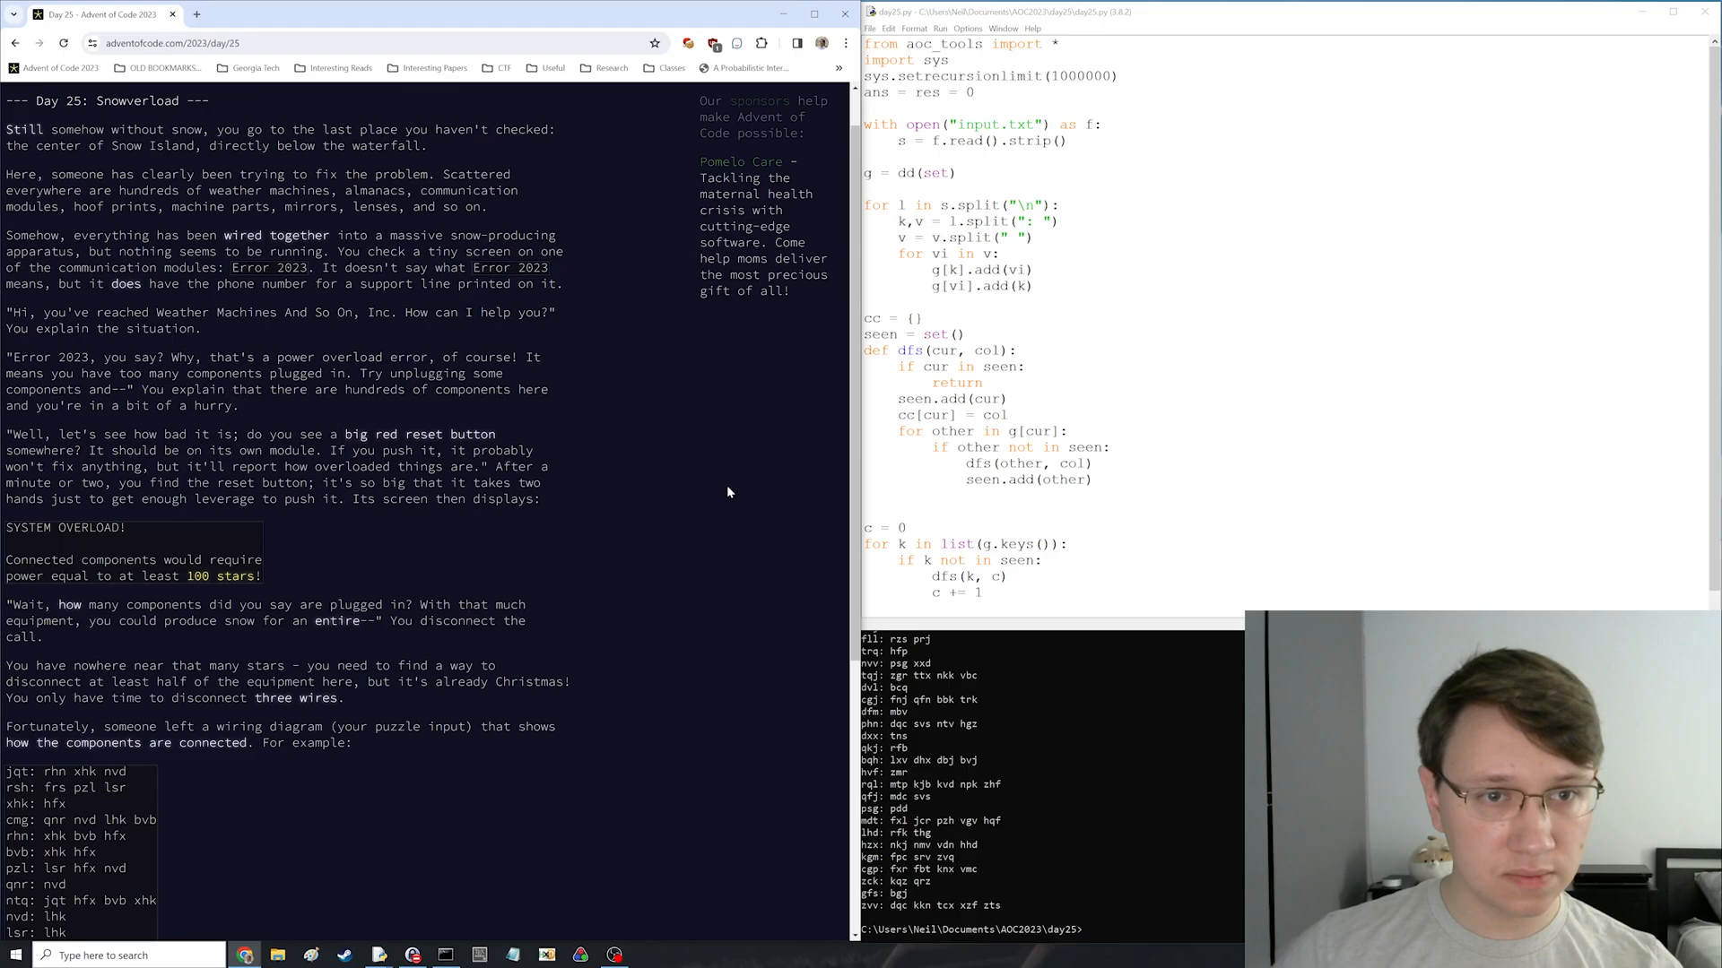
scroll("down", 3)
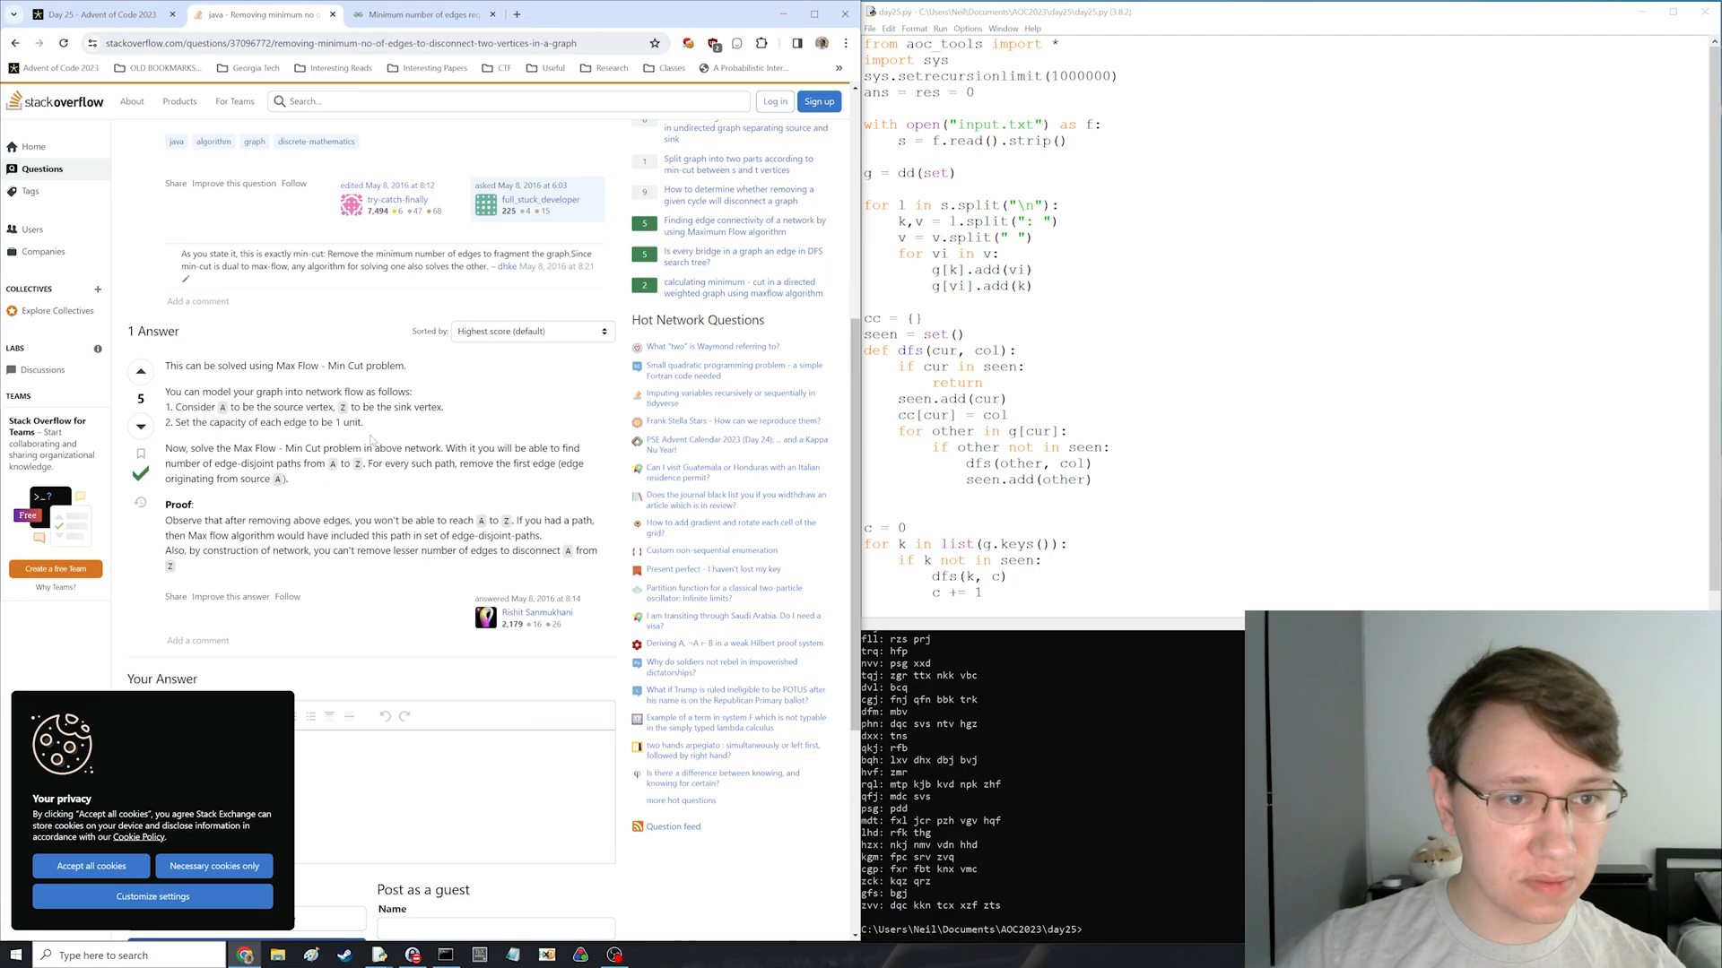
- Check the edge count and evaluate 1550 ** 3 in the Shell, then bring up the Stack Overflow max-flow/min-cut library question
scroll("down", 3)
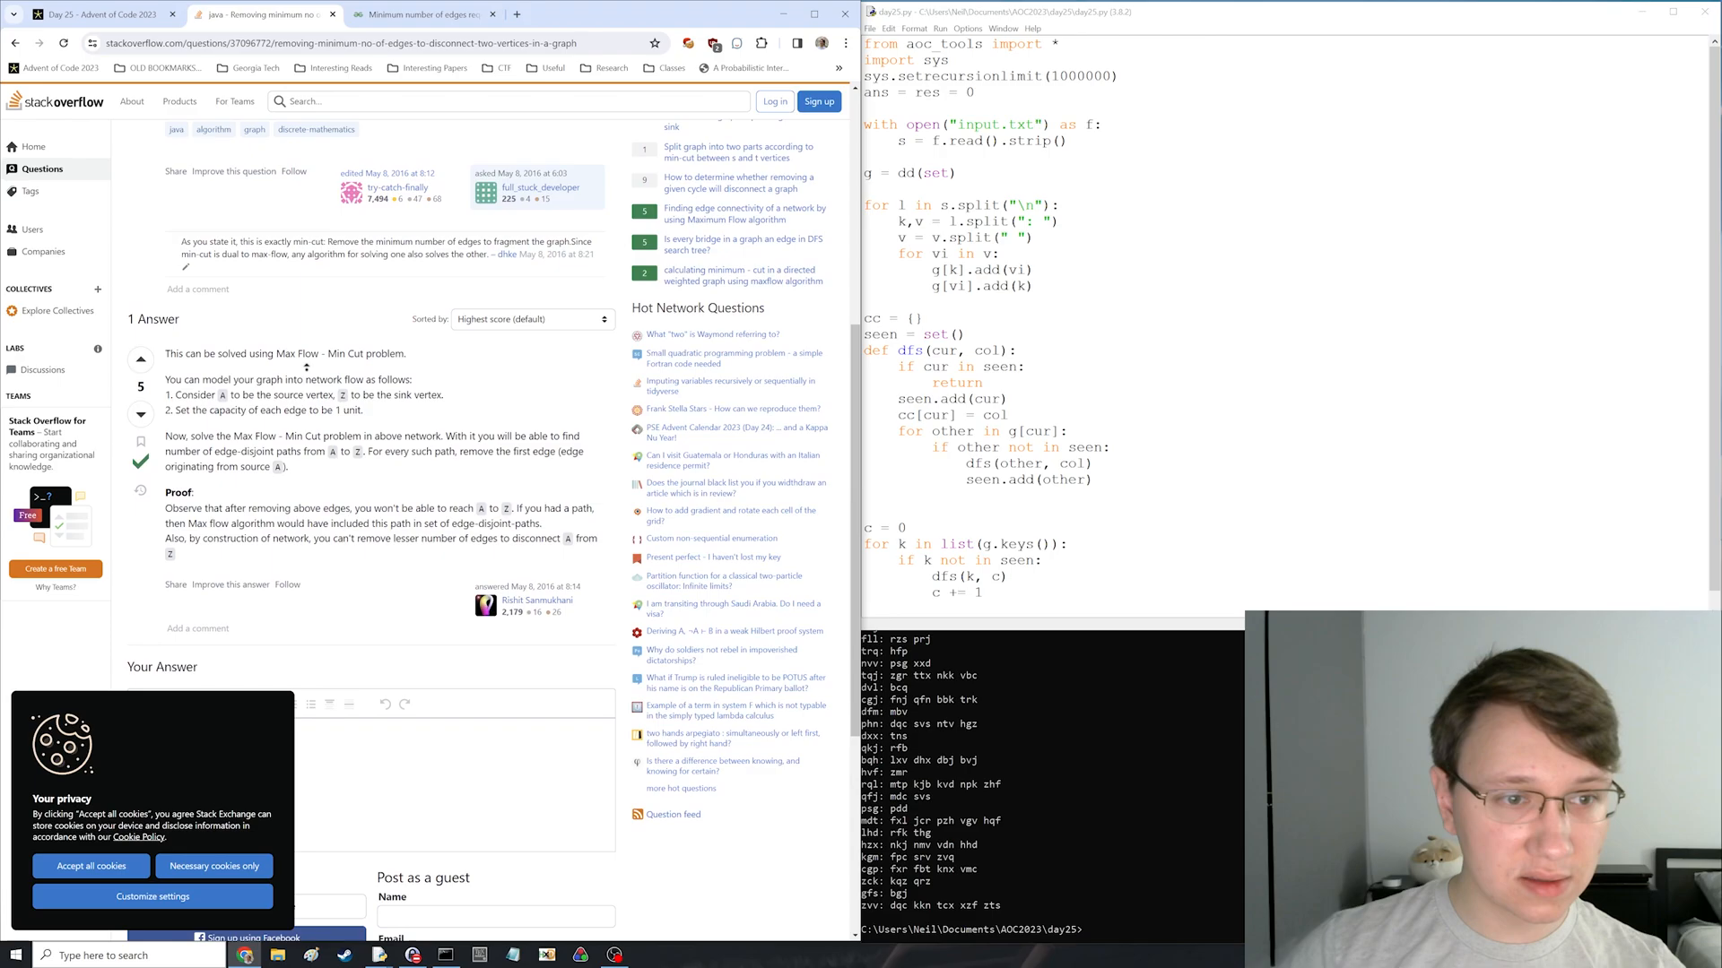
scroll("down", 3)
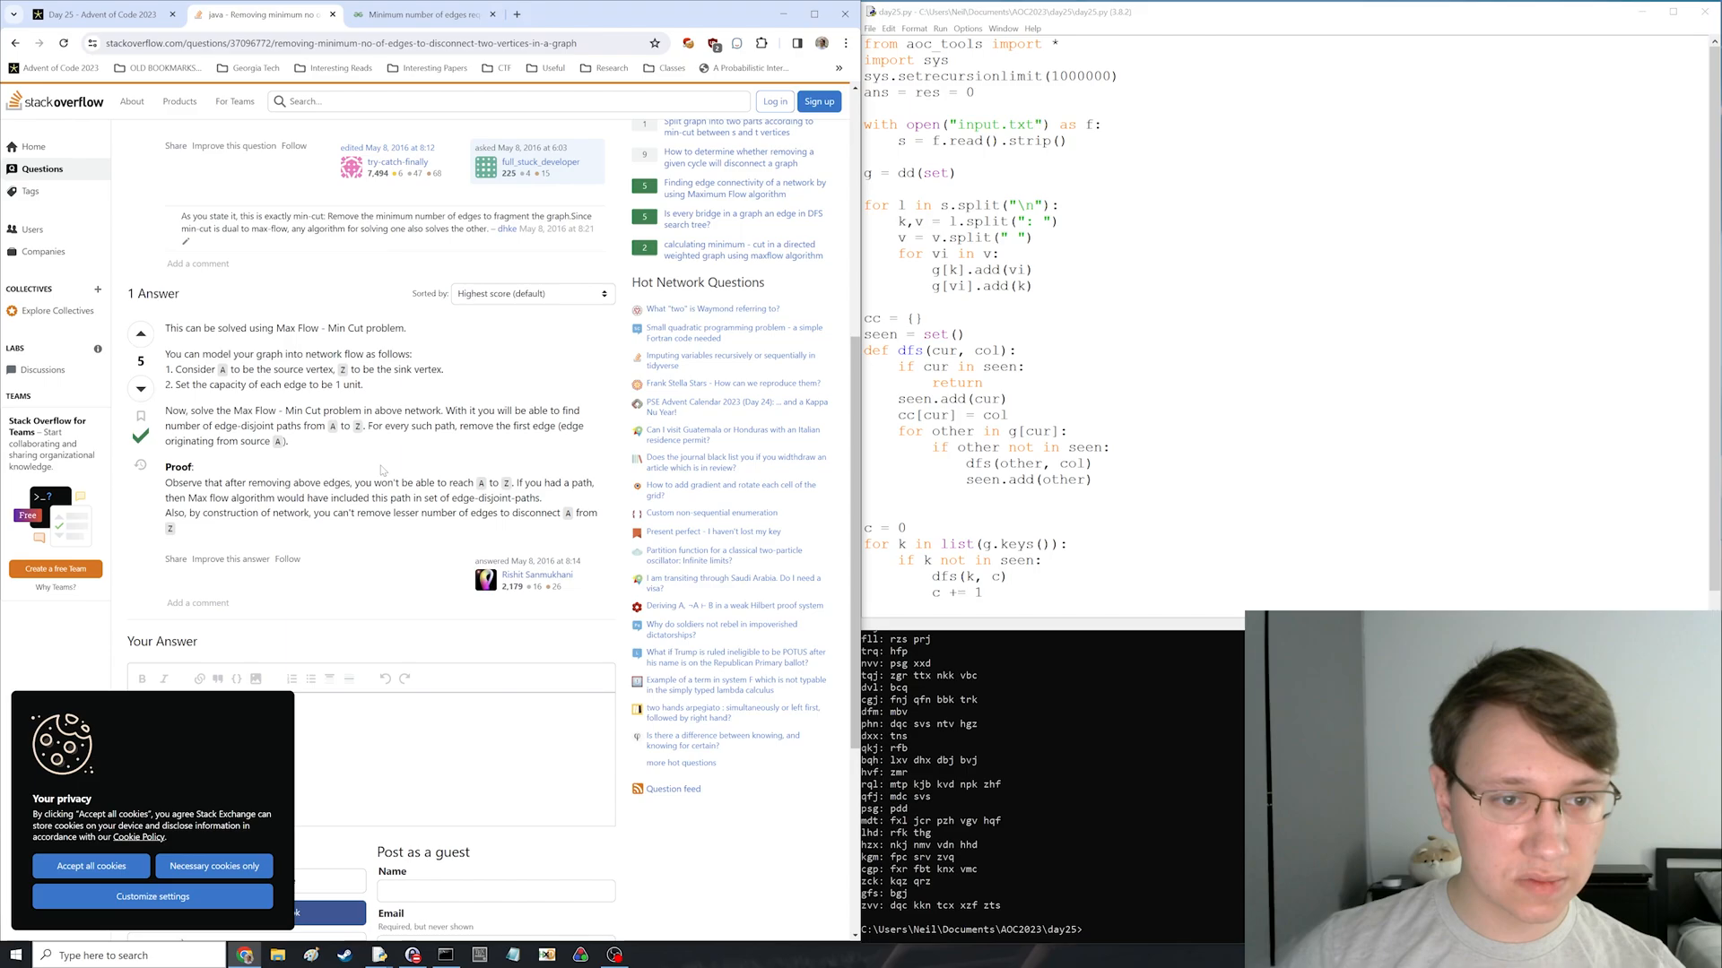
left_click(424, 14)
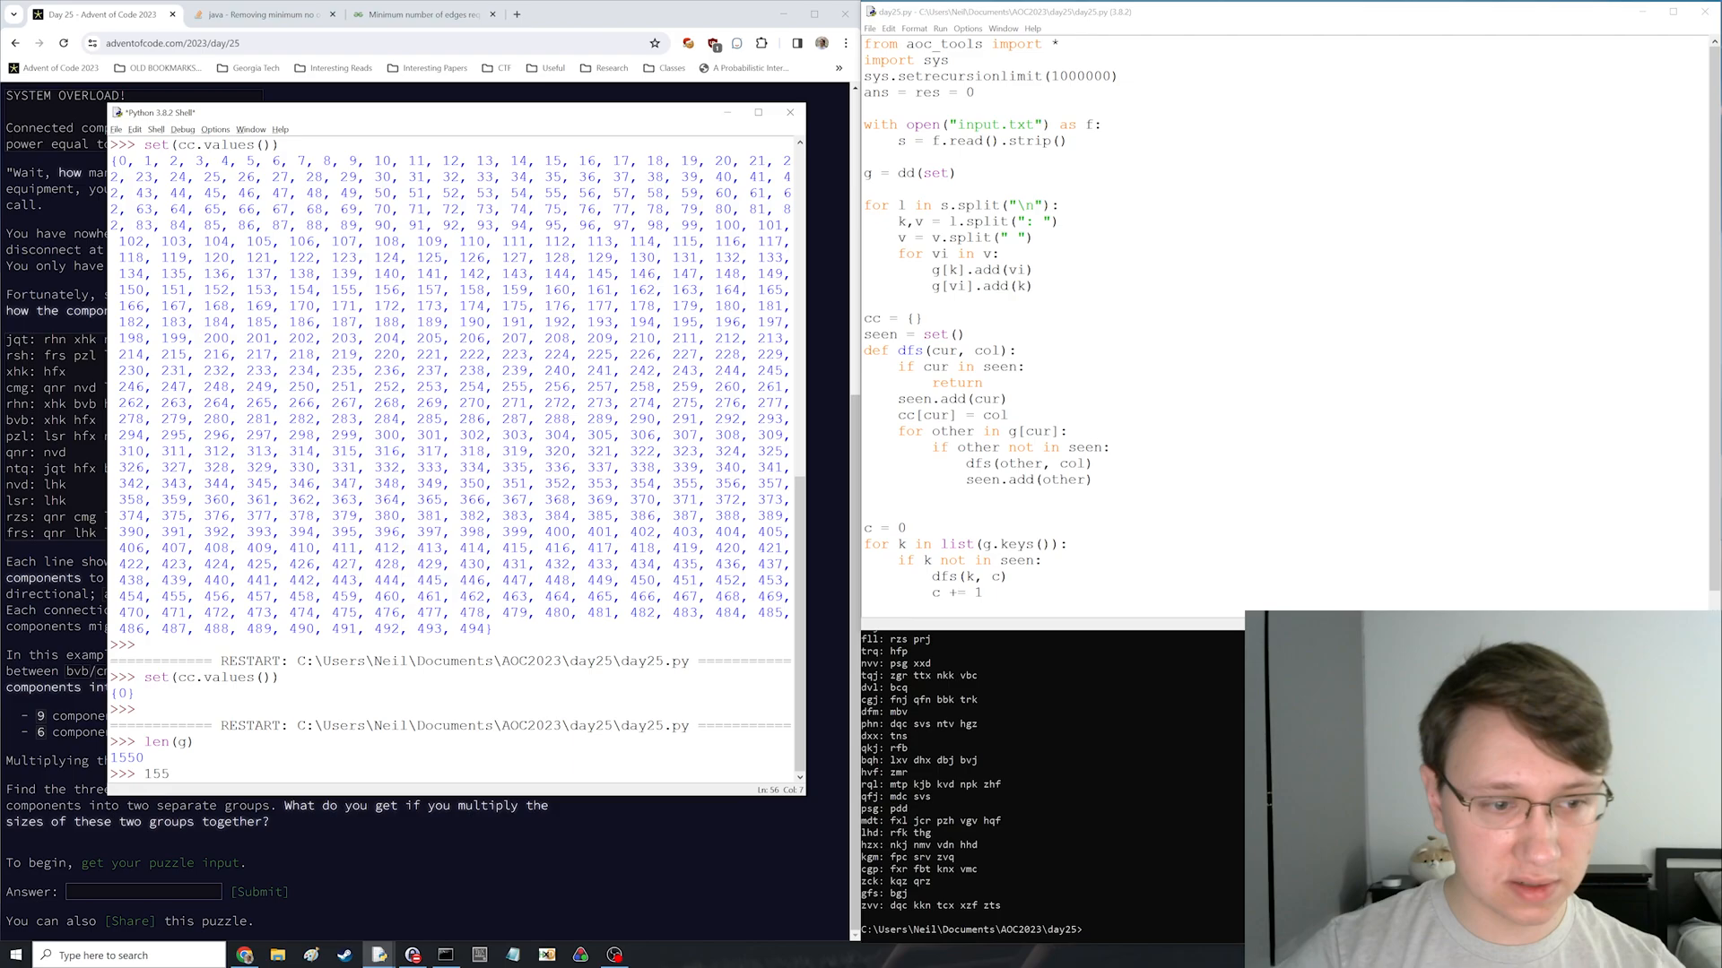
type("1550 ** 3")
left_click(1285, 205)
type("e = 0")
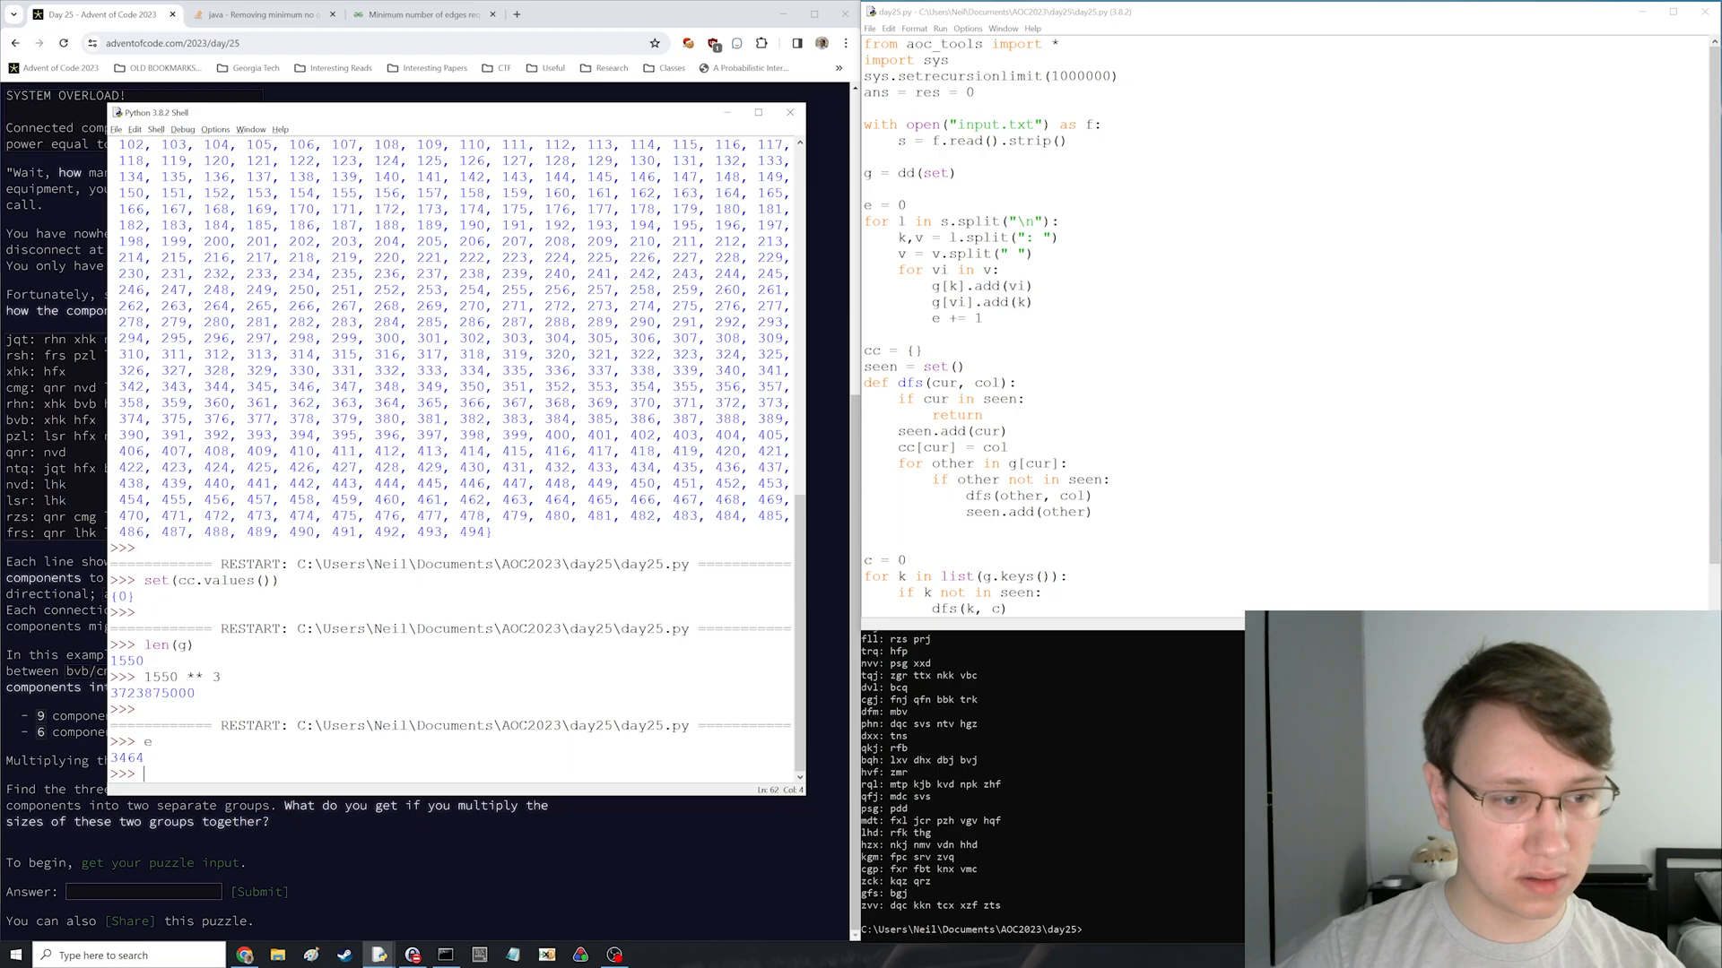
left_click(789, 111)
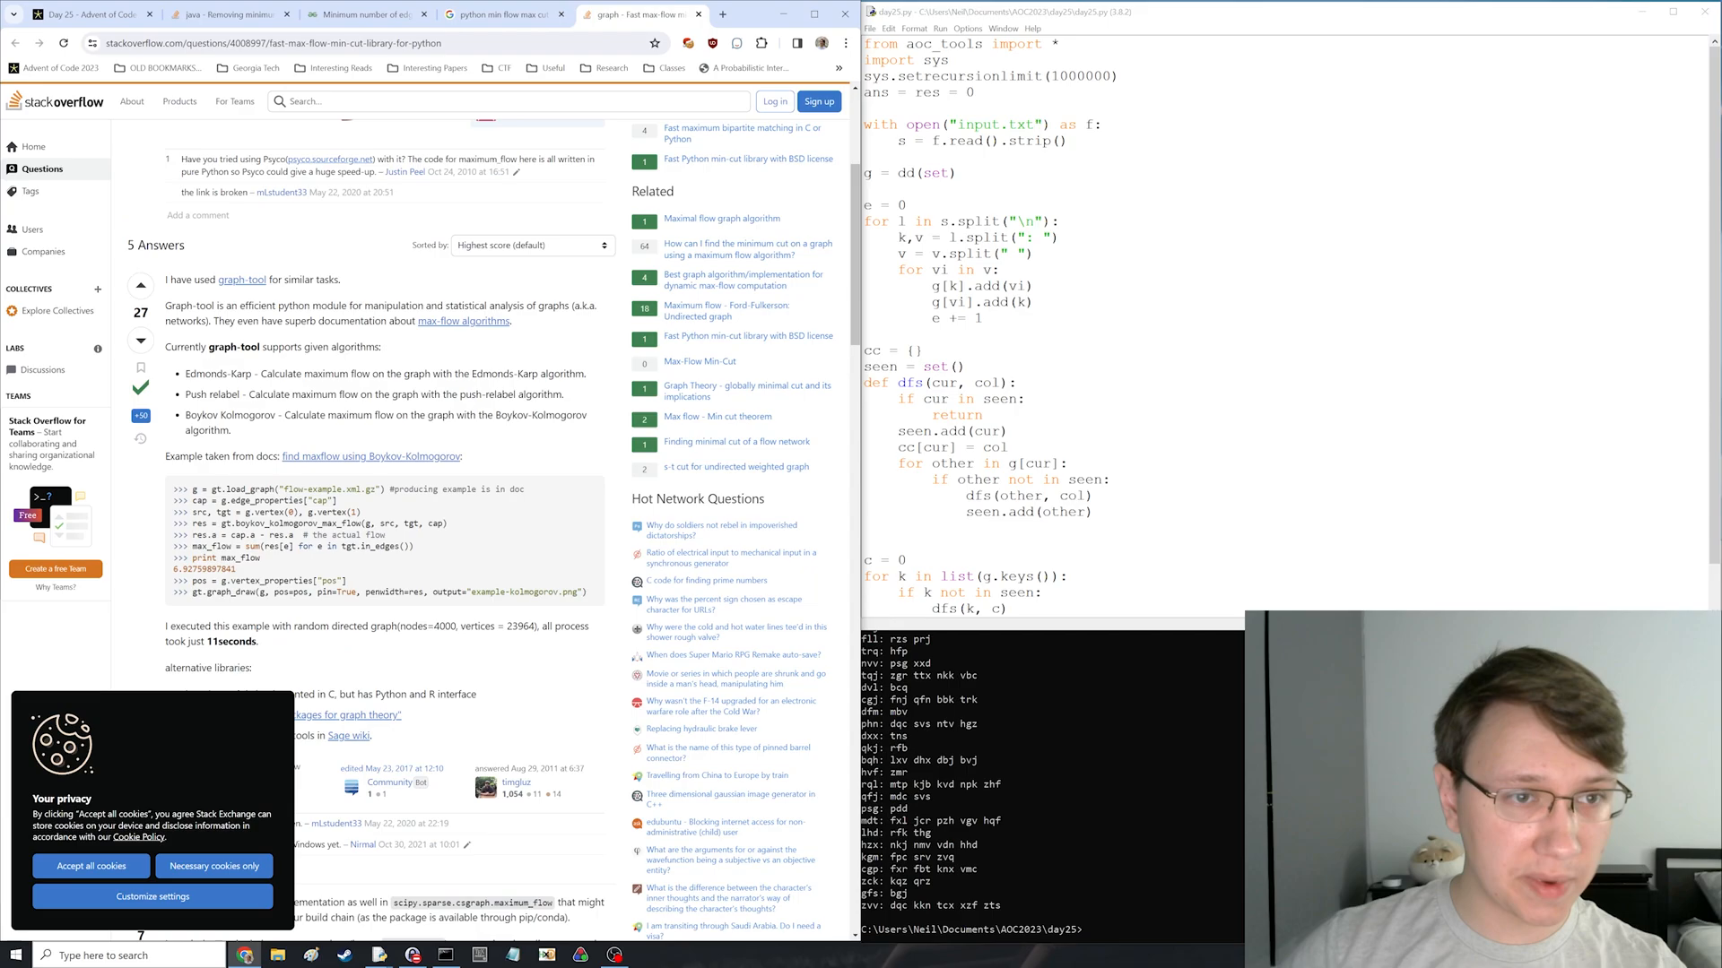
- Leave the Stack Overflow answers and return to the Day 25 puzzle tab
left_click(648, 14)
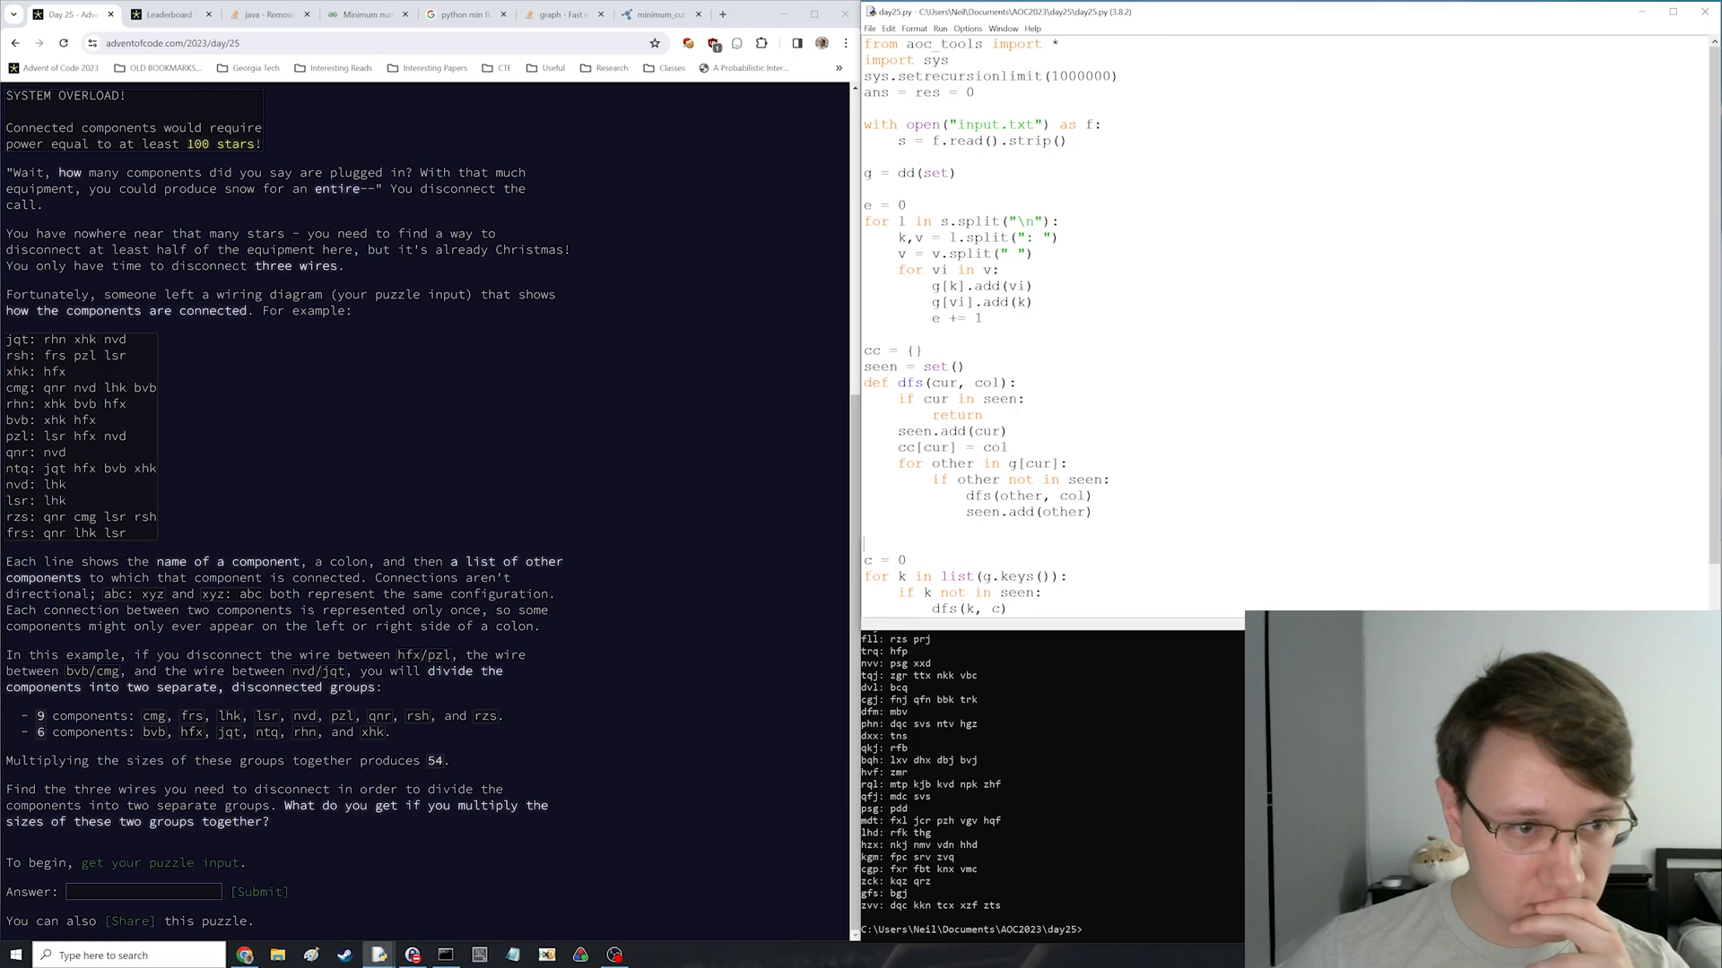
- Comment out the cc/dfs block and add random.choice picks k1 and k2 with a '# bfs from k1 to k2' note
left_click(653, 12)
type("# bfs from k1 to k2")
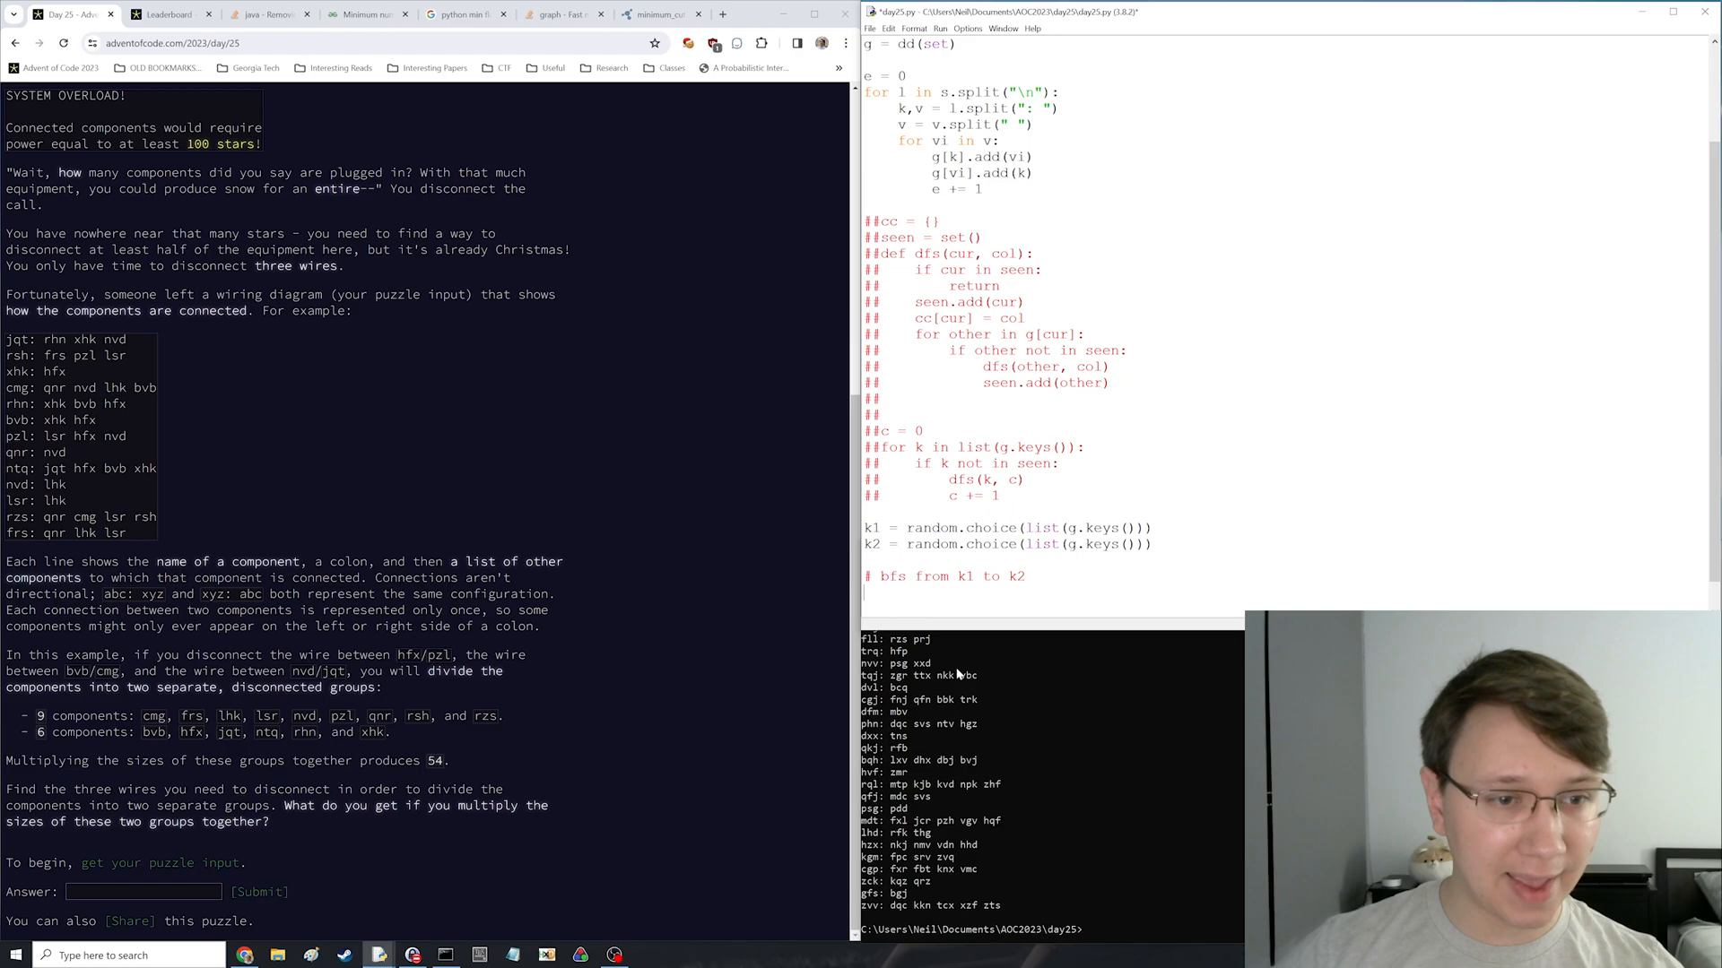
mouse_move(619, 495)
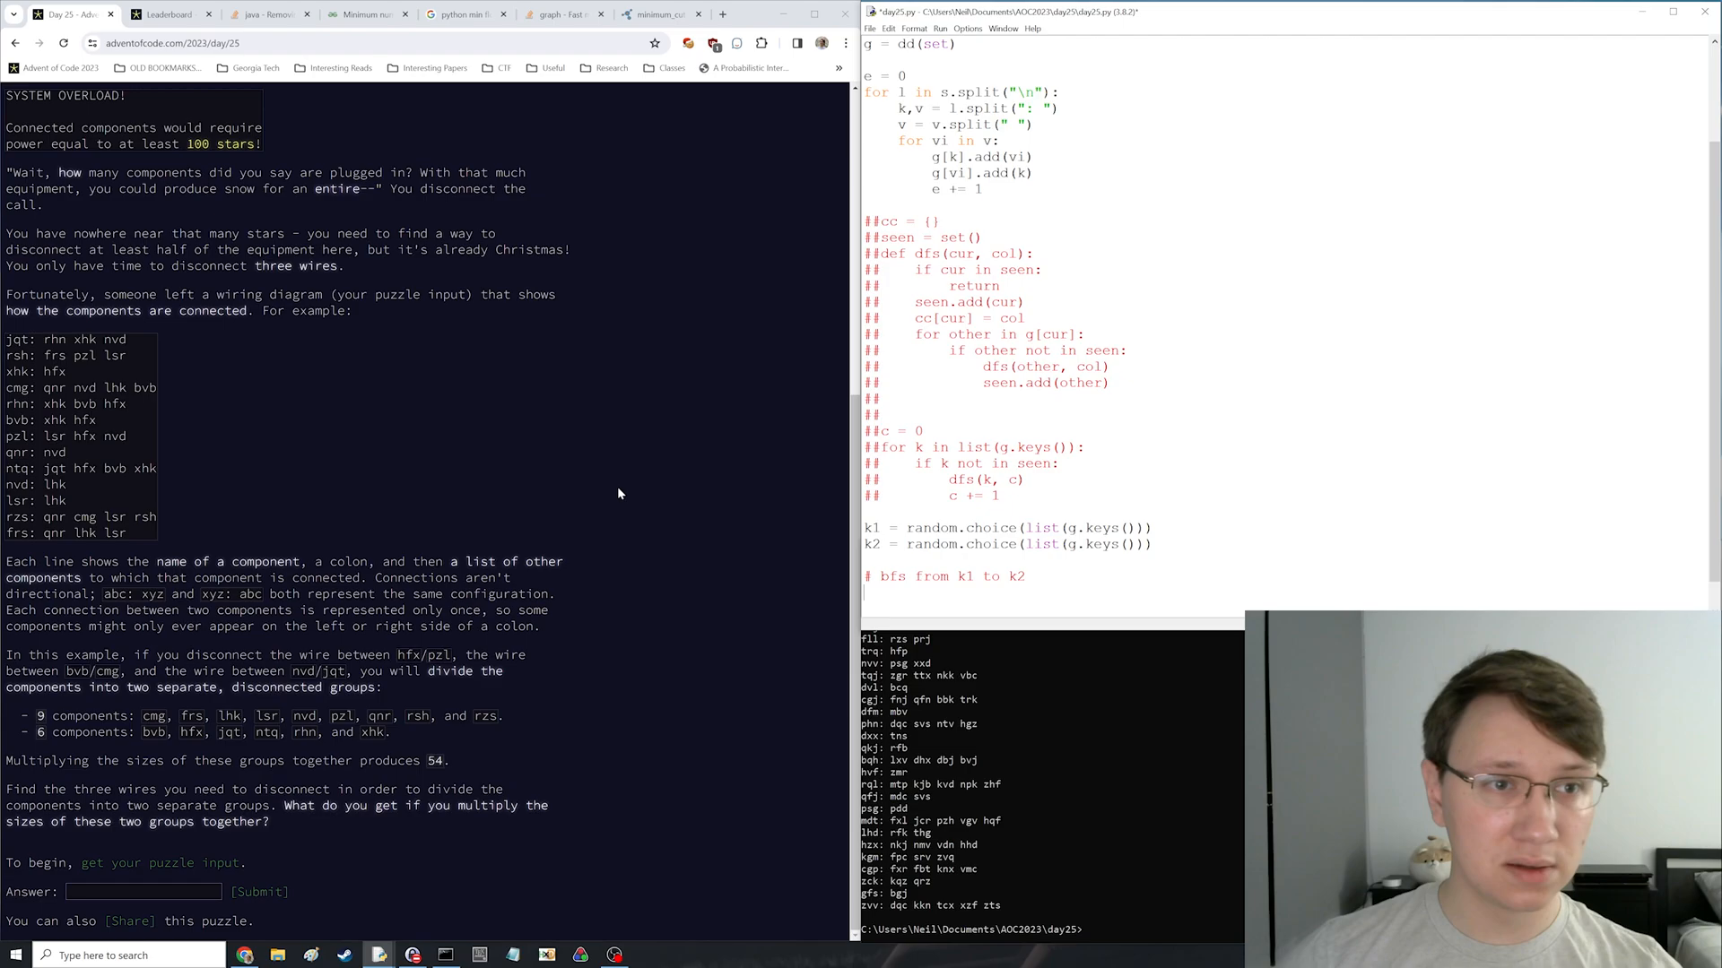
left_click(171, 12)
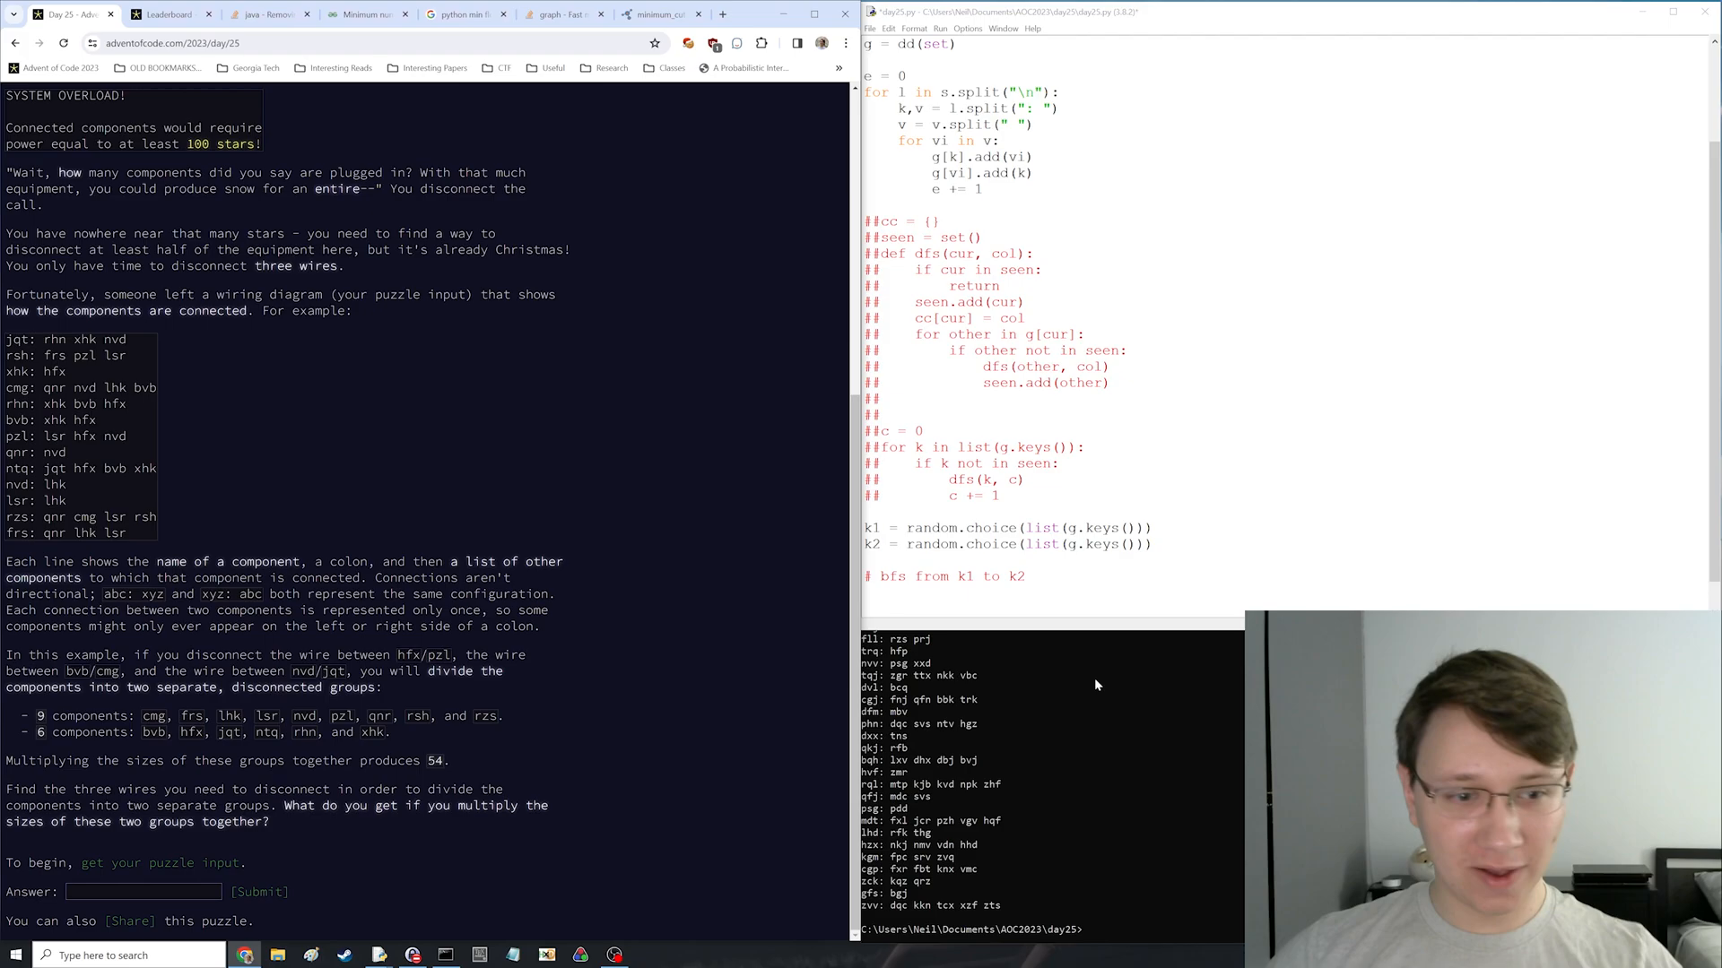
- Consult the NetworkX minimum_cut docs and write G = nx.Graph with capacity-1 edges and nx.minimum_cut(G, k1, k2) in a loop until the cut is 3
left_click(656, 13)
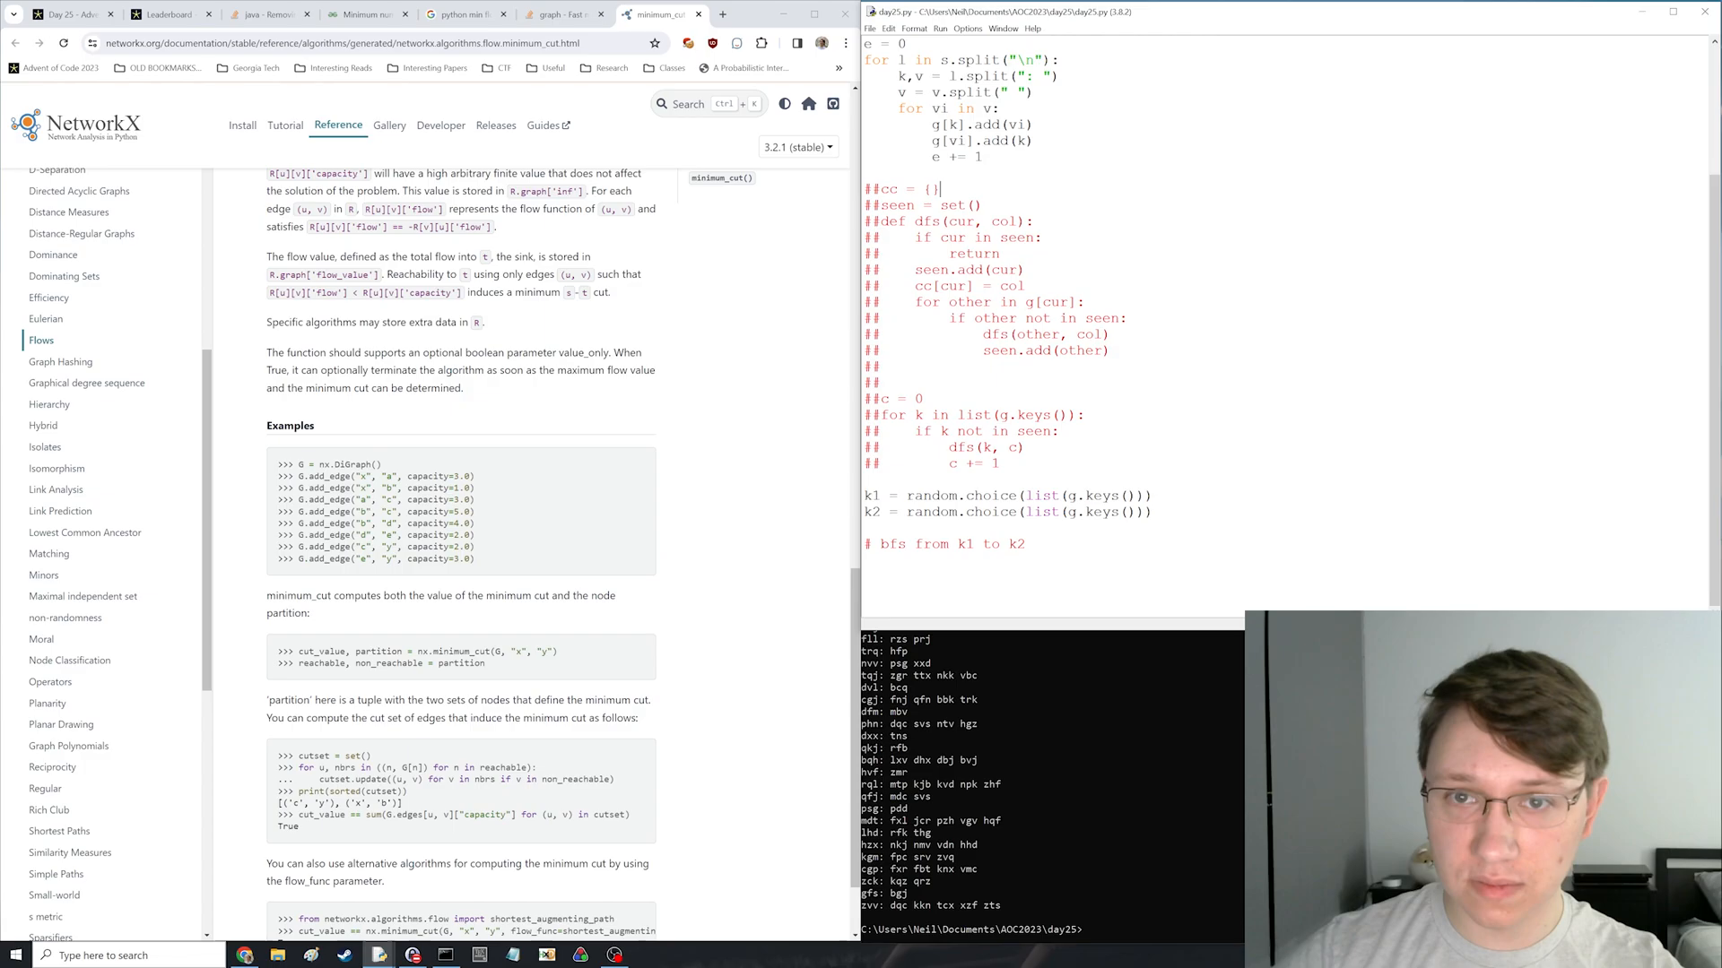
type("G = nx.Graph")
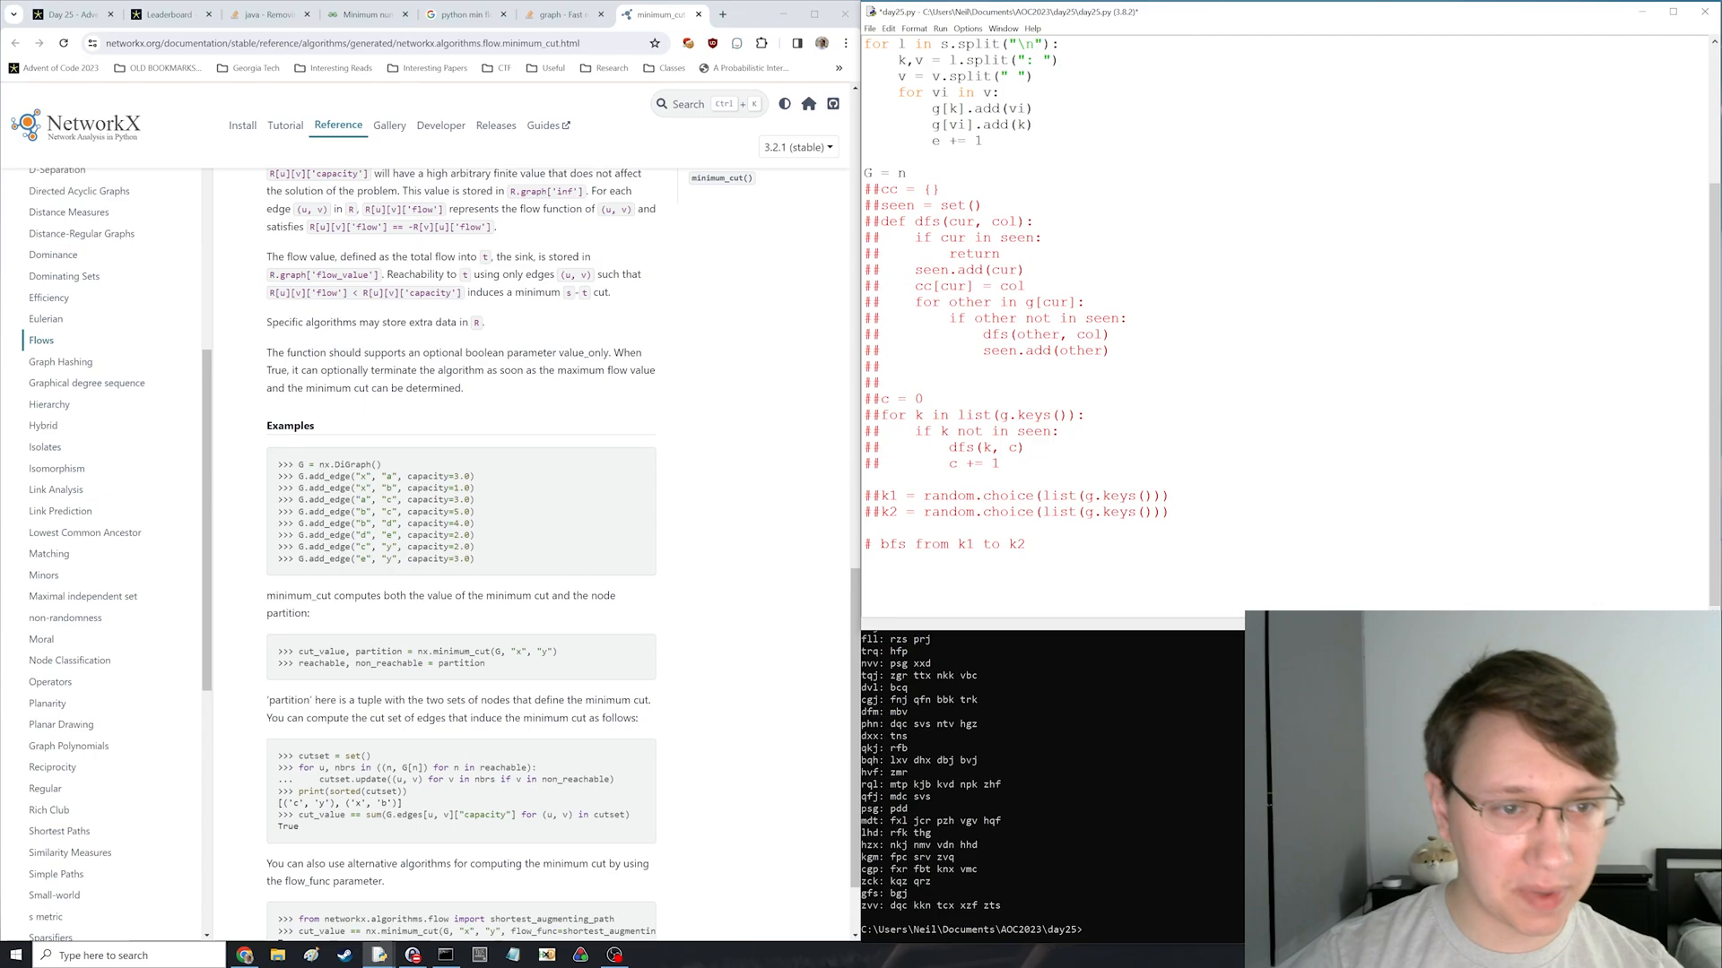
scroll("up", 3)
type("G.add_edge(k, vi, capacity=1.")
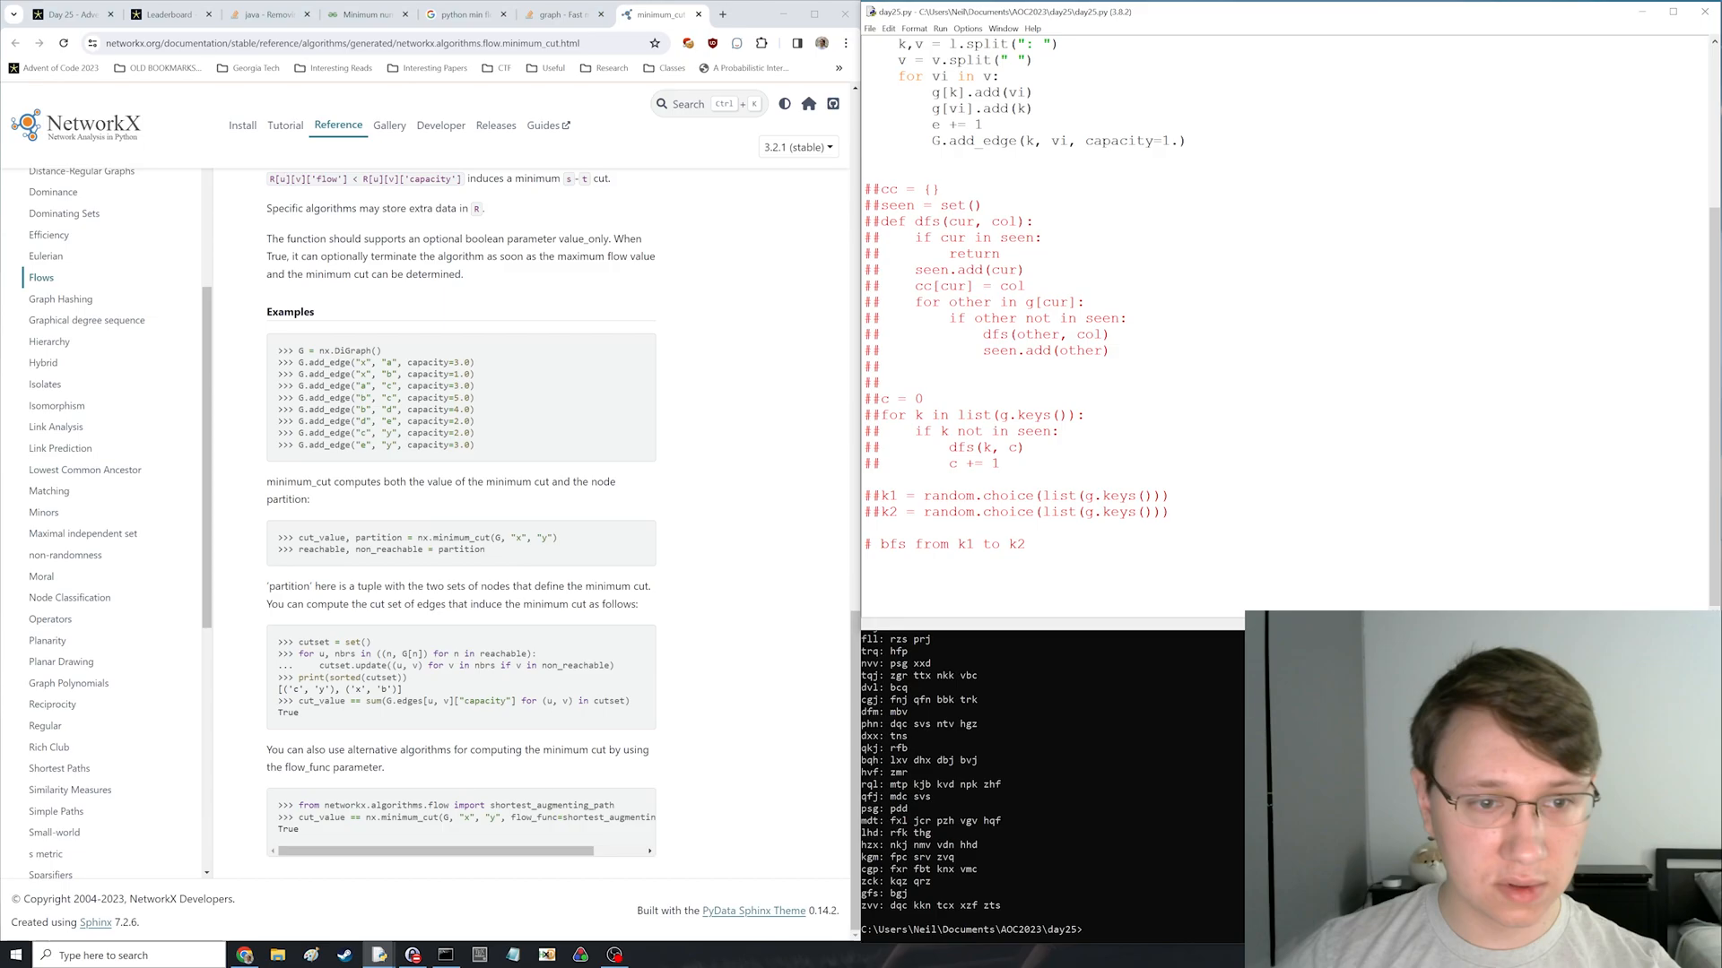
type("cut_value, partition = nx.minimum_cut(")
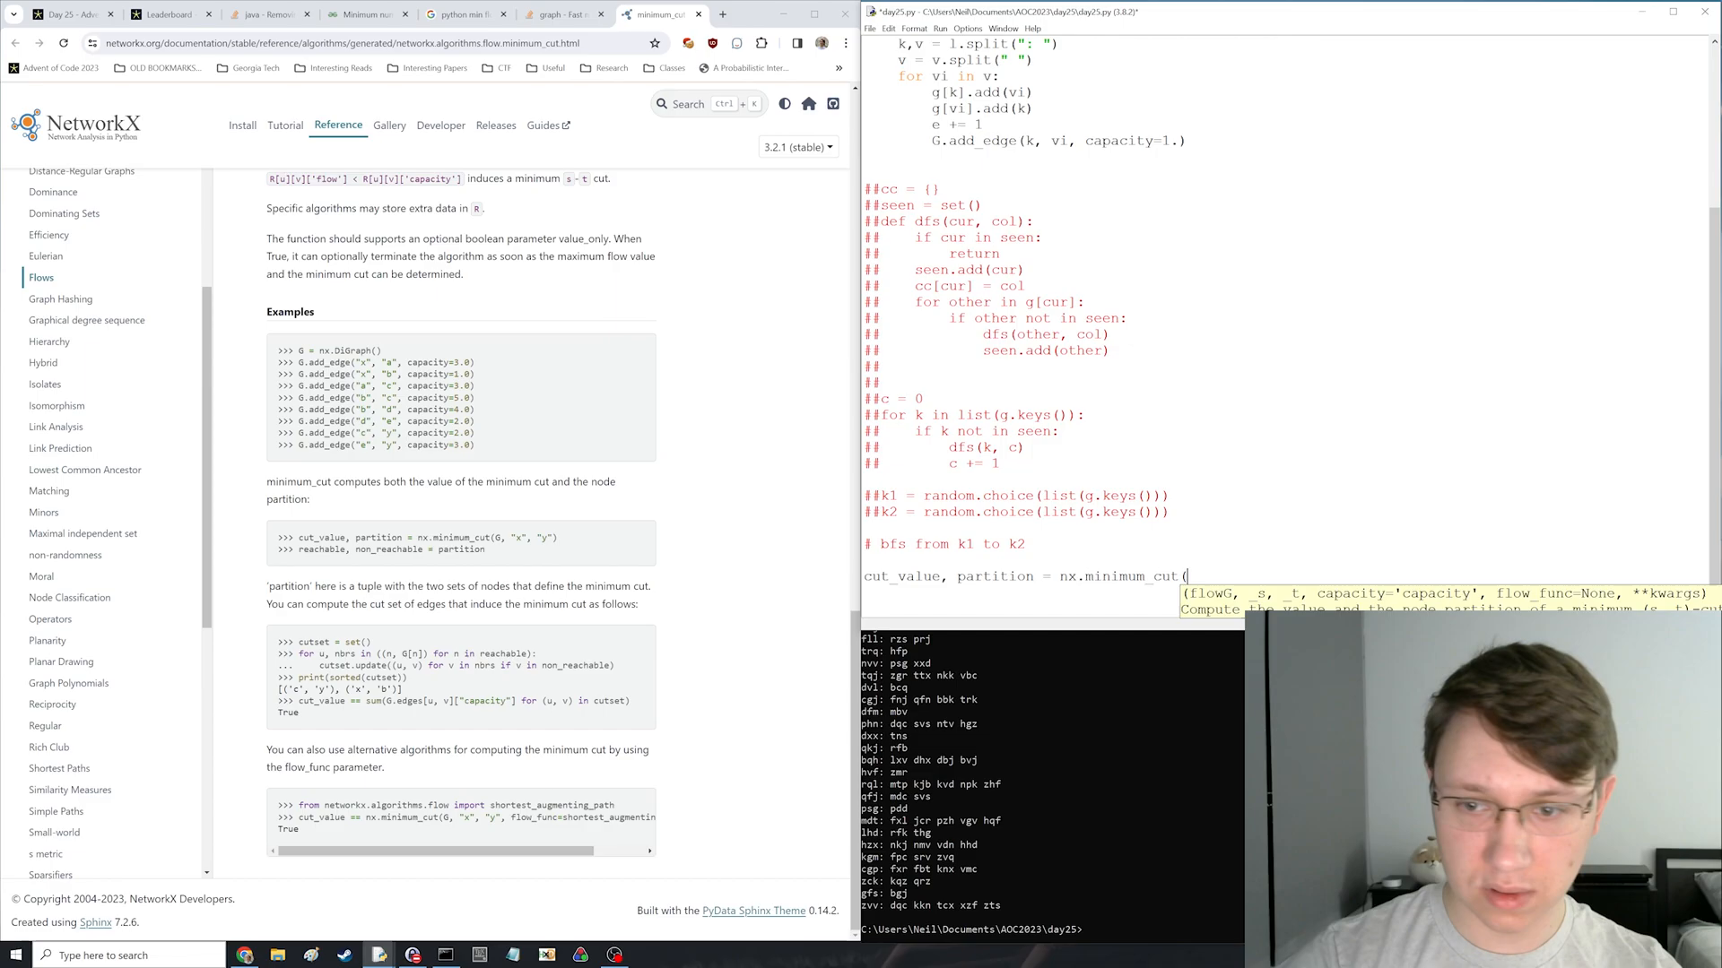
type("G,")
left_click(1285, 478)
type("import random")
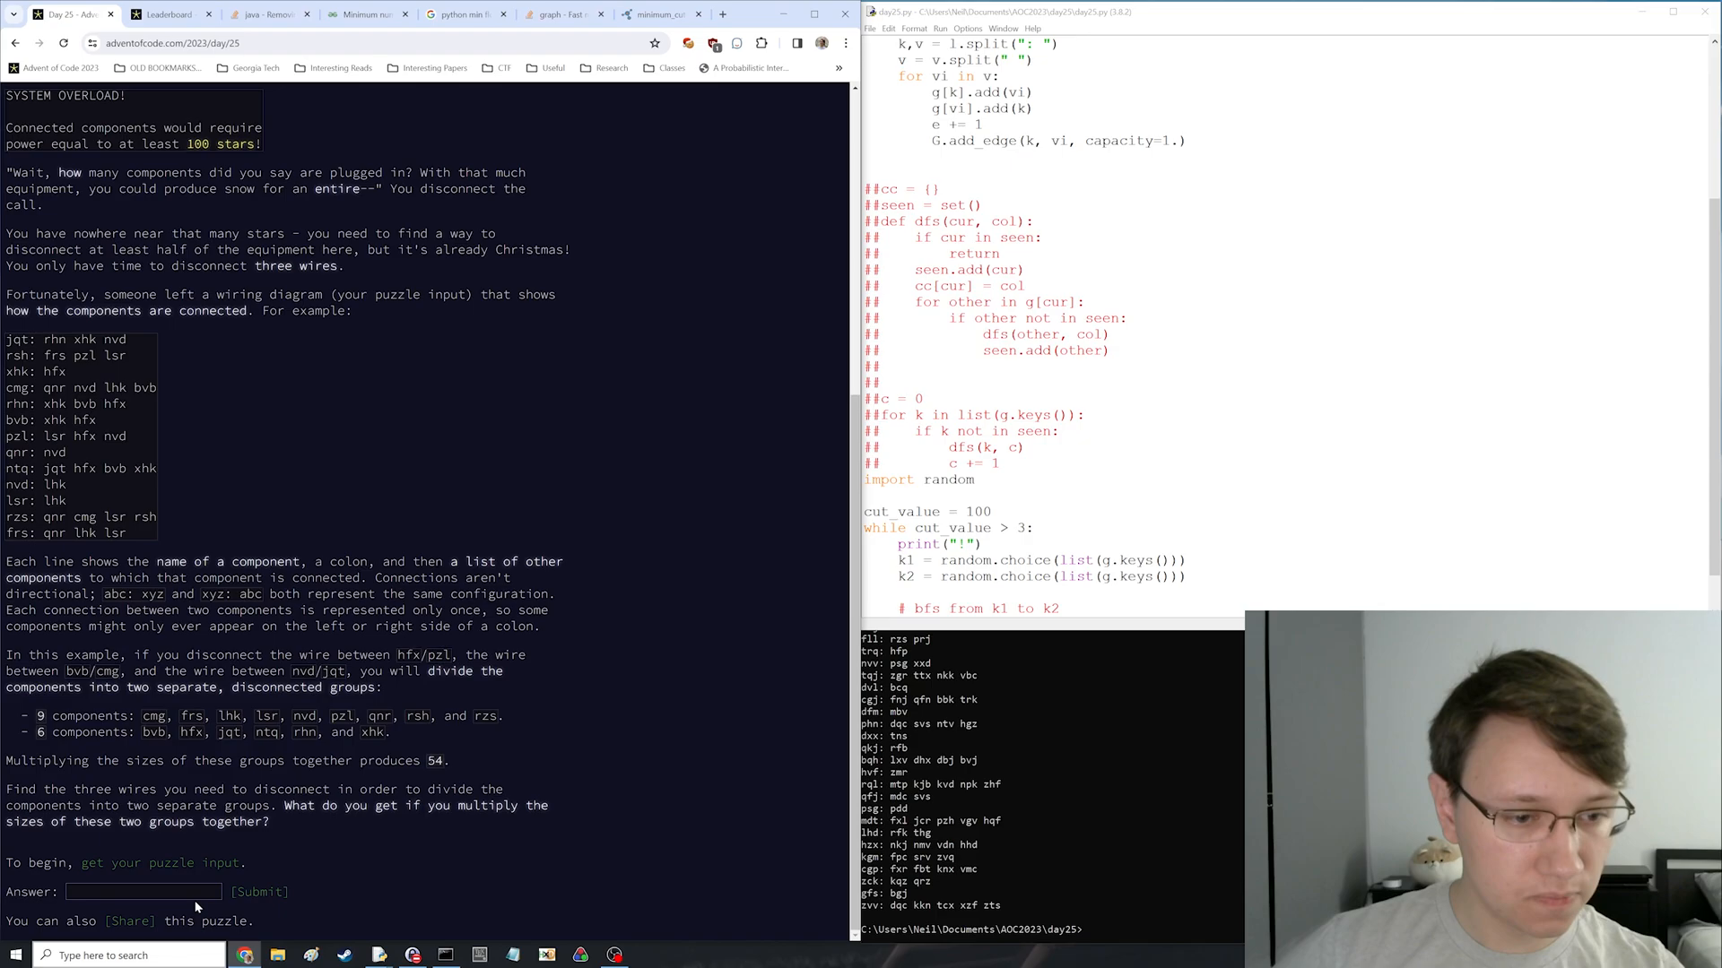
- Submit the answer 600369 in the Answer box and return to the Day 25 page showing both stars
left_click(260, 891)
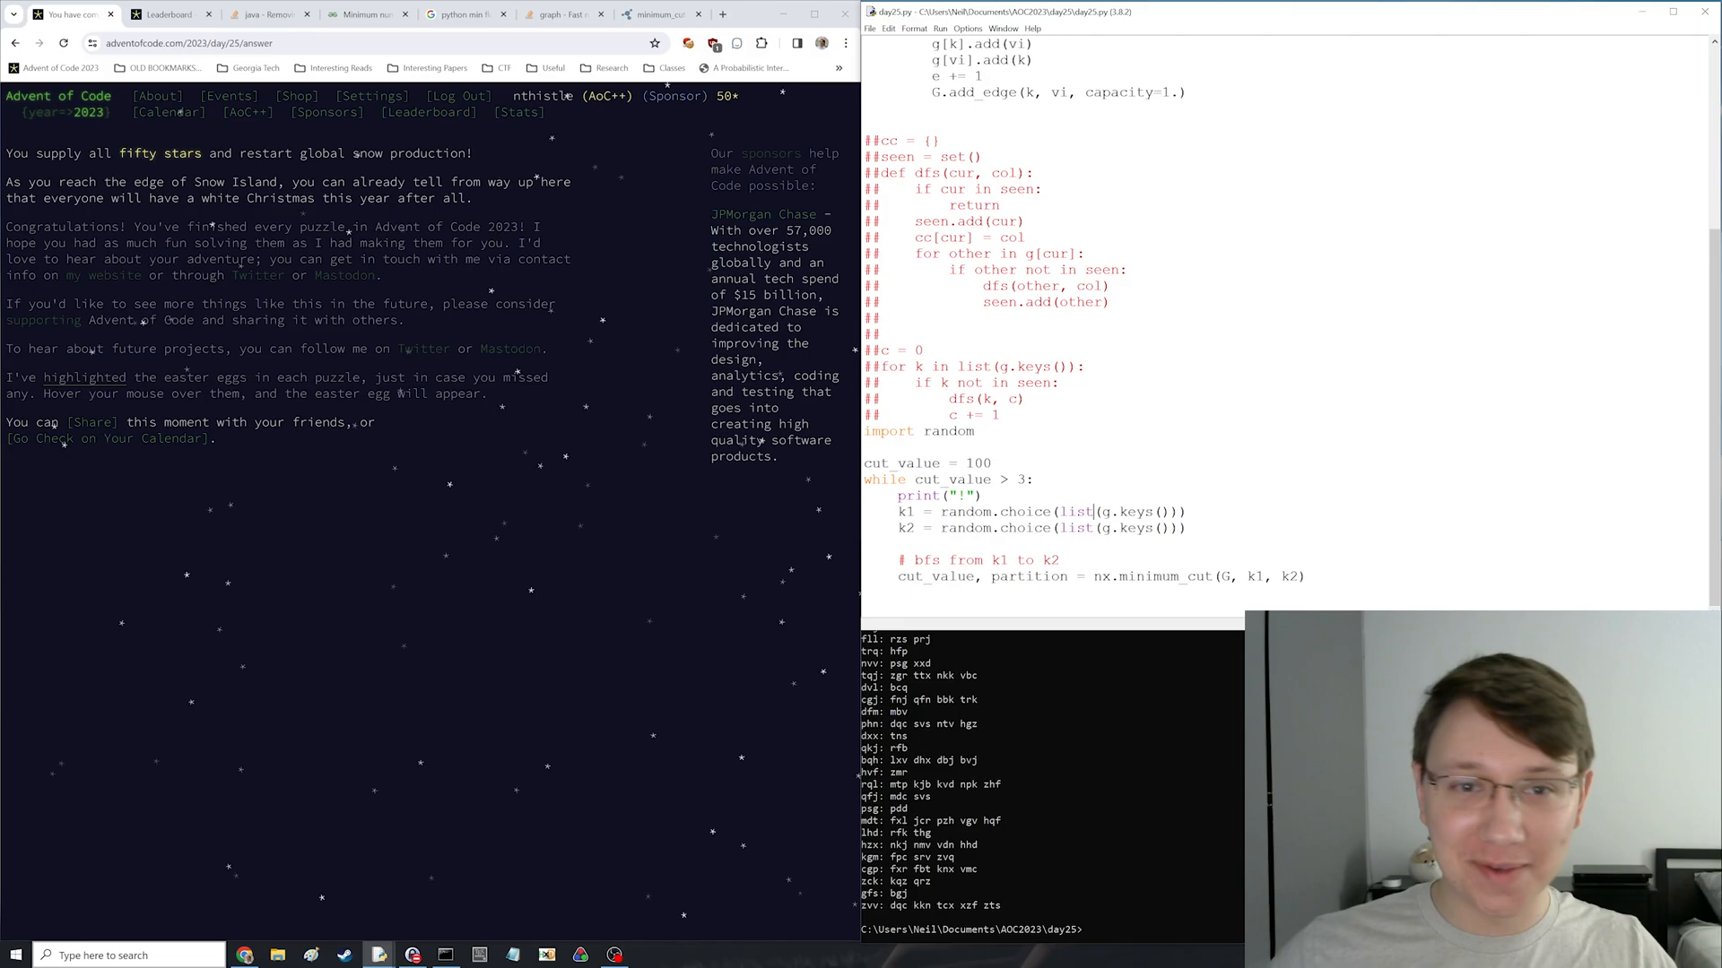
left_click(653, 12)
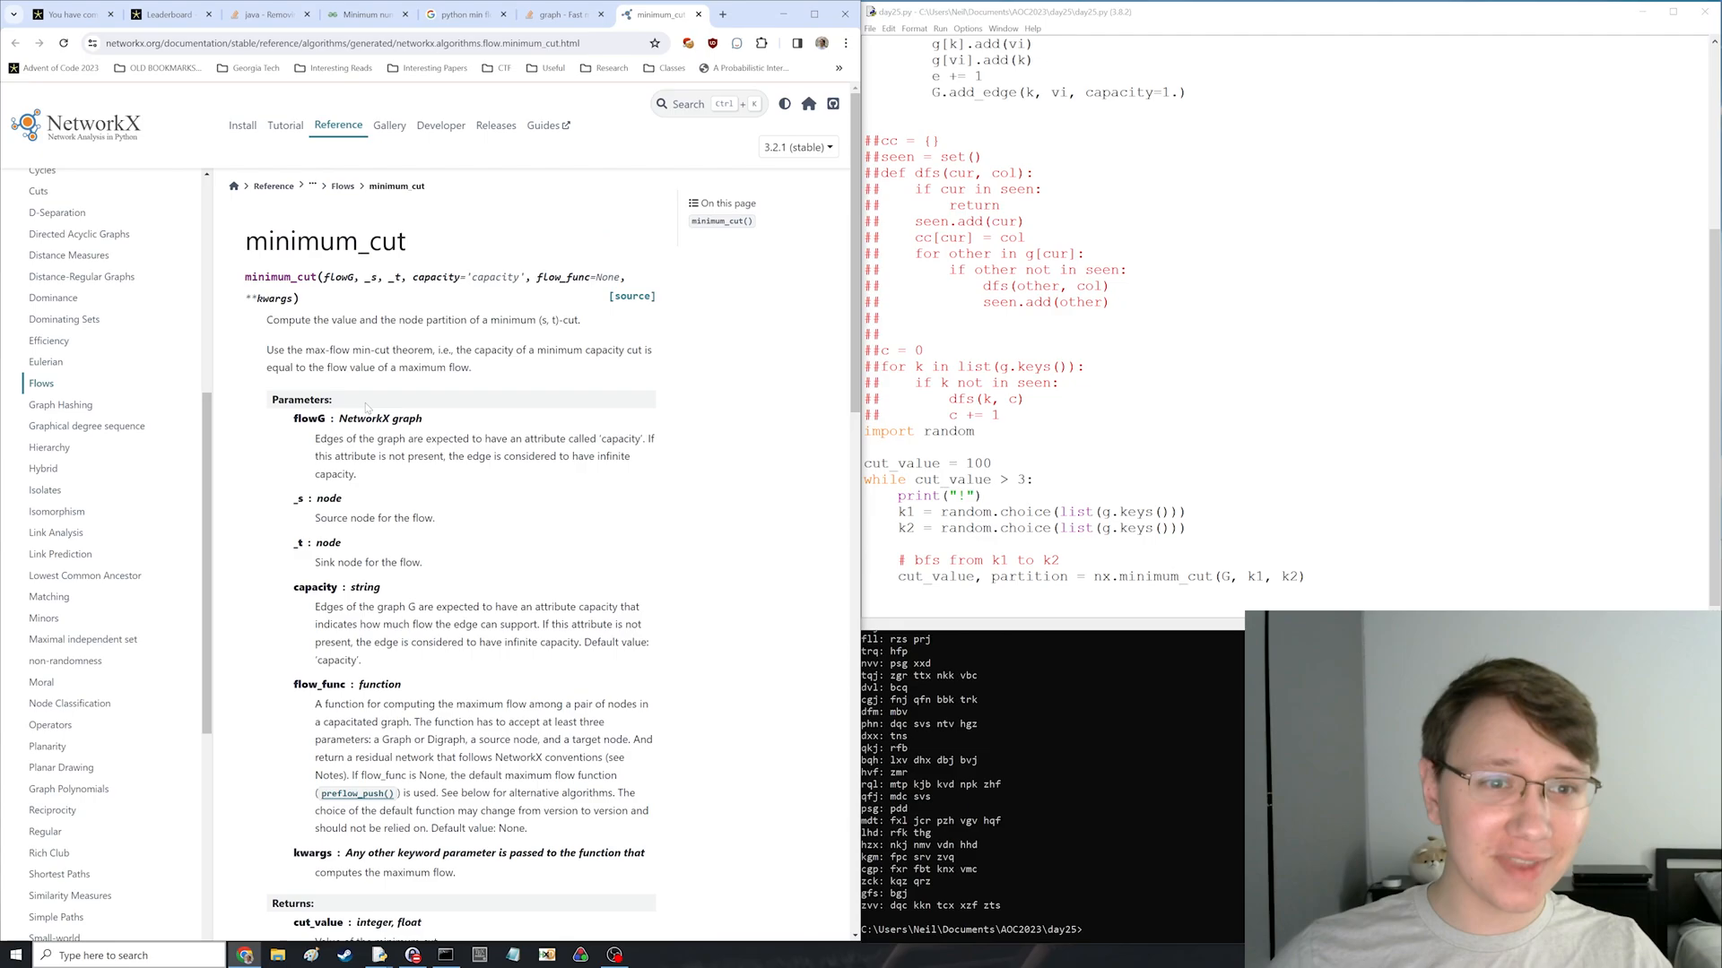
scroll("down", 3)
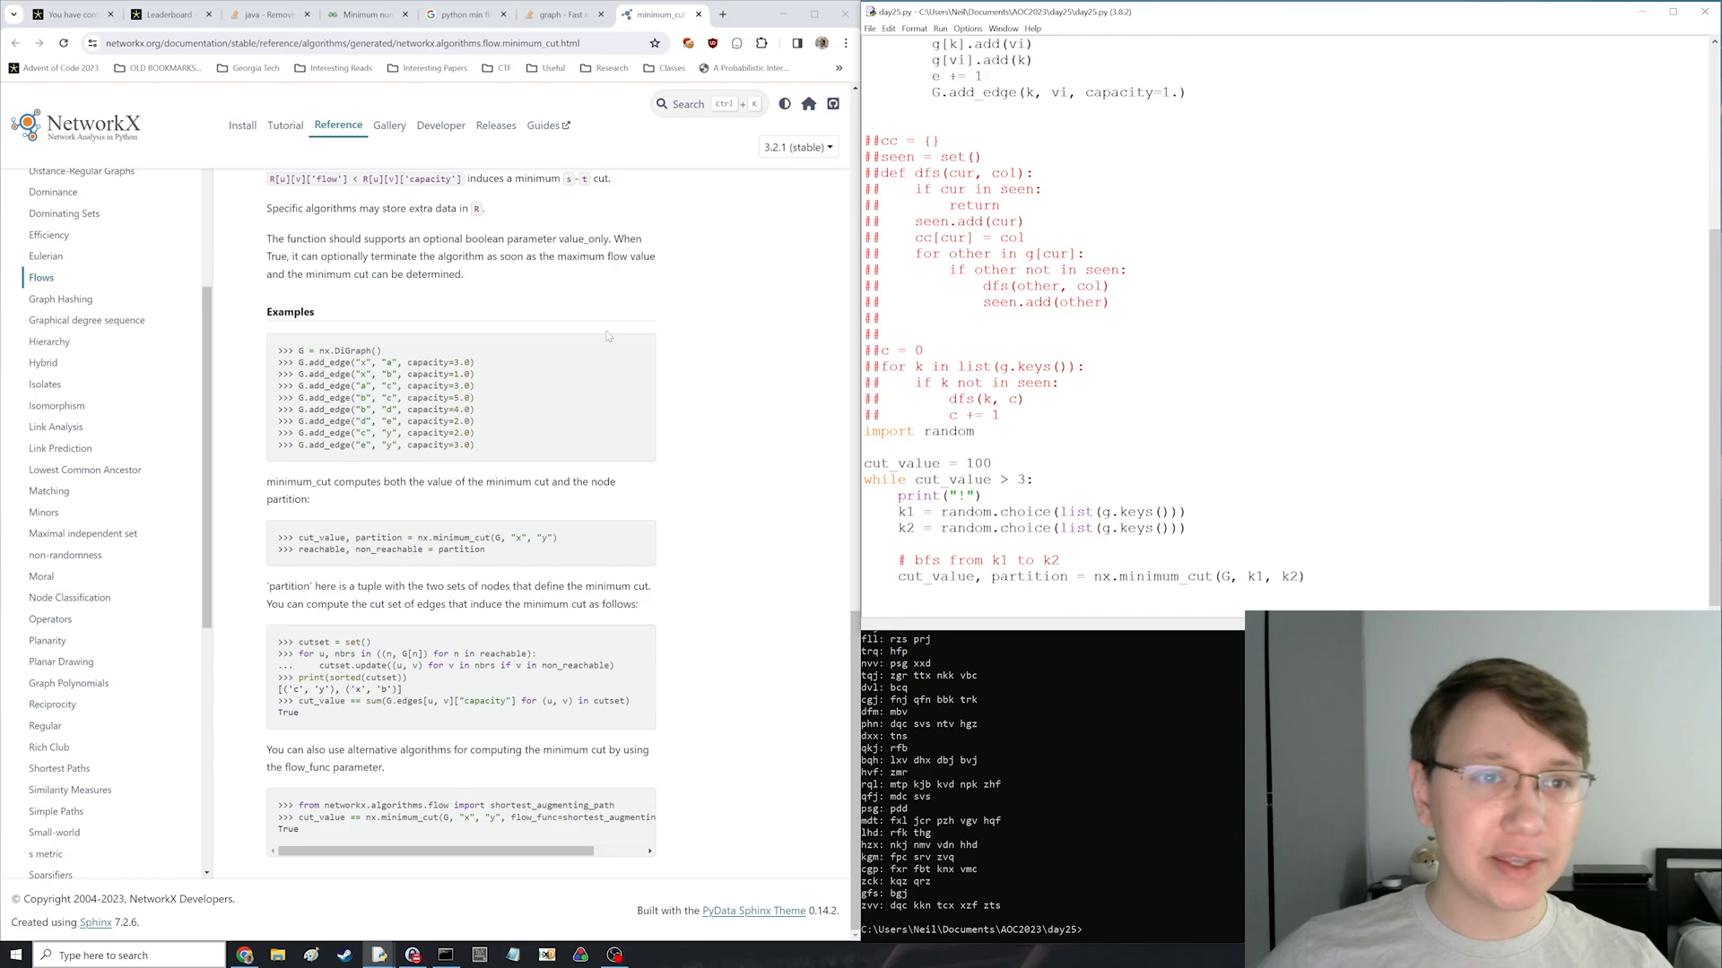
left_click(67, 12)
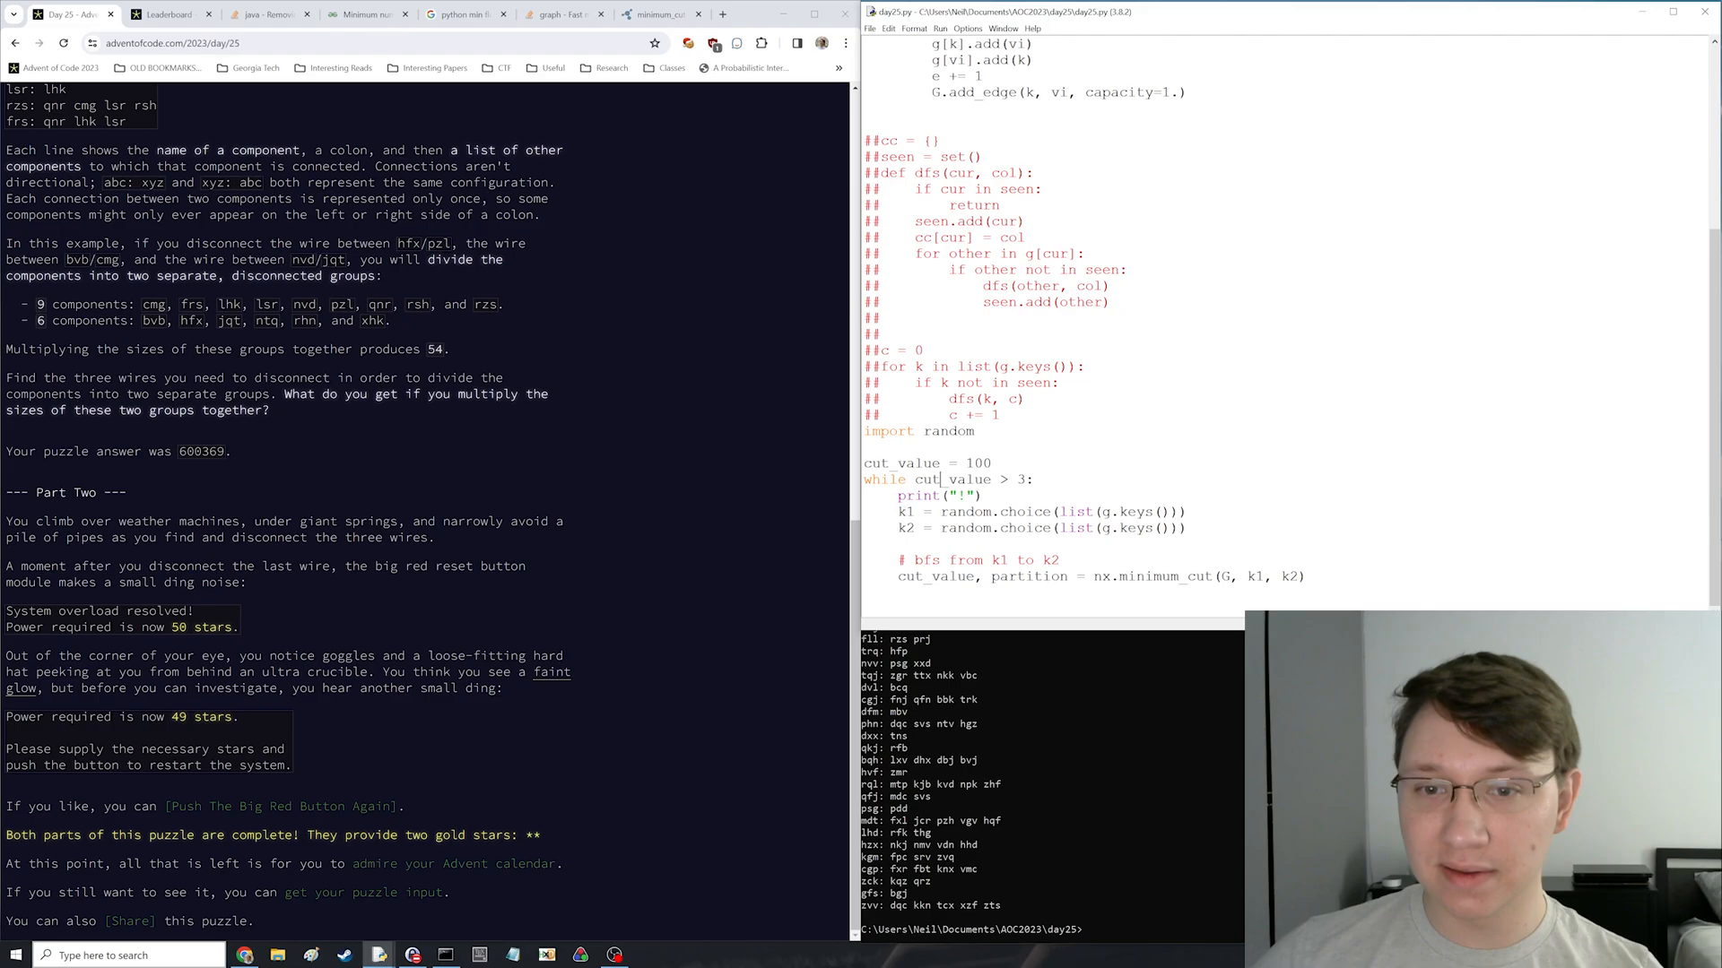
mouse_move(705, 623)
type(",cut_value")
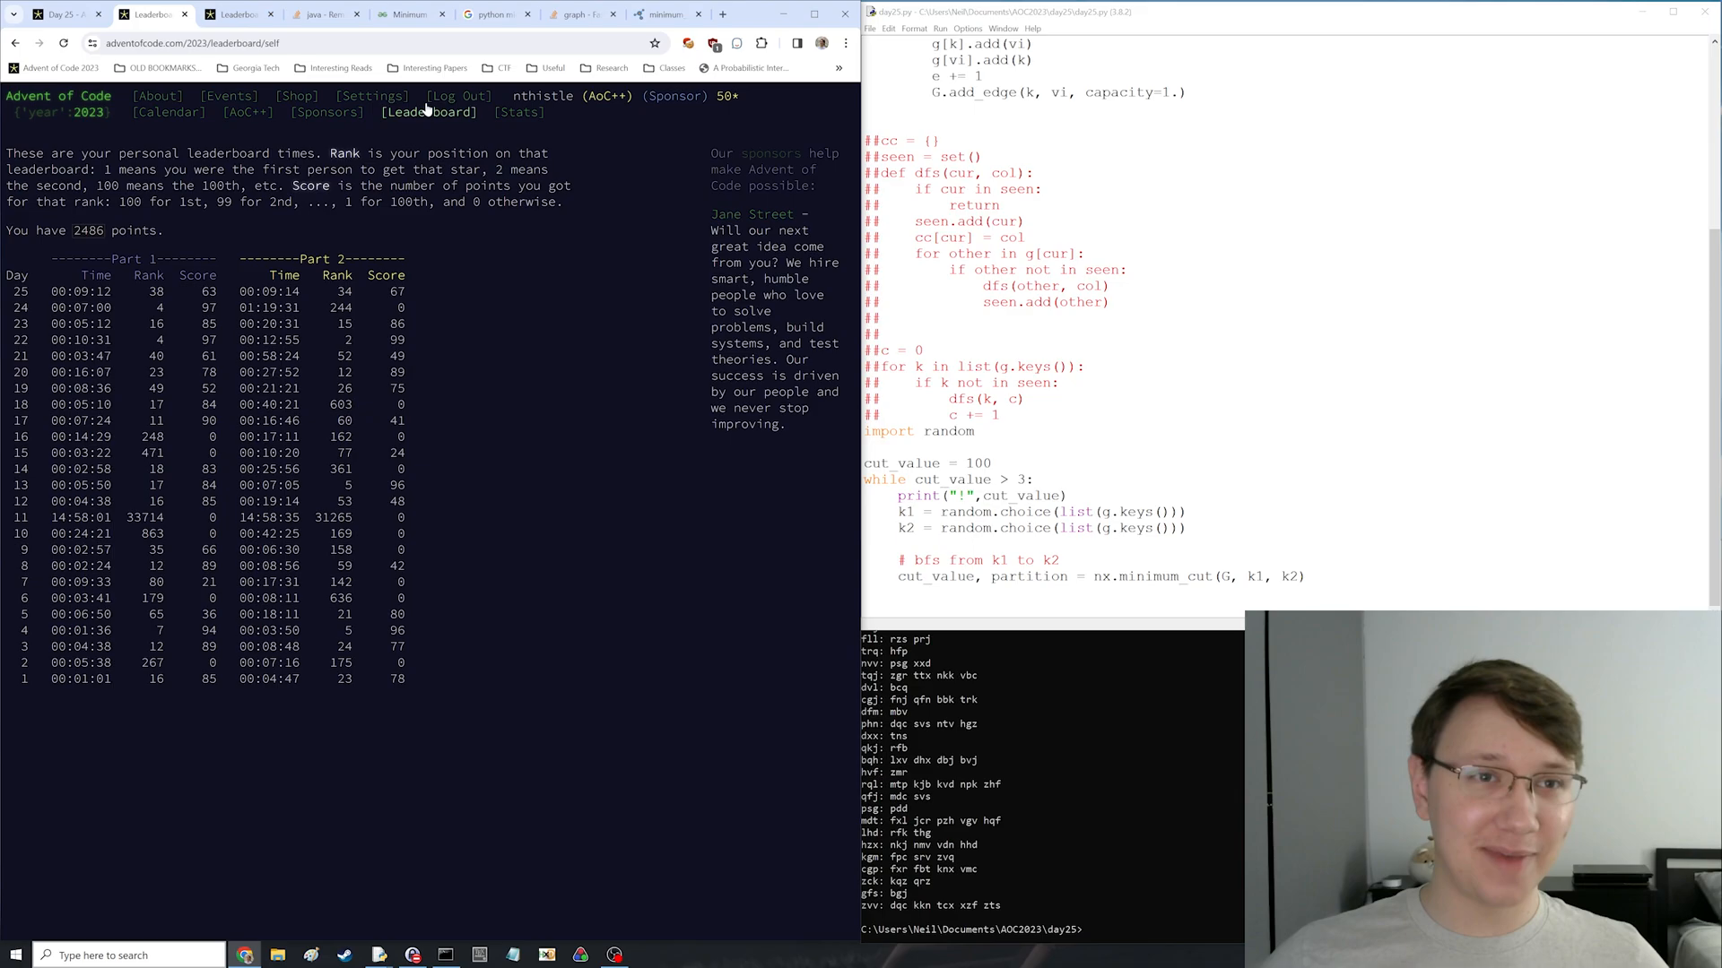
left_click(239, 13)
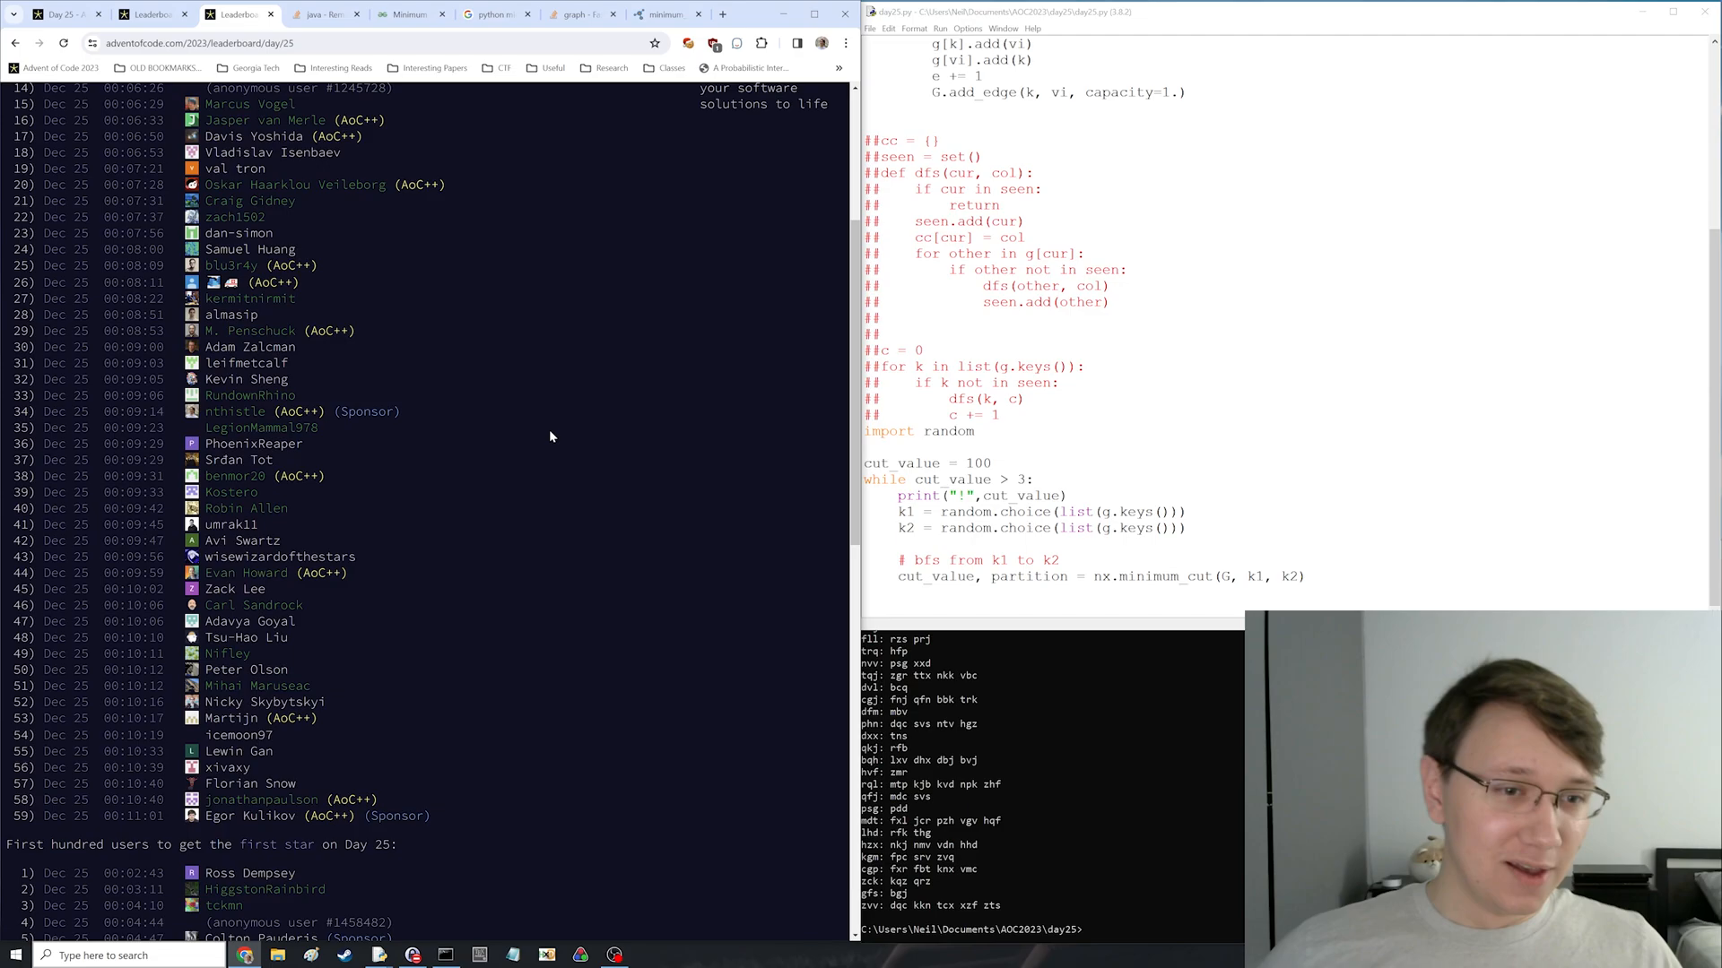
scroll("up", 3)
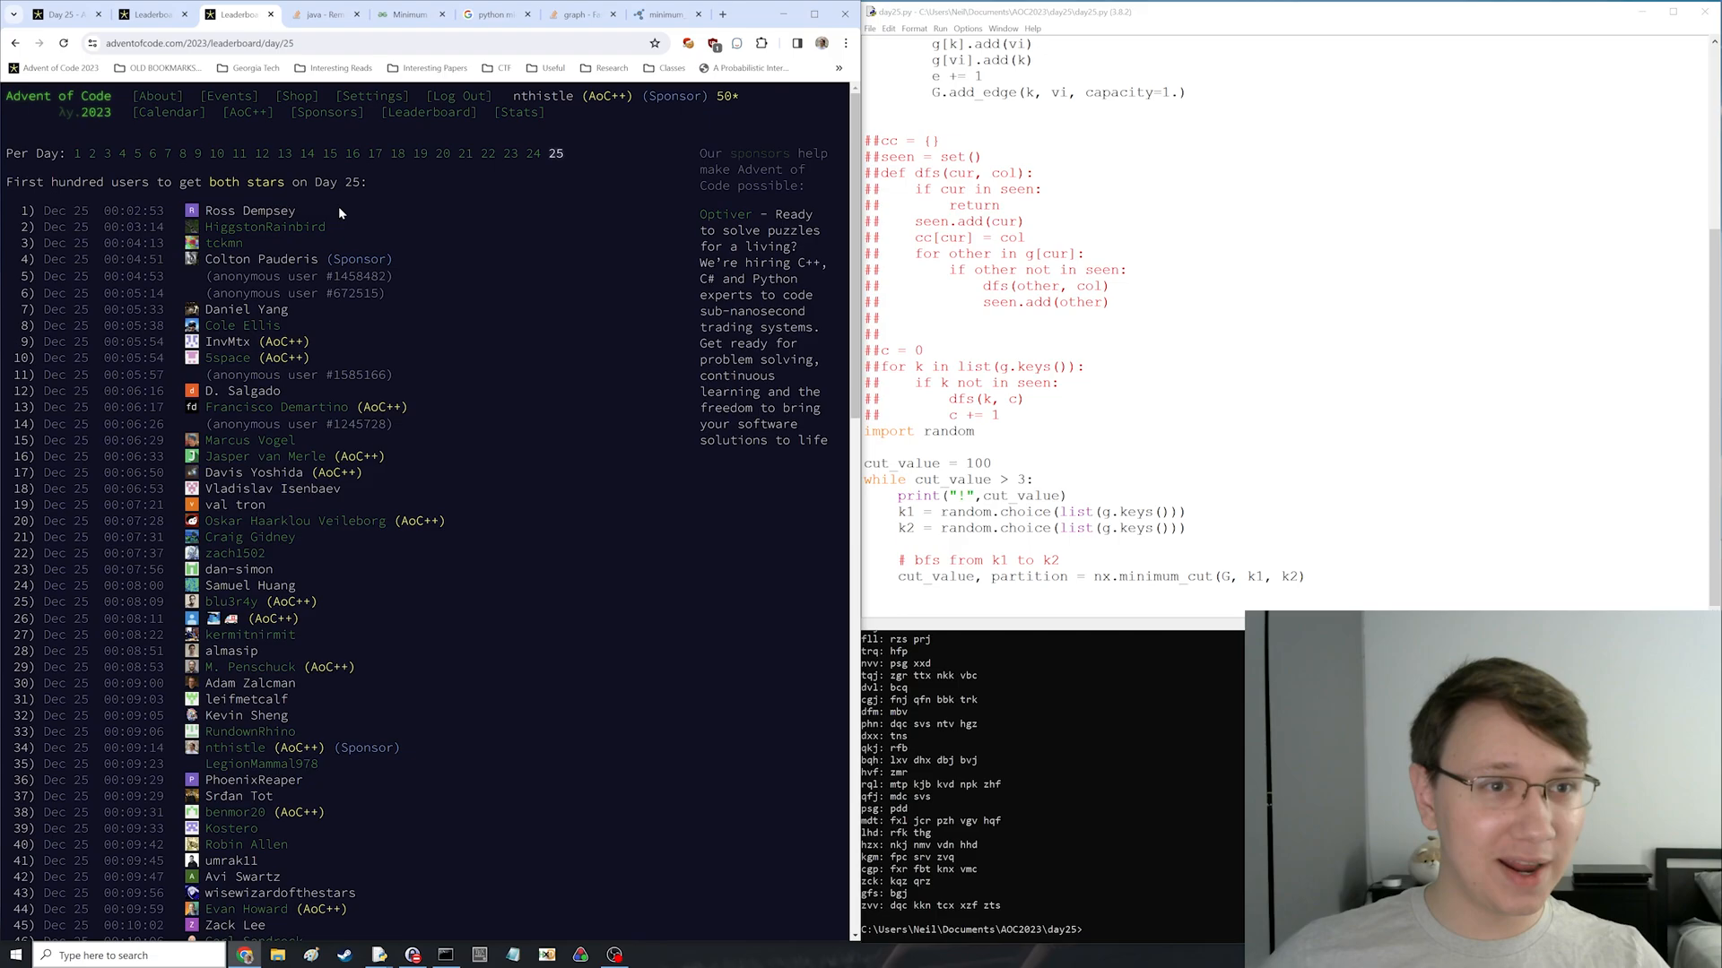
left_click(427, 113)
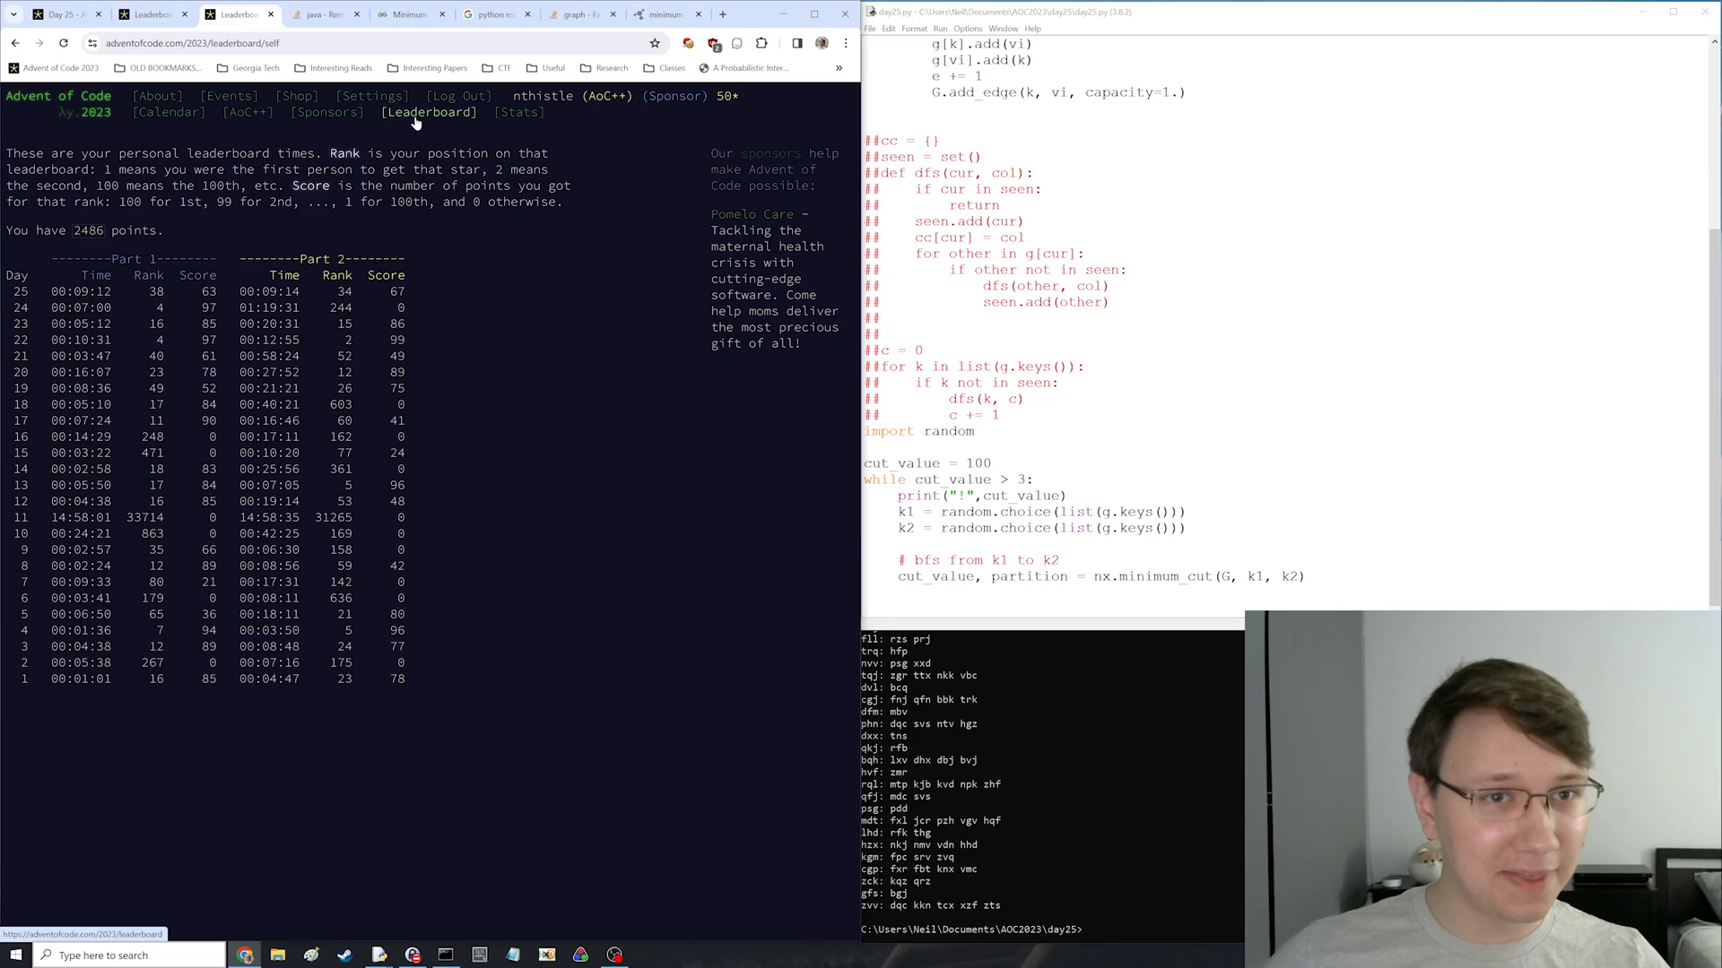
left_click(427, 111)
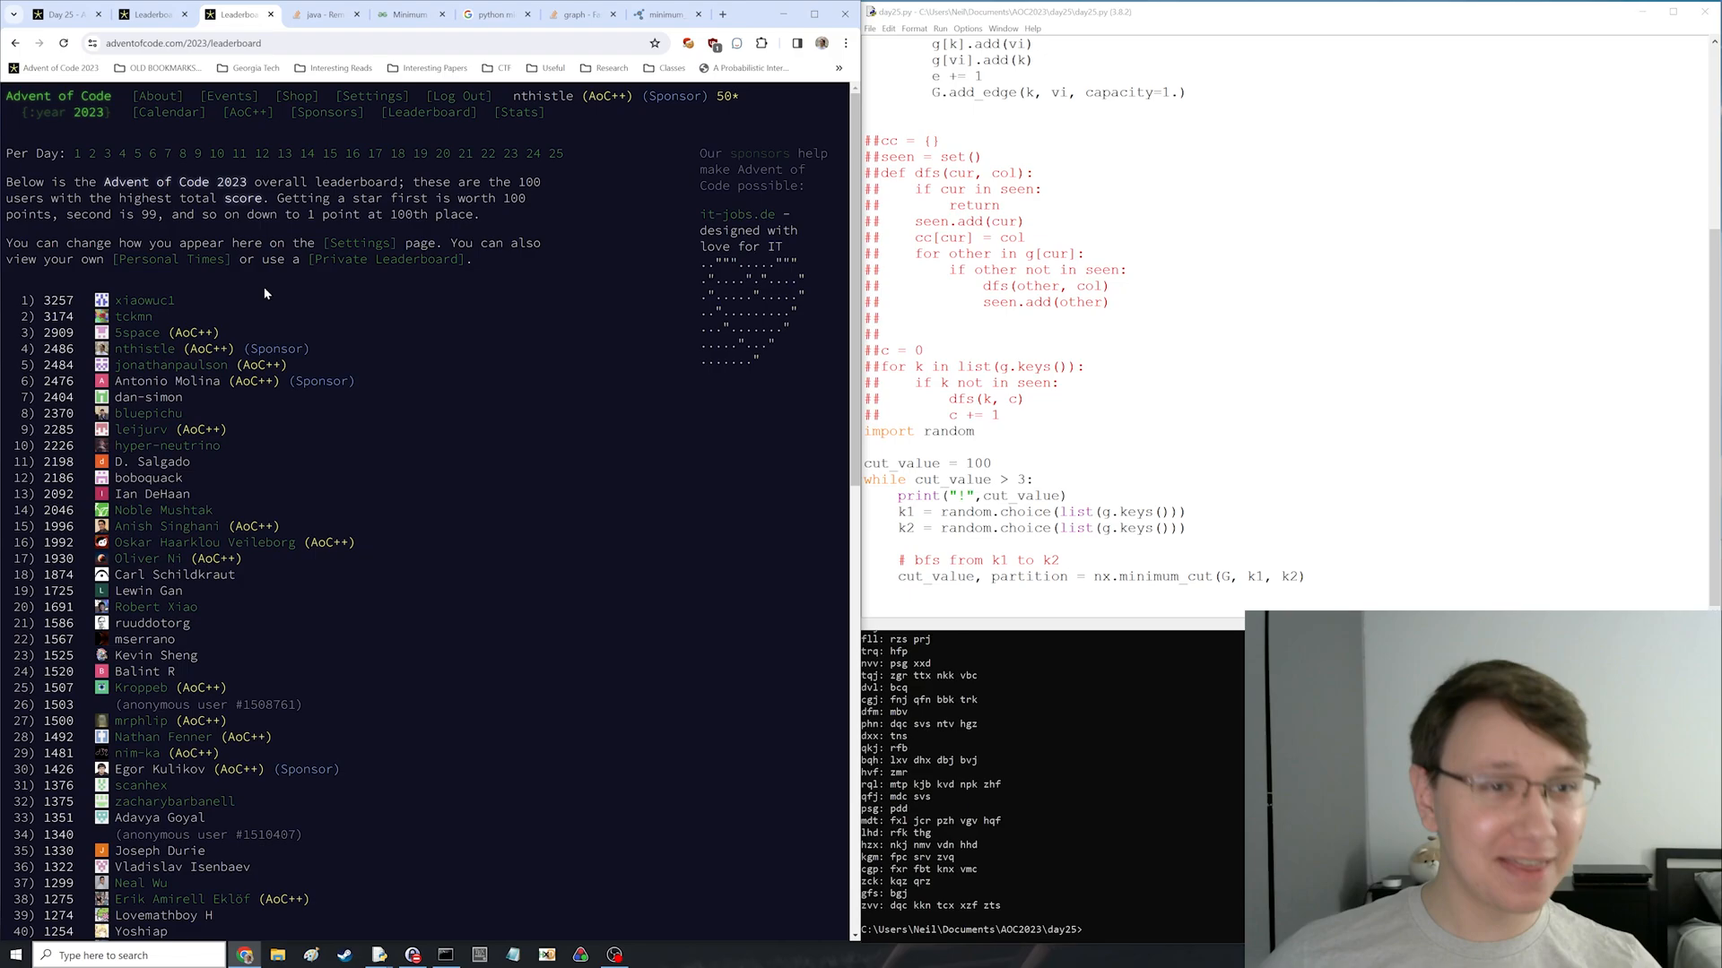
left_click(172, 259)
type("63 + 67")
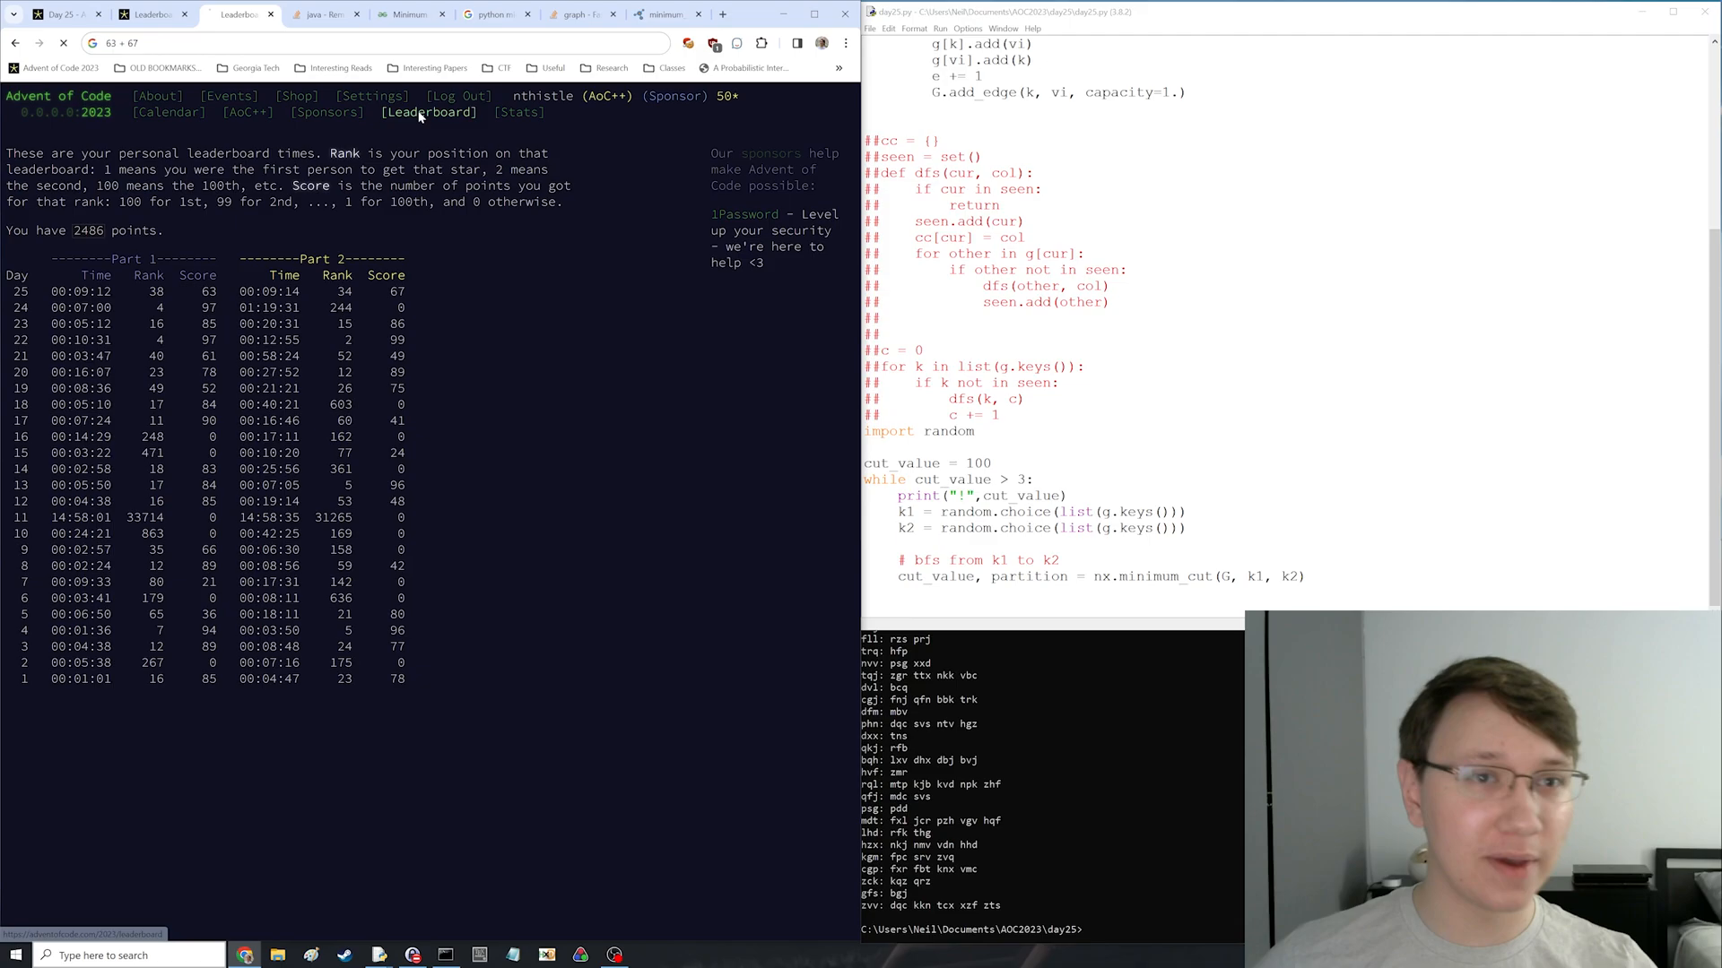
left_click(428, 111)
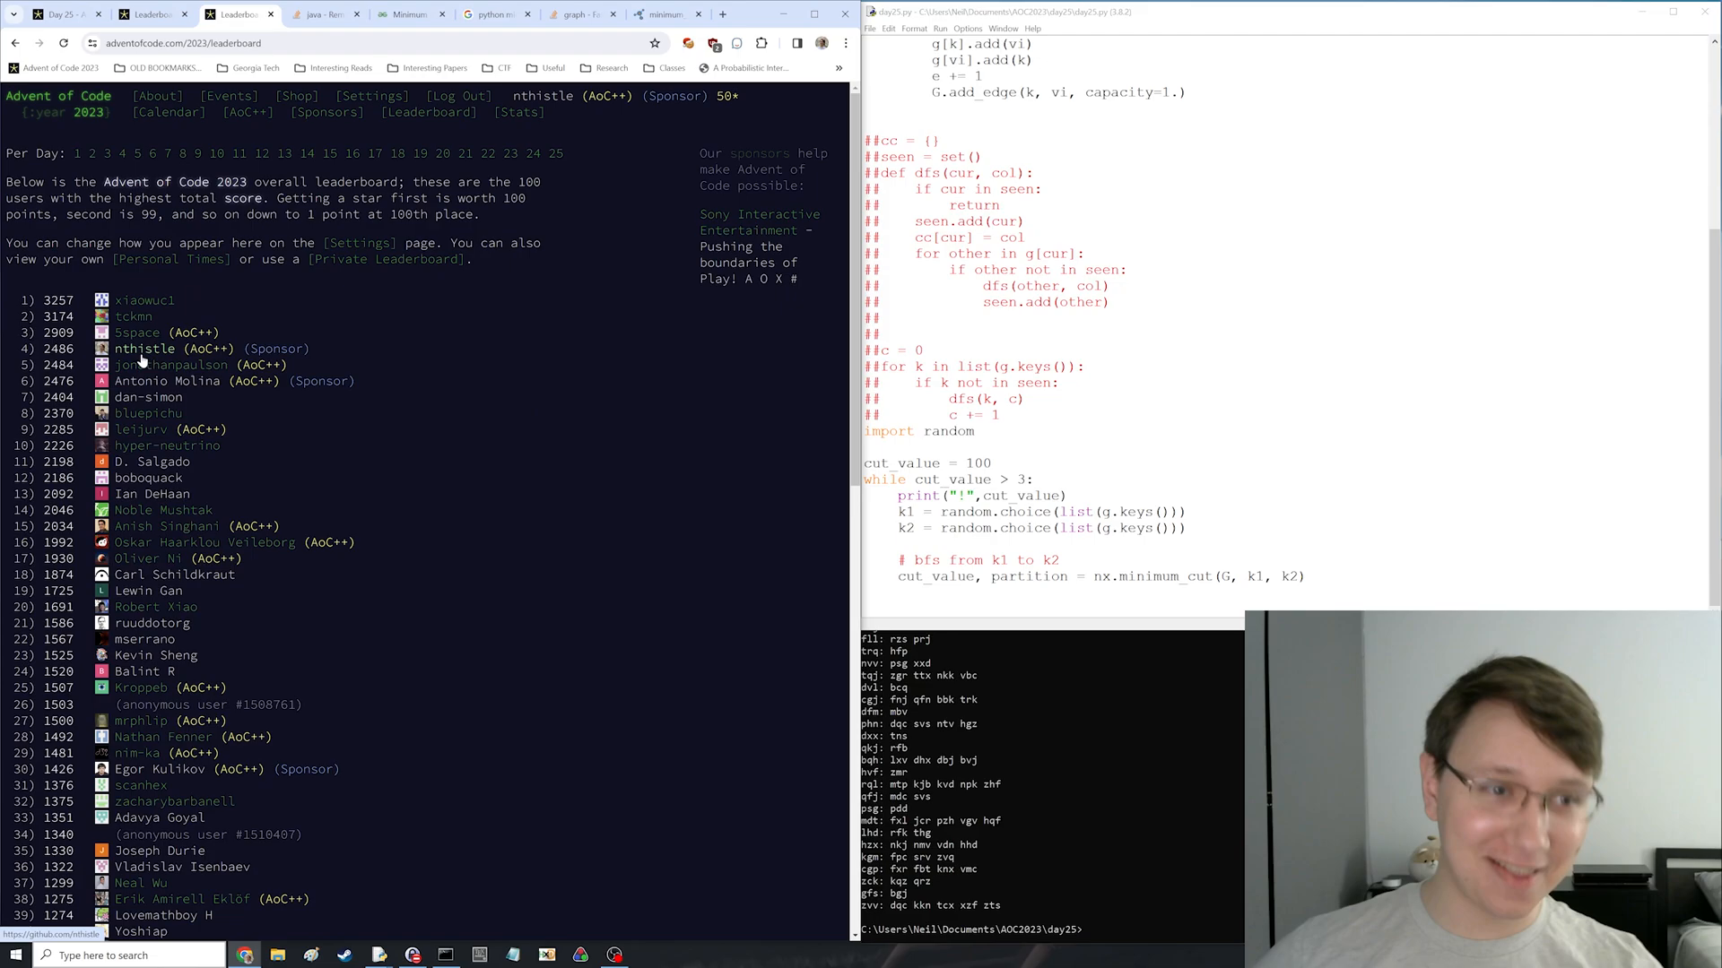
mouse_move(307, 407)
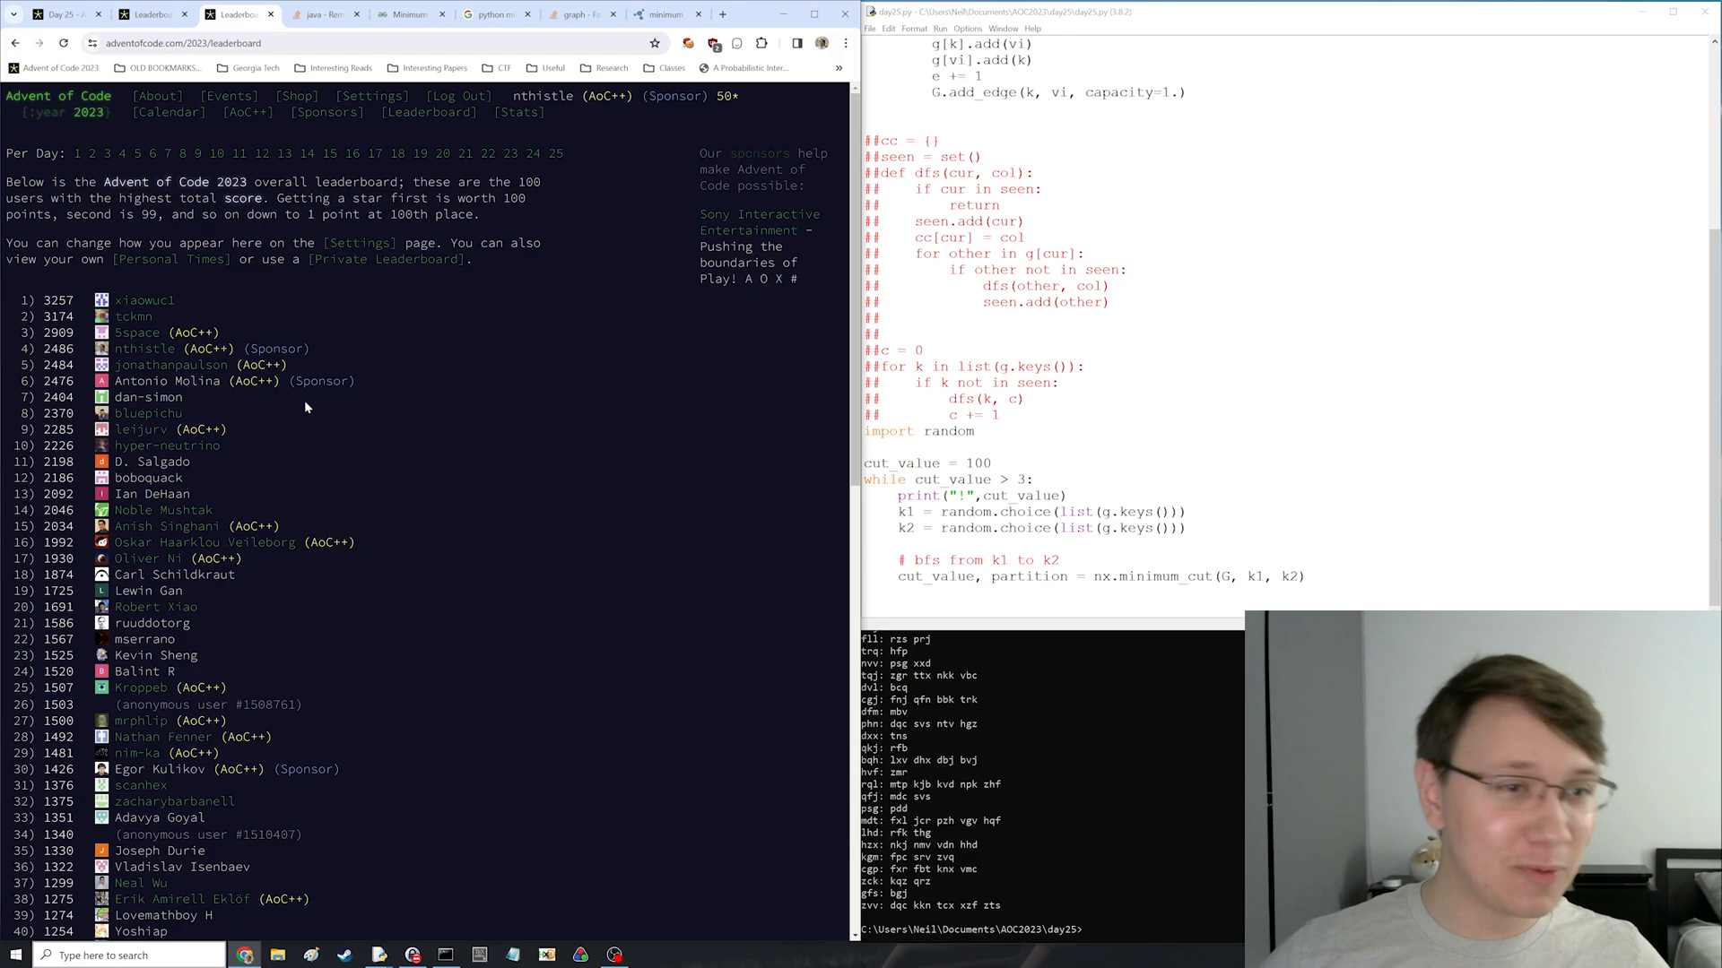
mouse_move(486, 153)
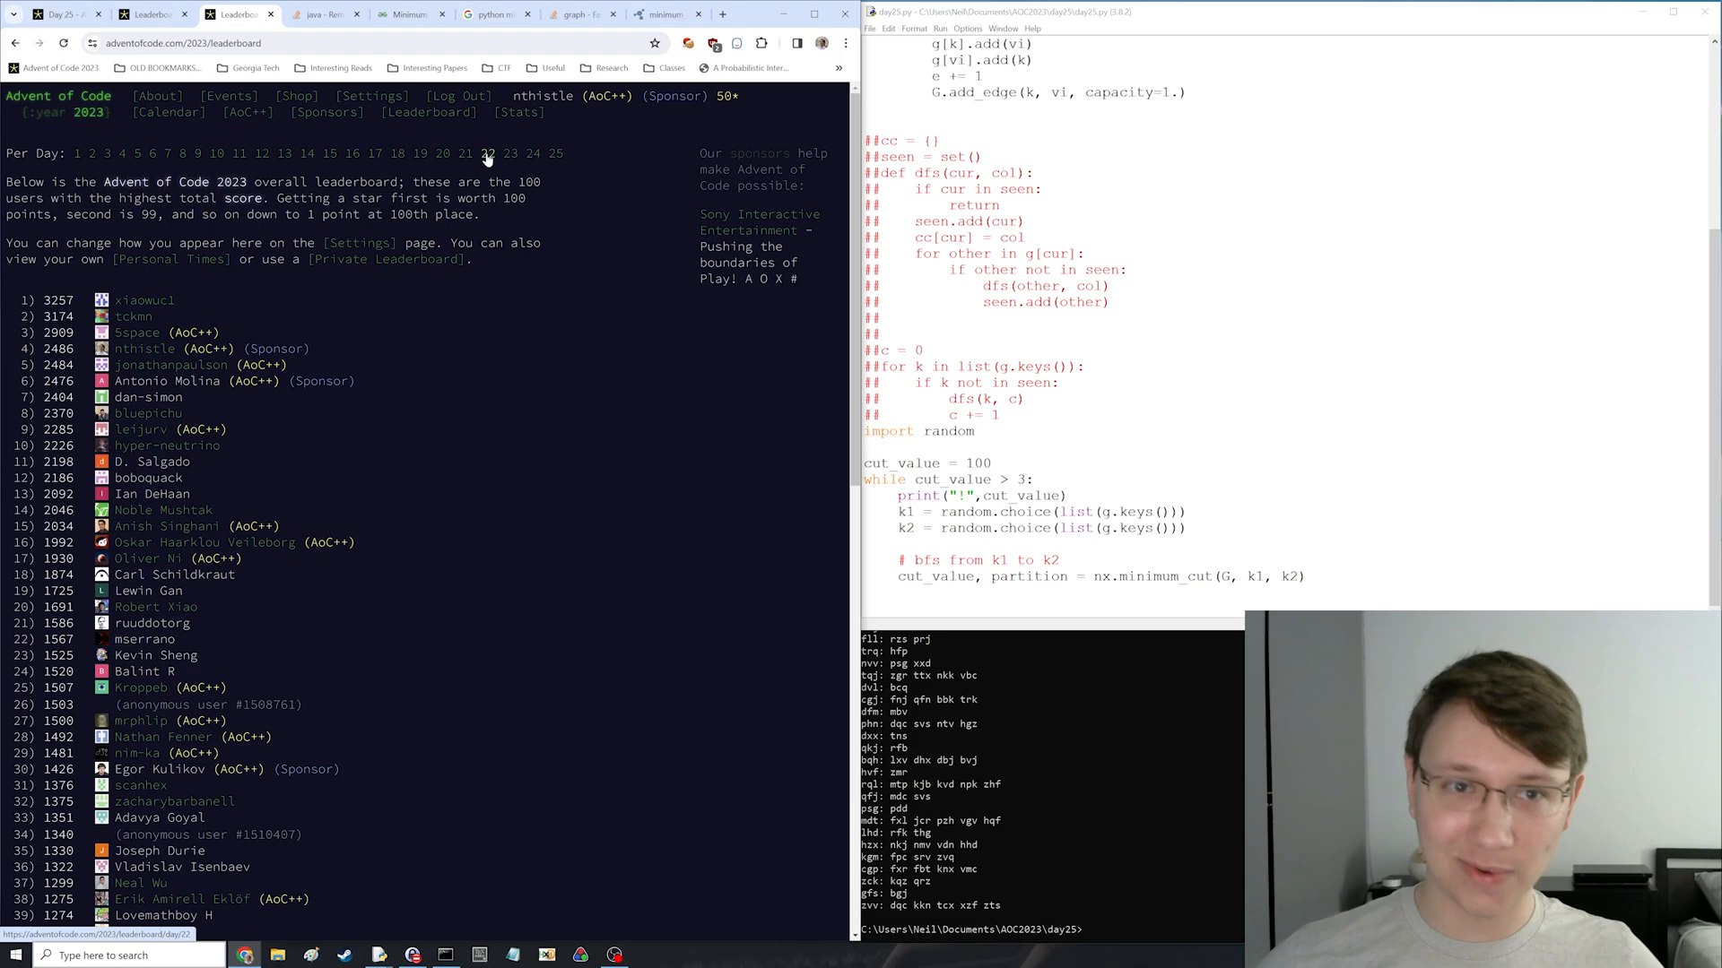
- Open Day 25 in the Per Day row and scroll through its fastest solvers
left_click(170, 258)
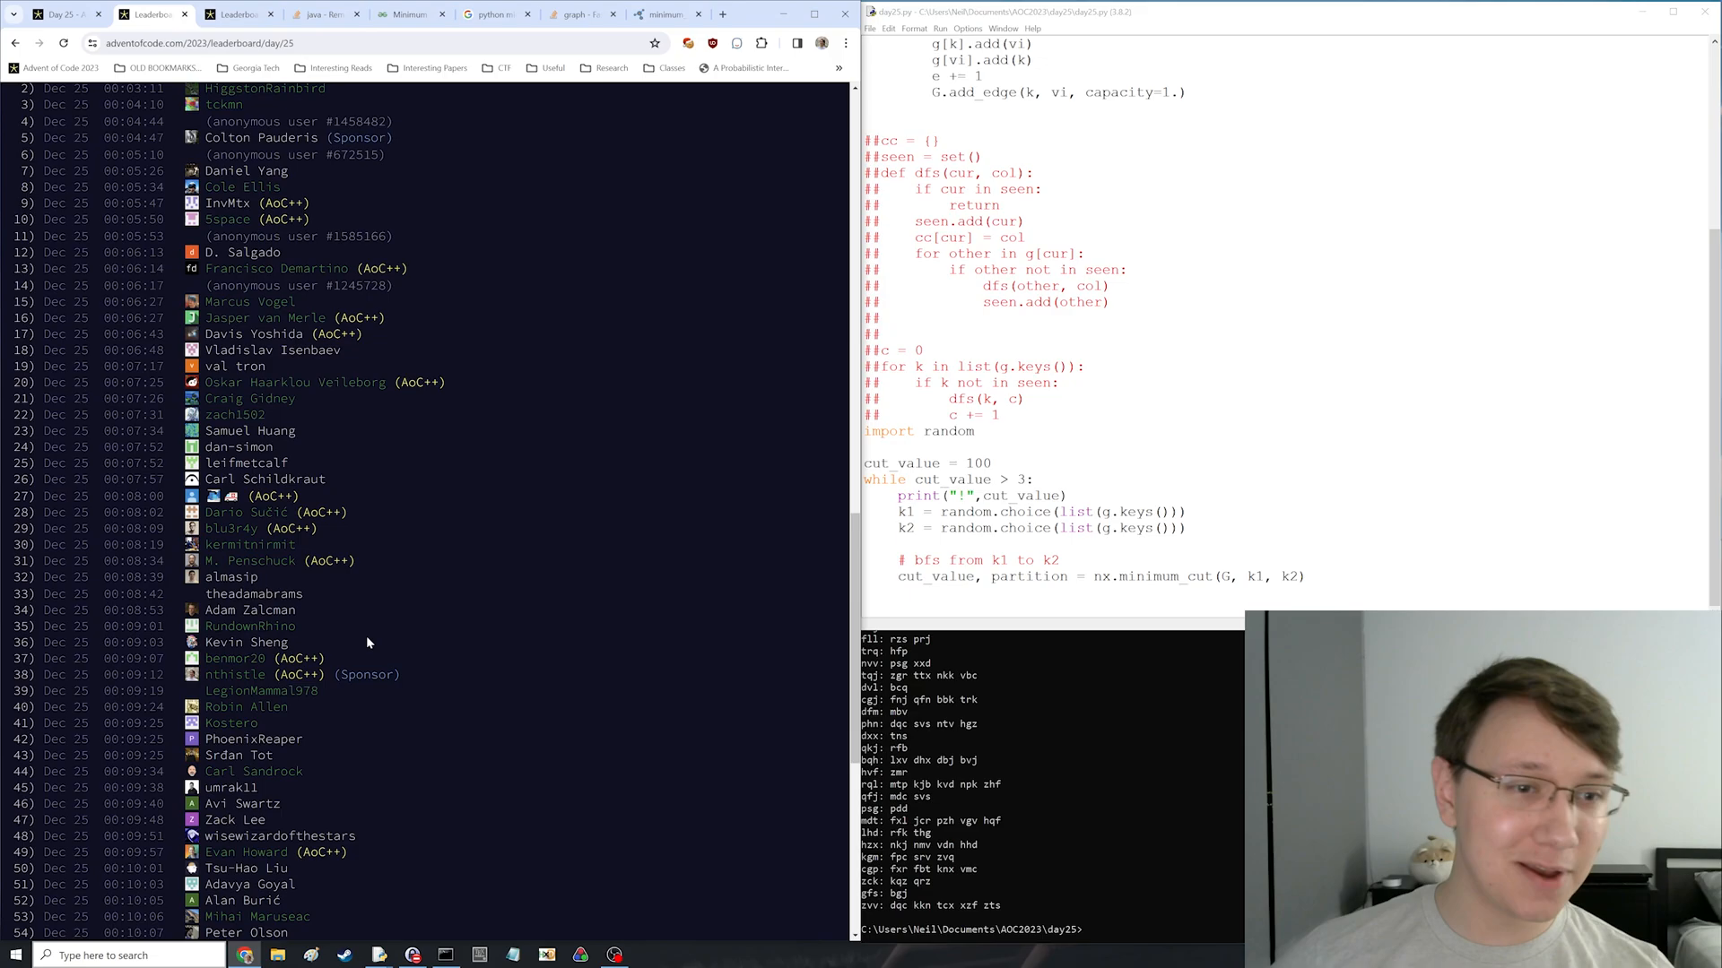
scroll("down", 3)
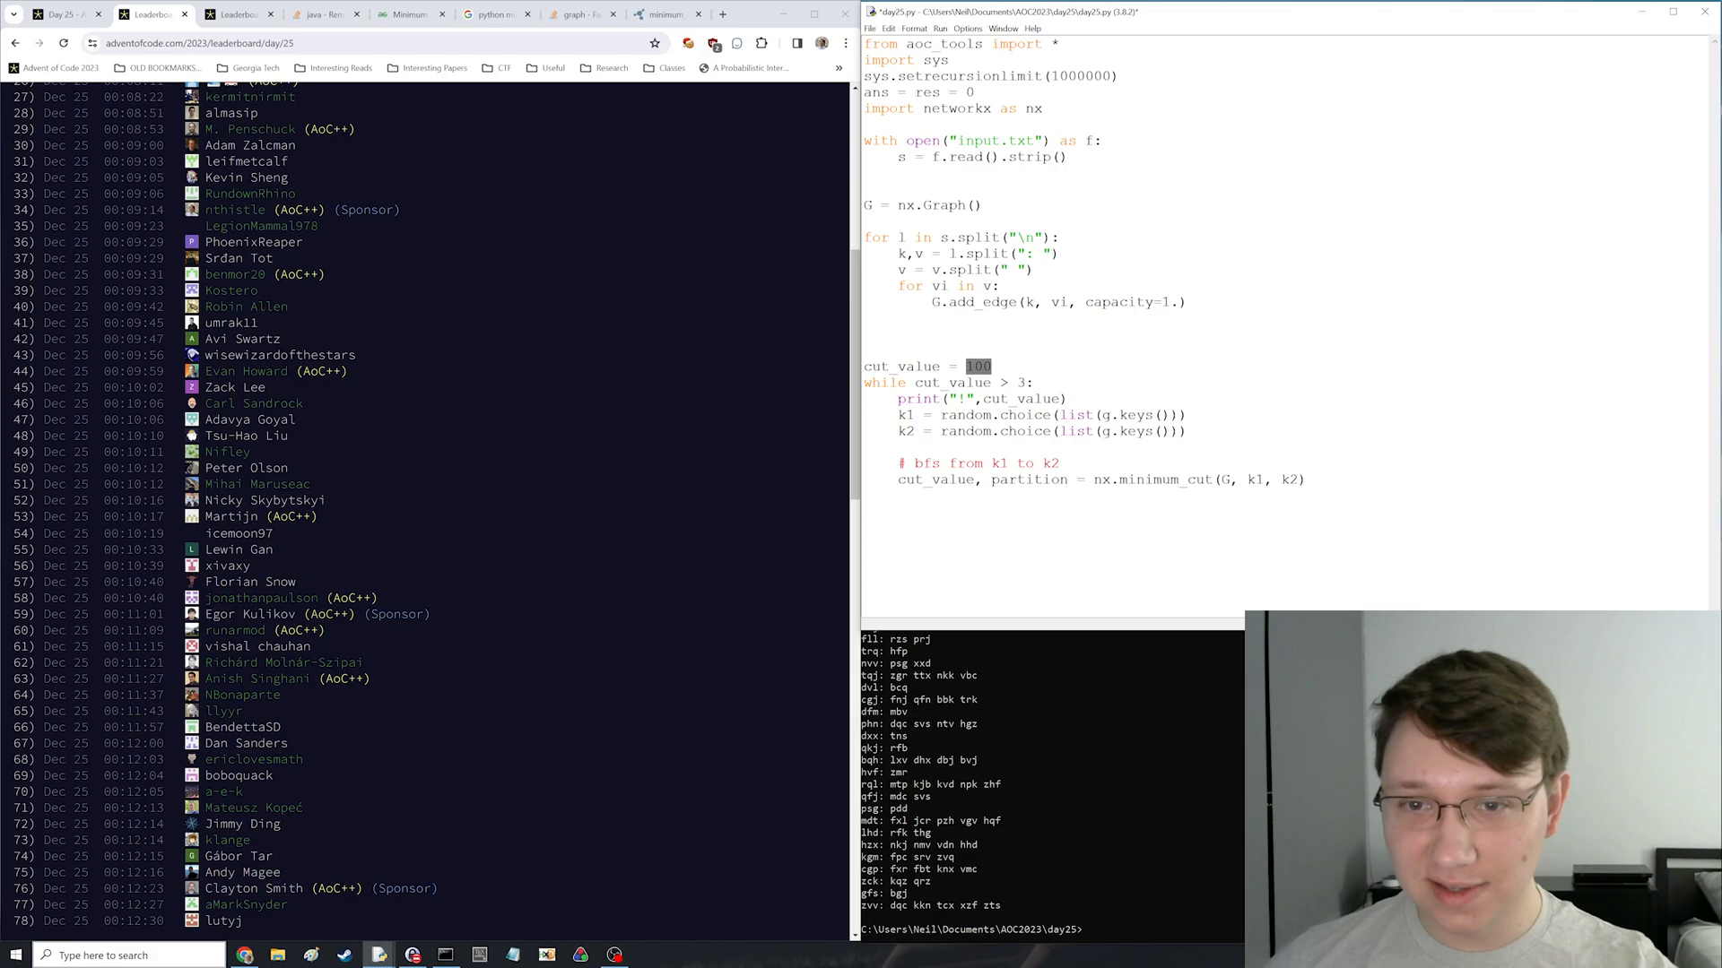
- Add print(len(partition[0]) * len(partition[1])) after the cut and drop the cut-value debug print
type("print(l")
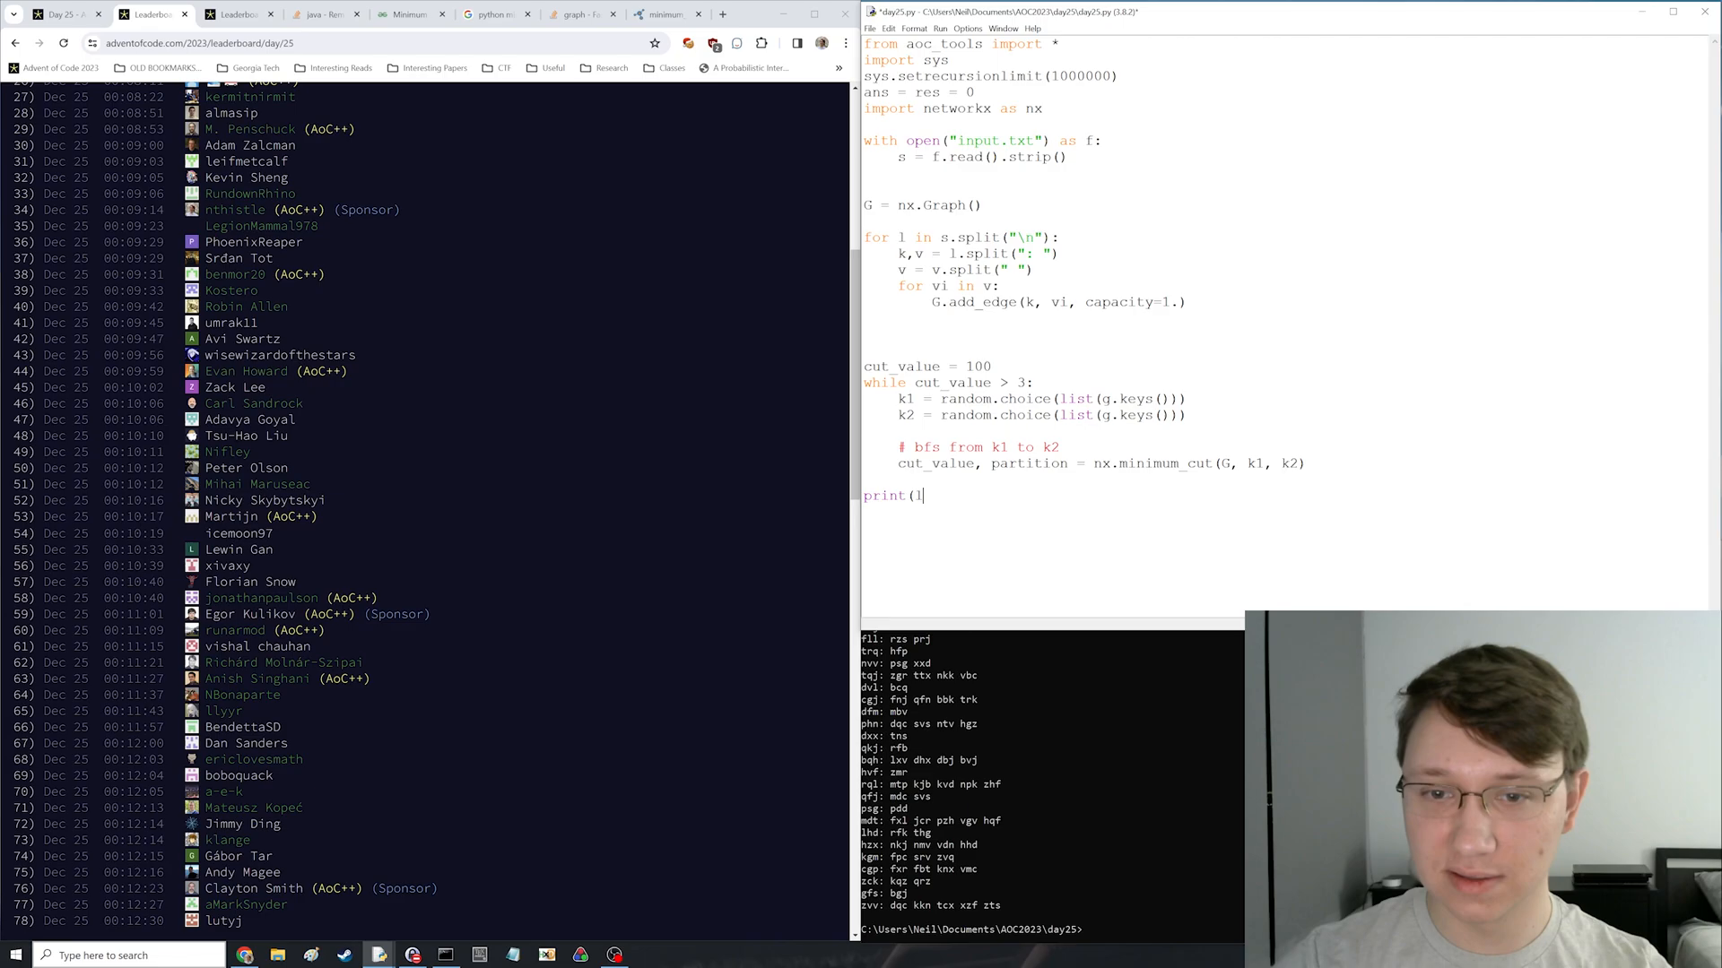
type("en(partition[0]) * len(partition[1]))")
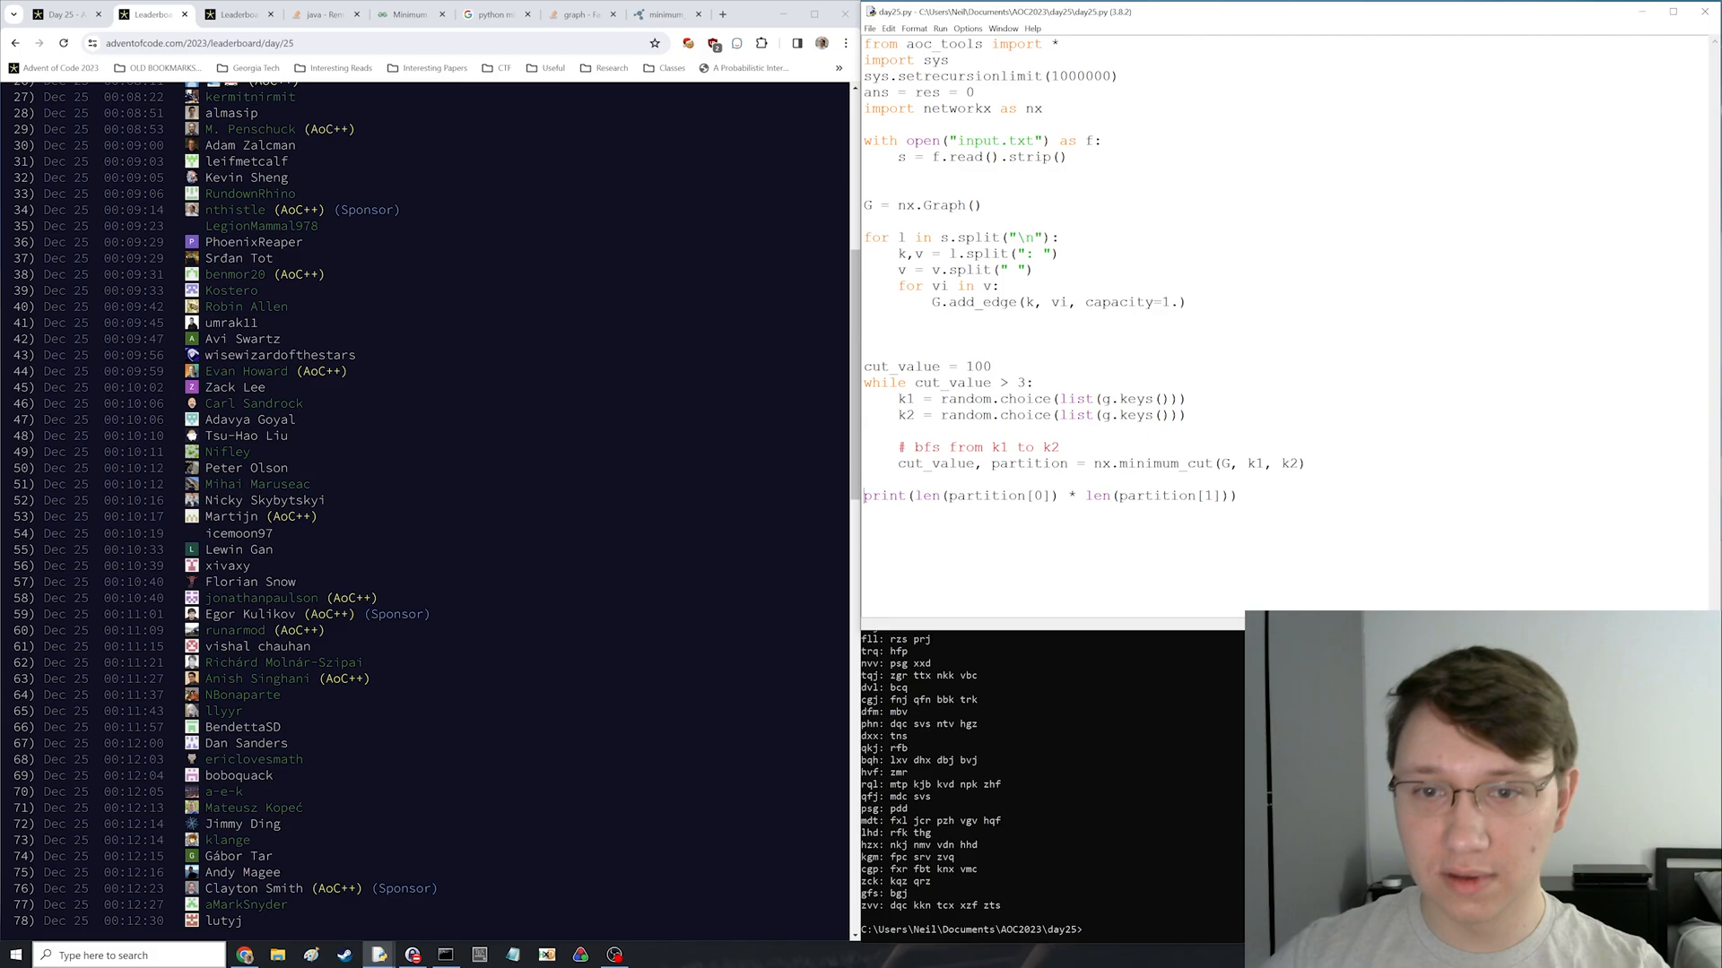
double_click(976, 366)
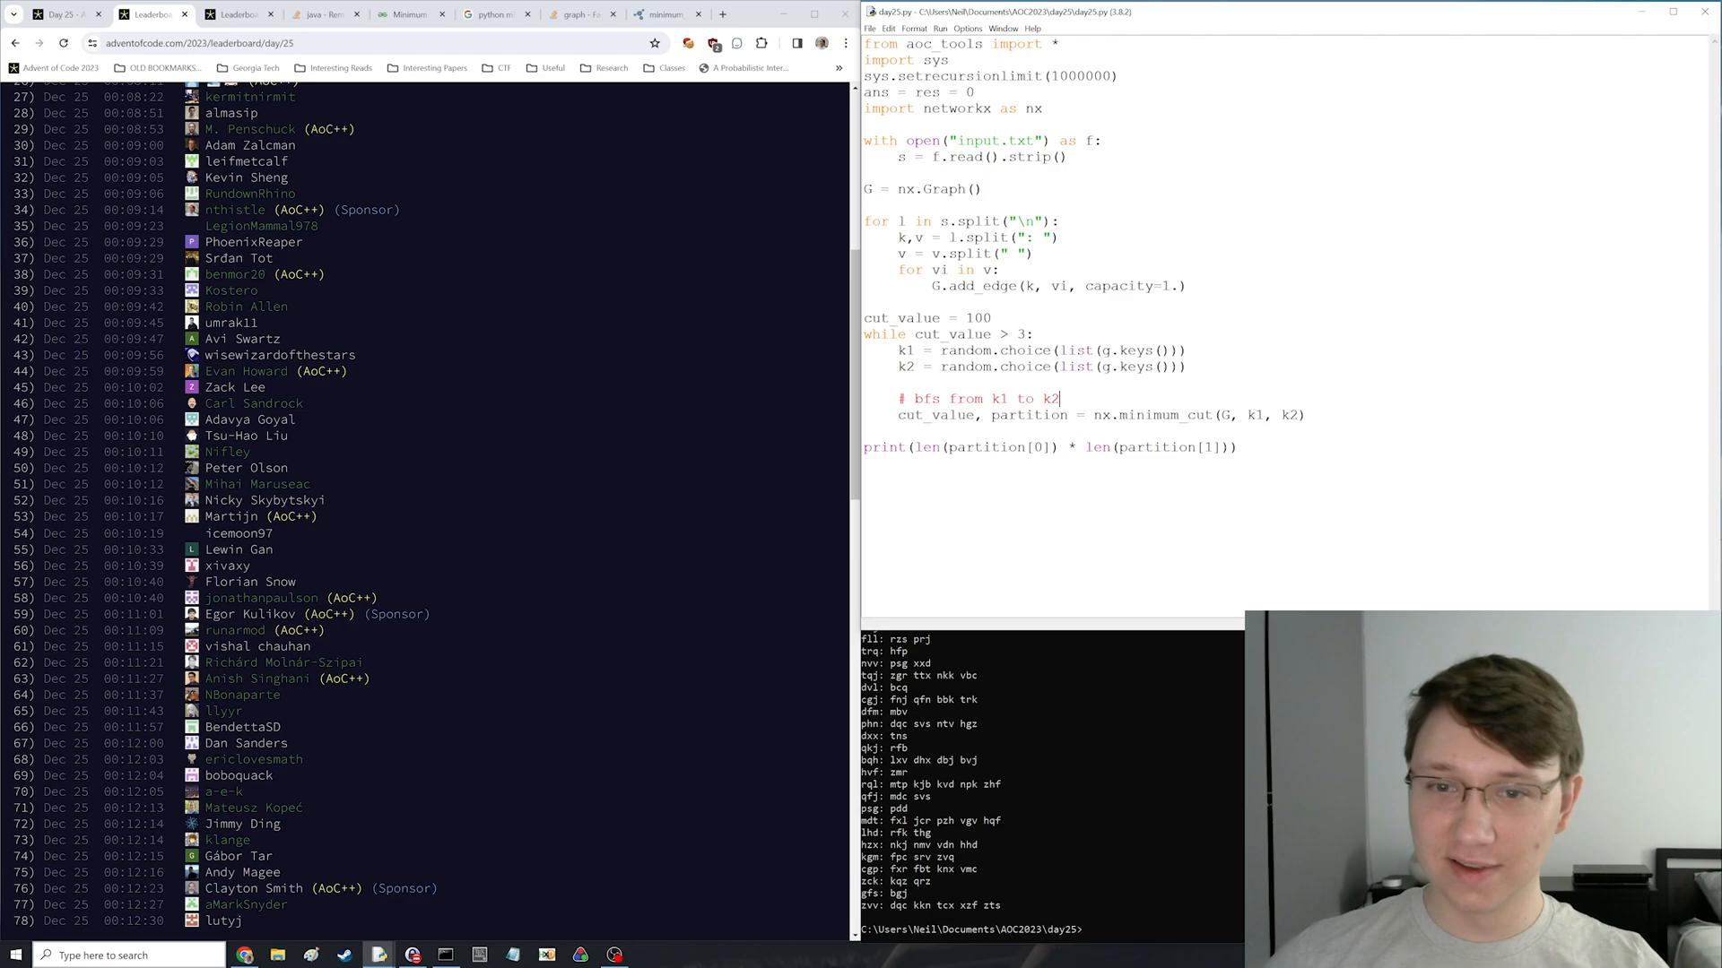
scroll("down", 3)
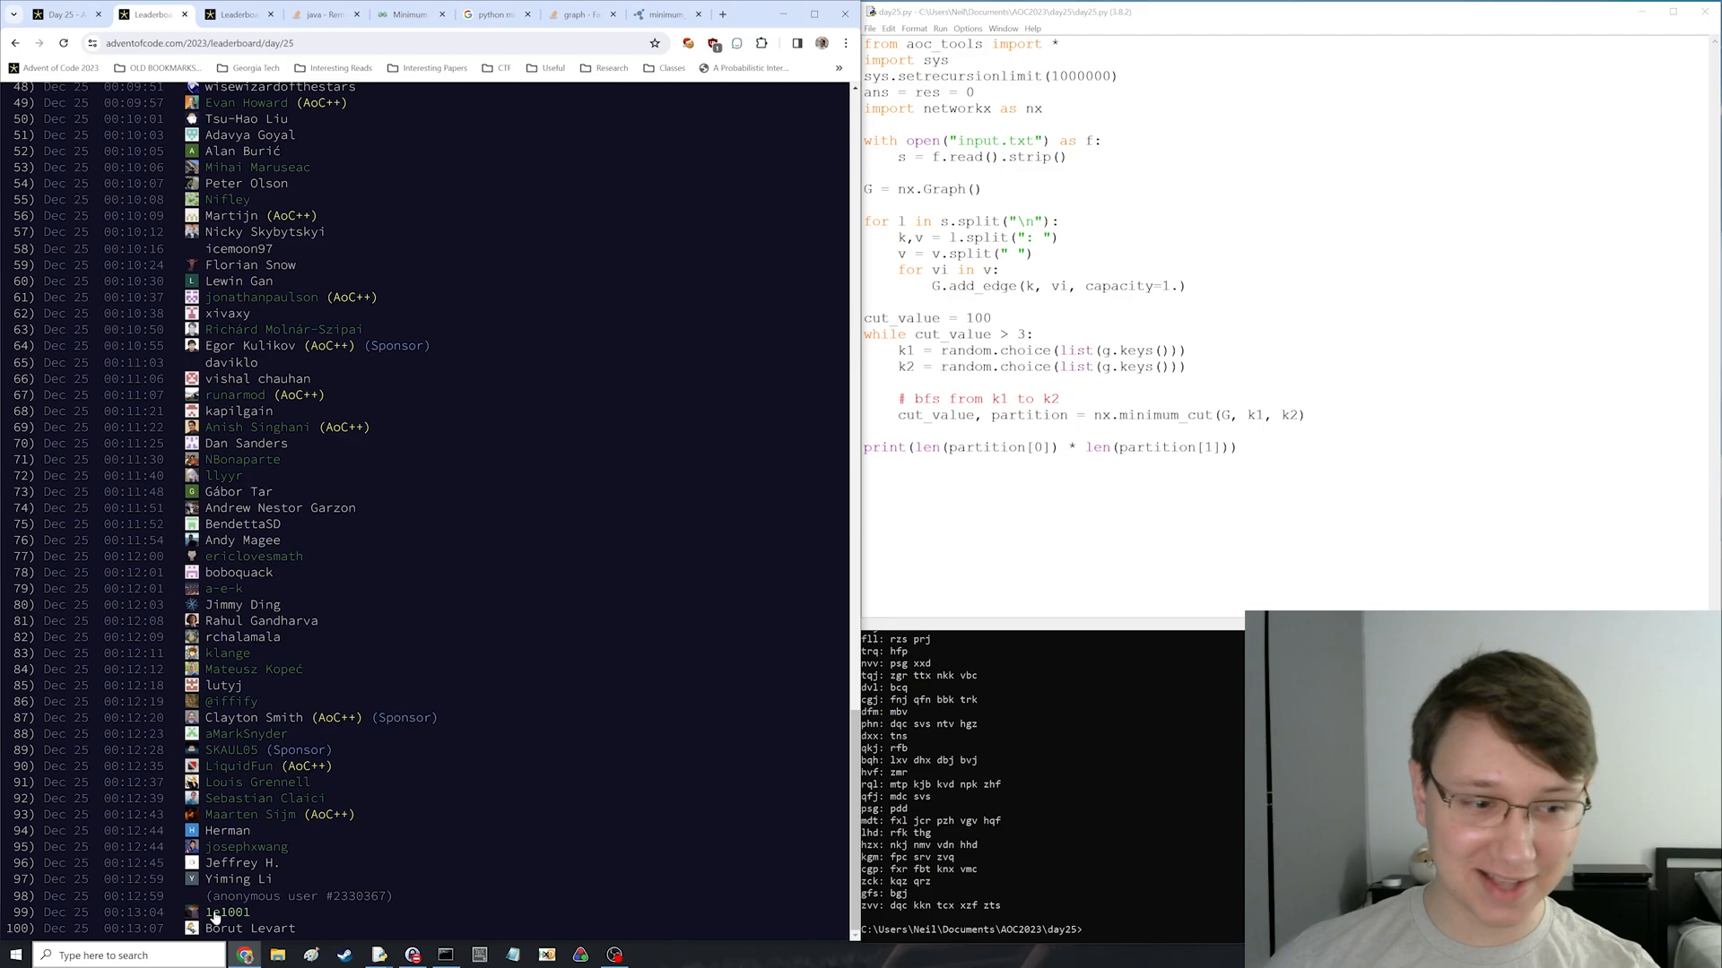
- Finish scrolling the Day 25 results and return to the 2023 overall leaderboard
scroll("down", 3)
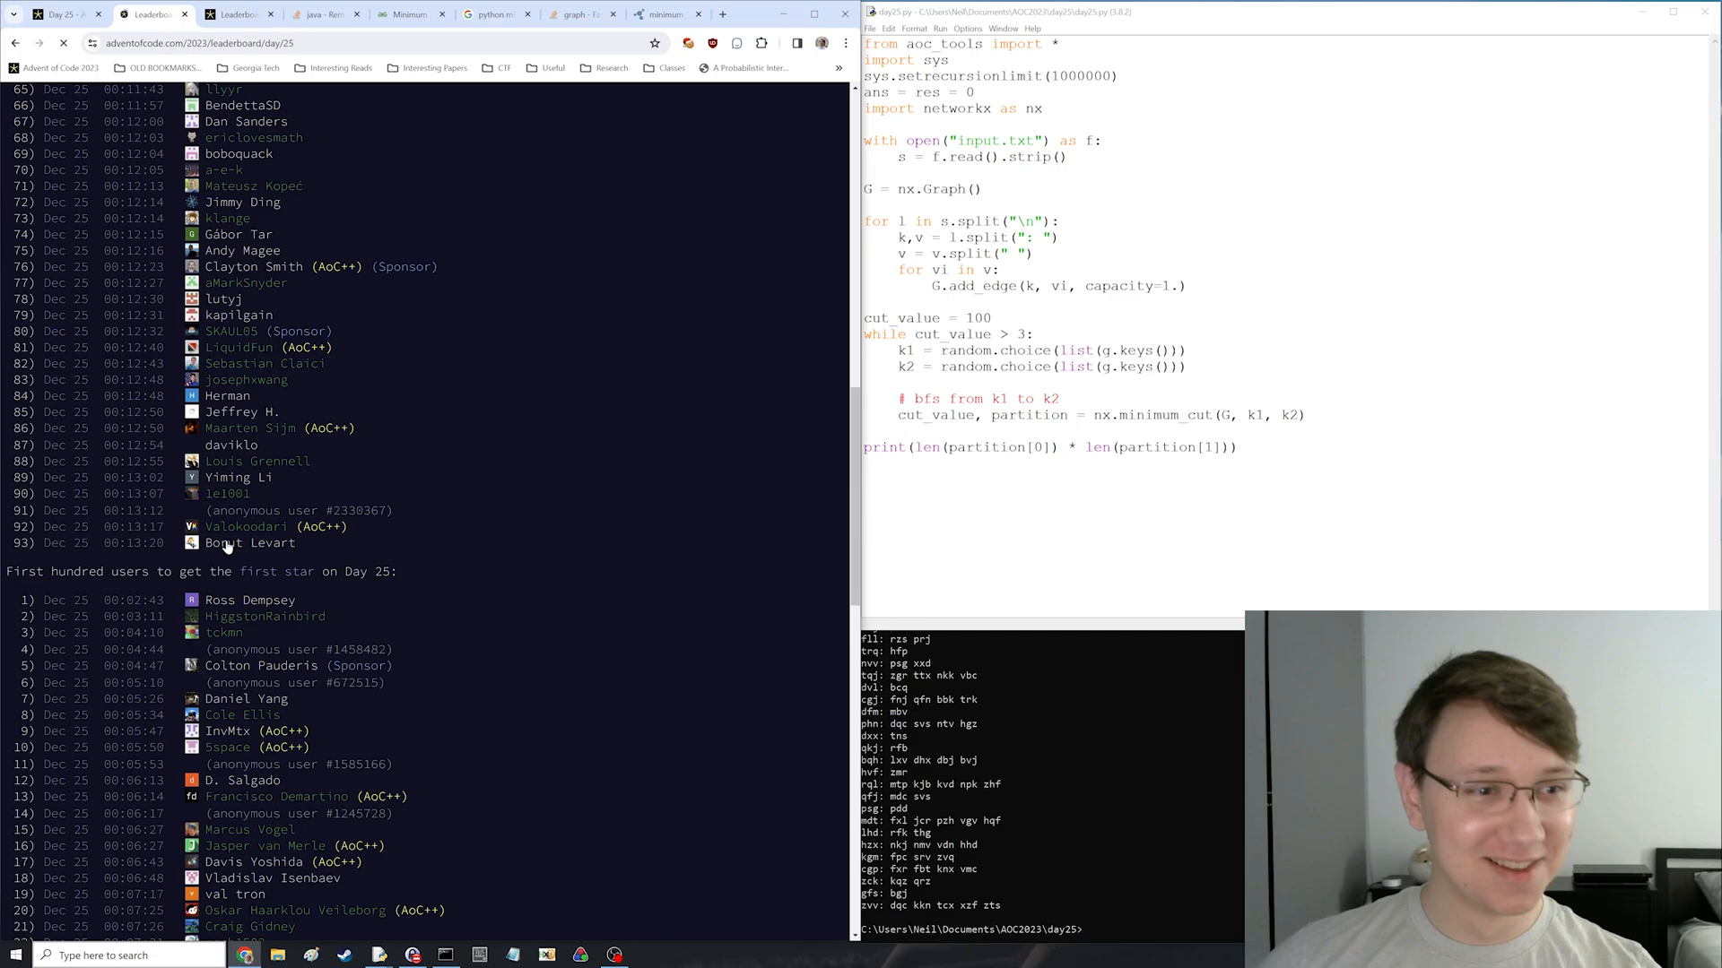
left_click(239, 13)
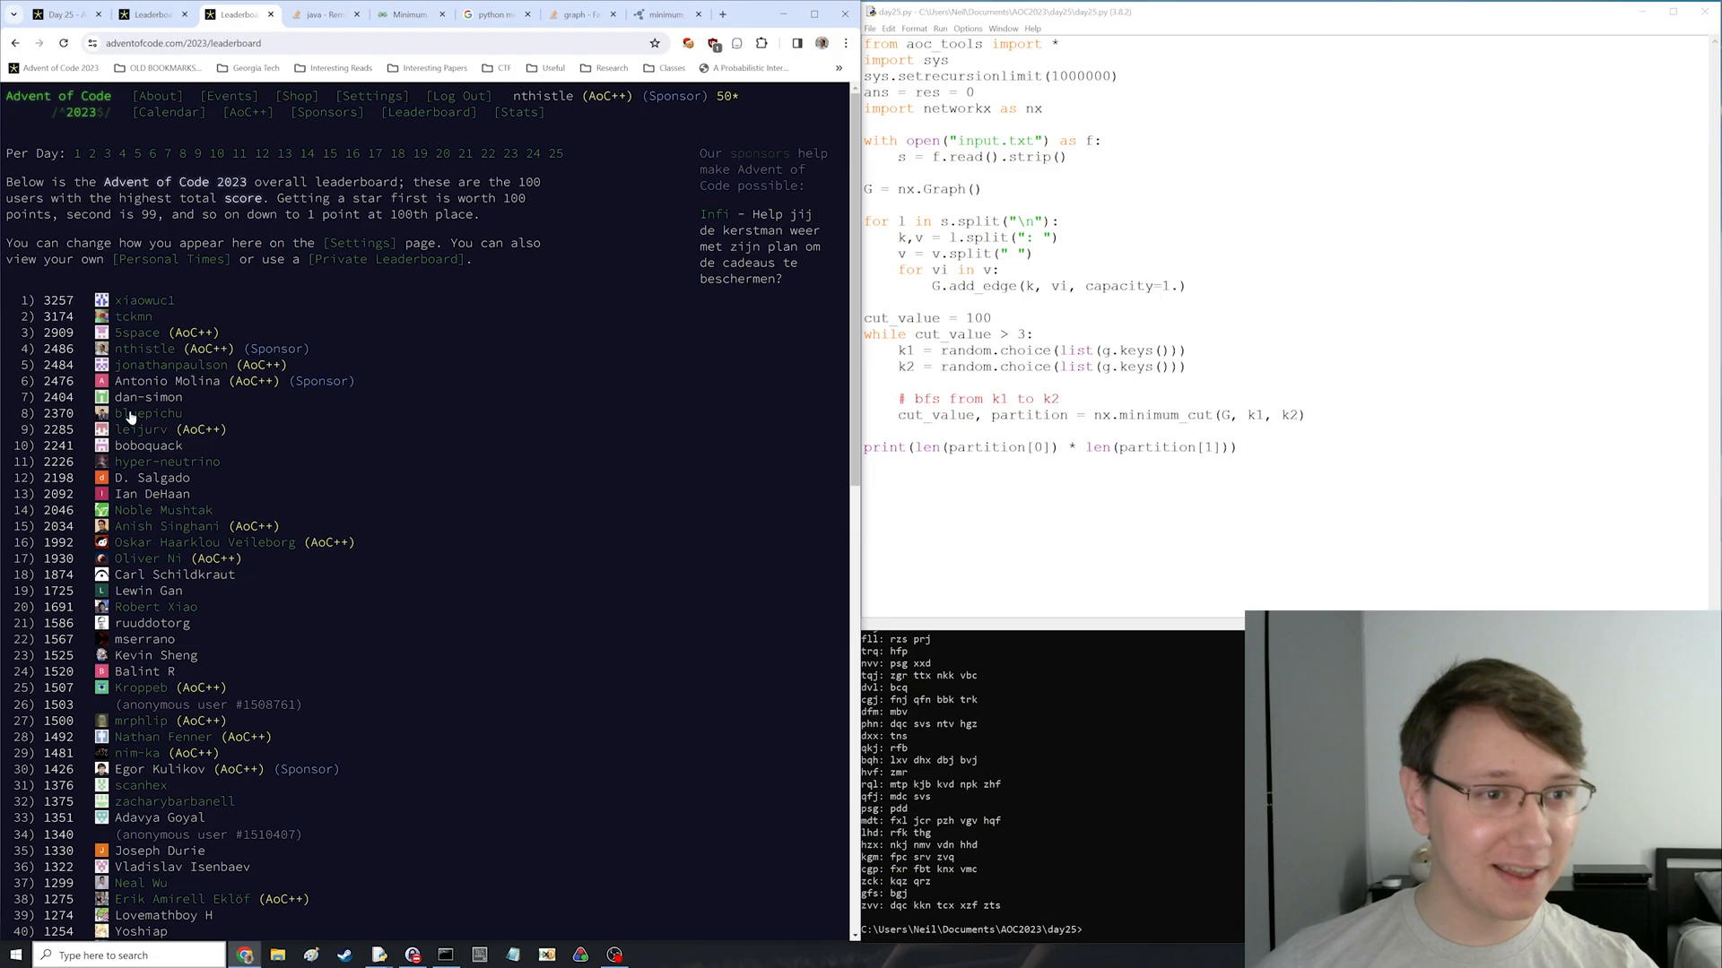
mouse_move(538, 375)
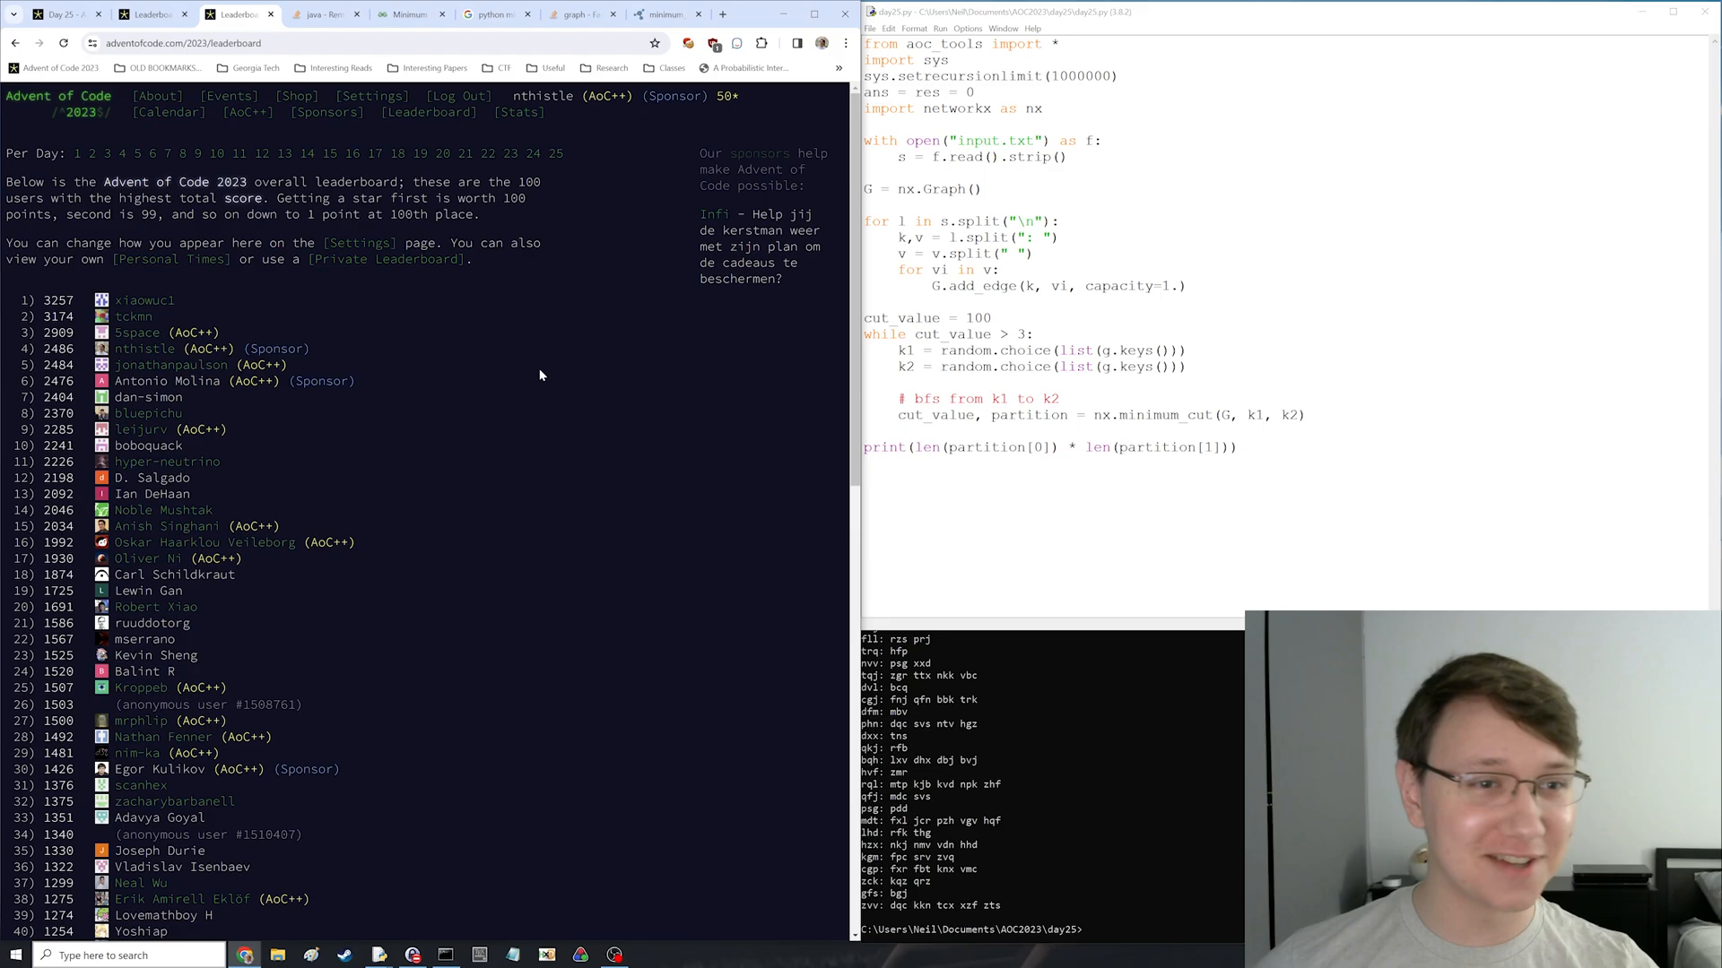
mouse_move(554, 366)
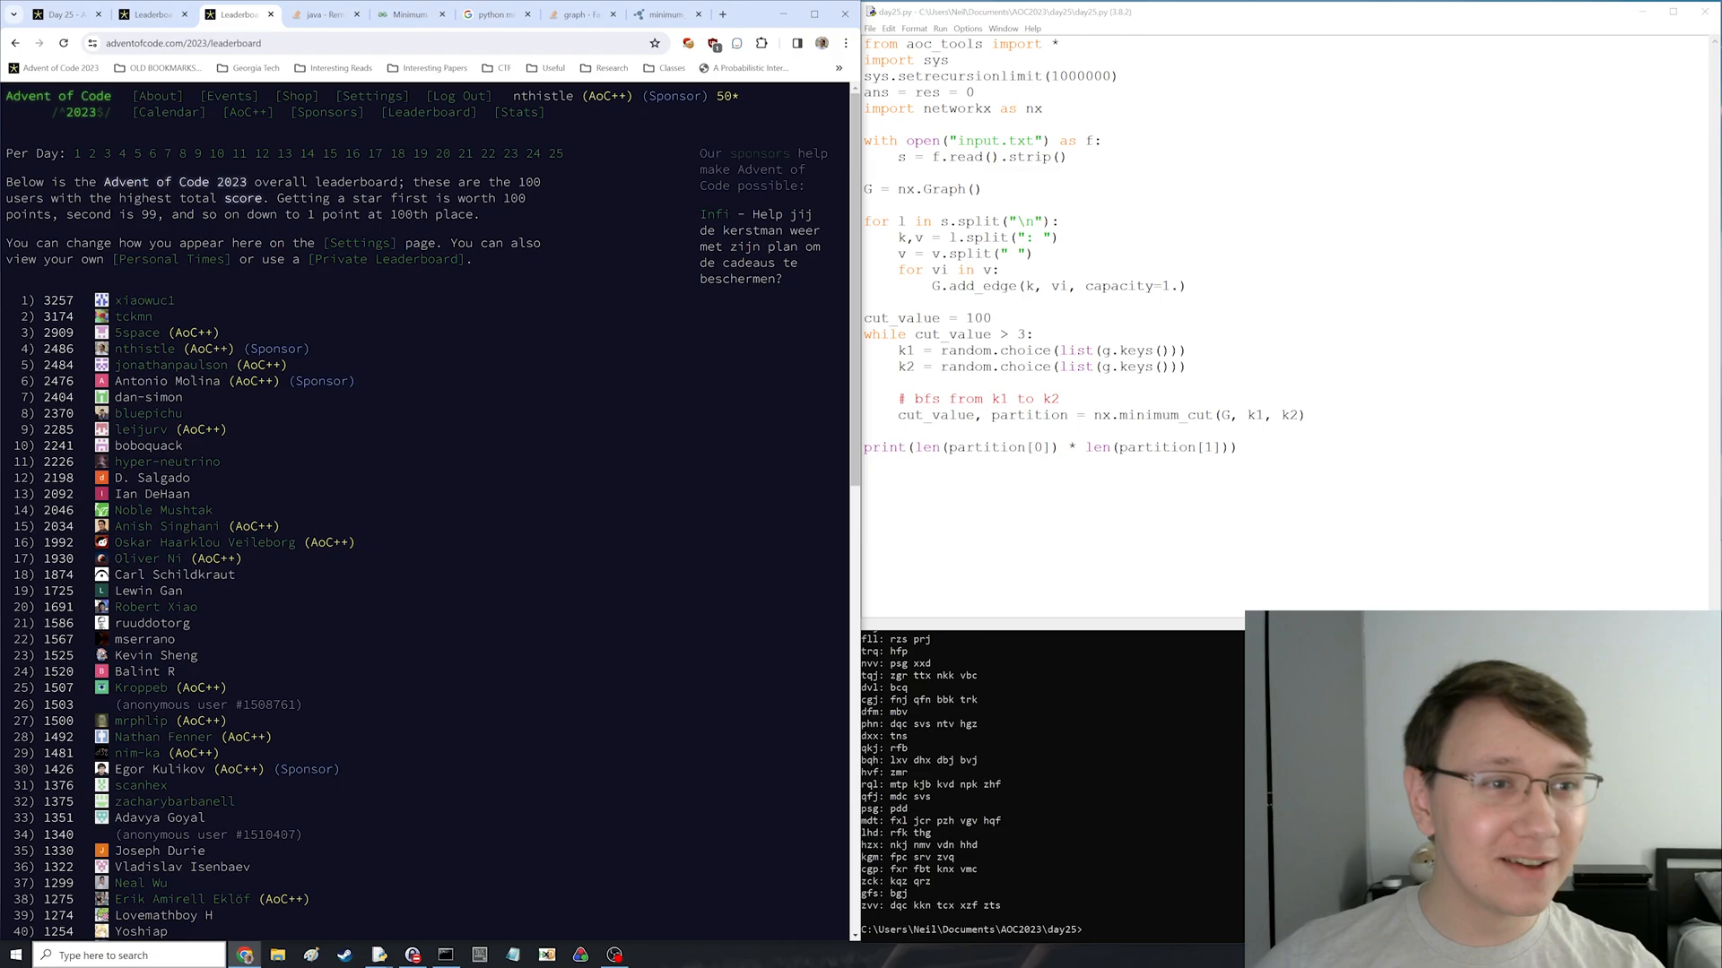
double_click(55, 332)
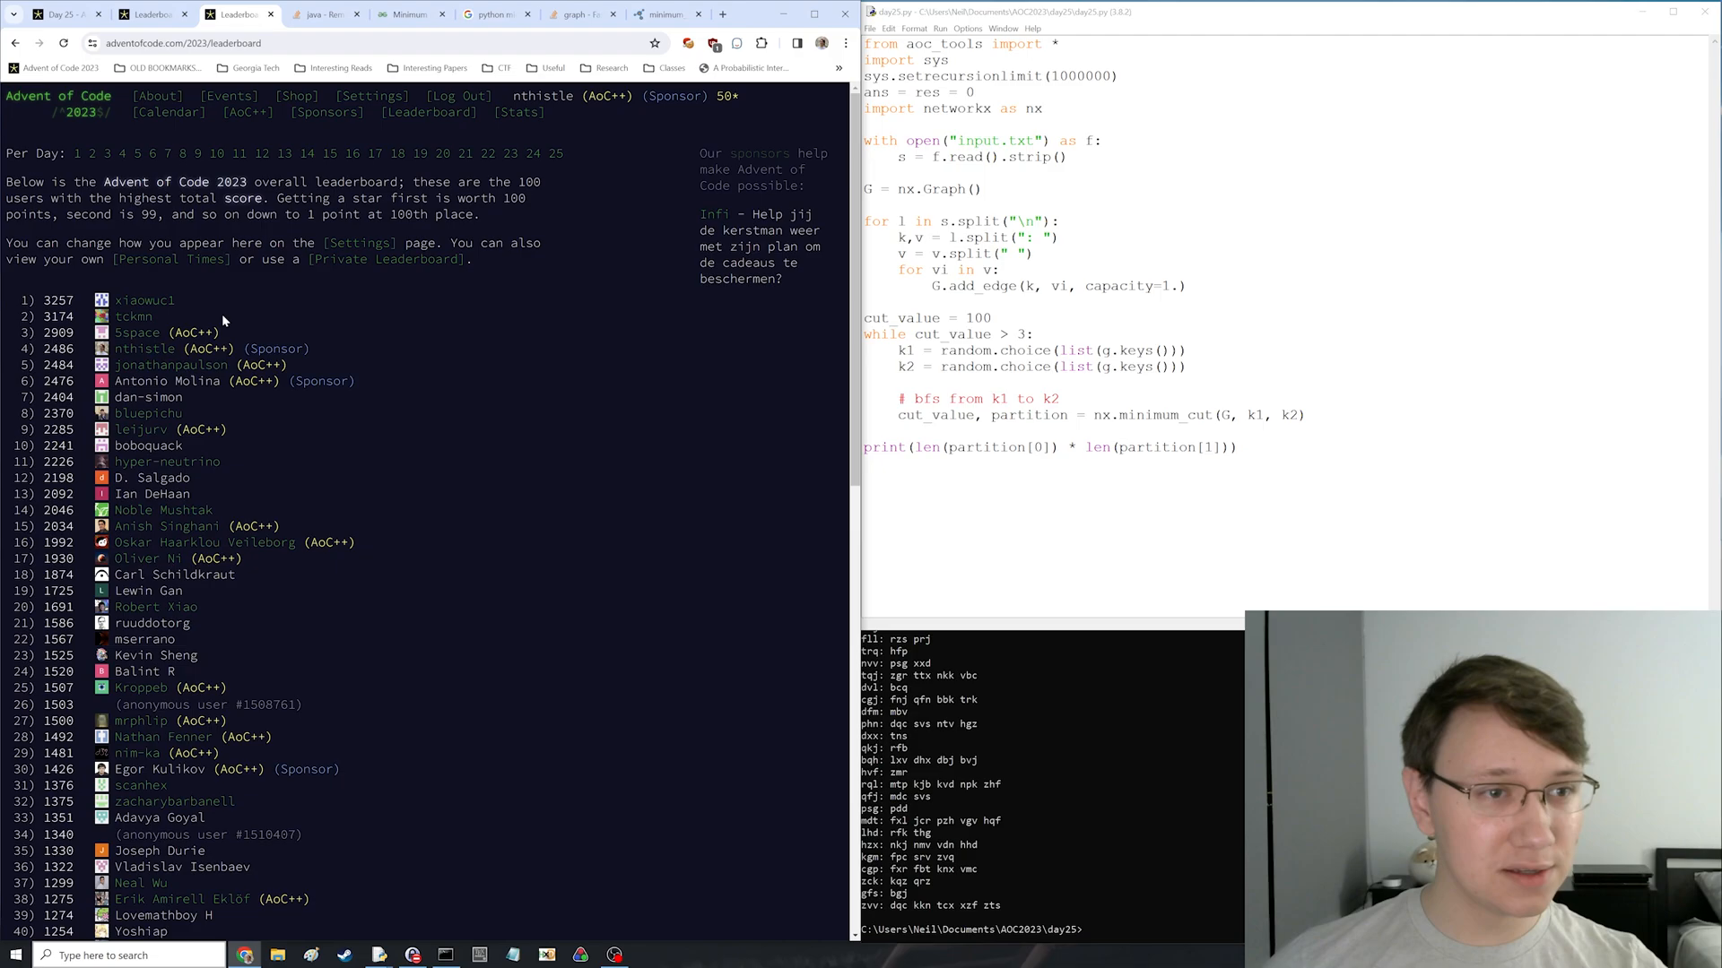
mouse_move(604, 420)
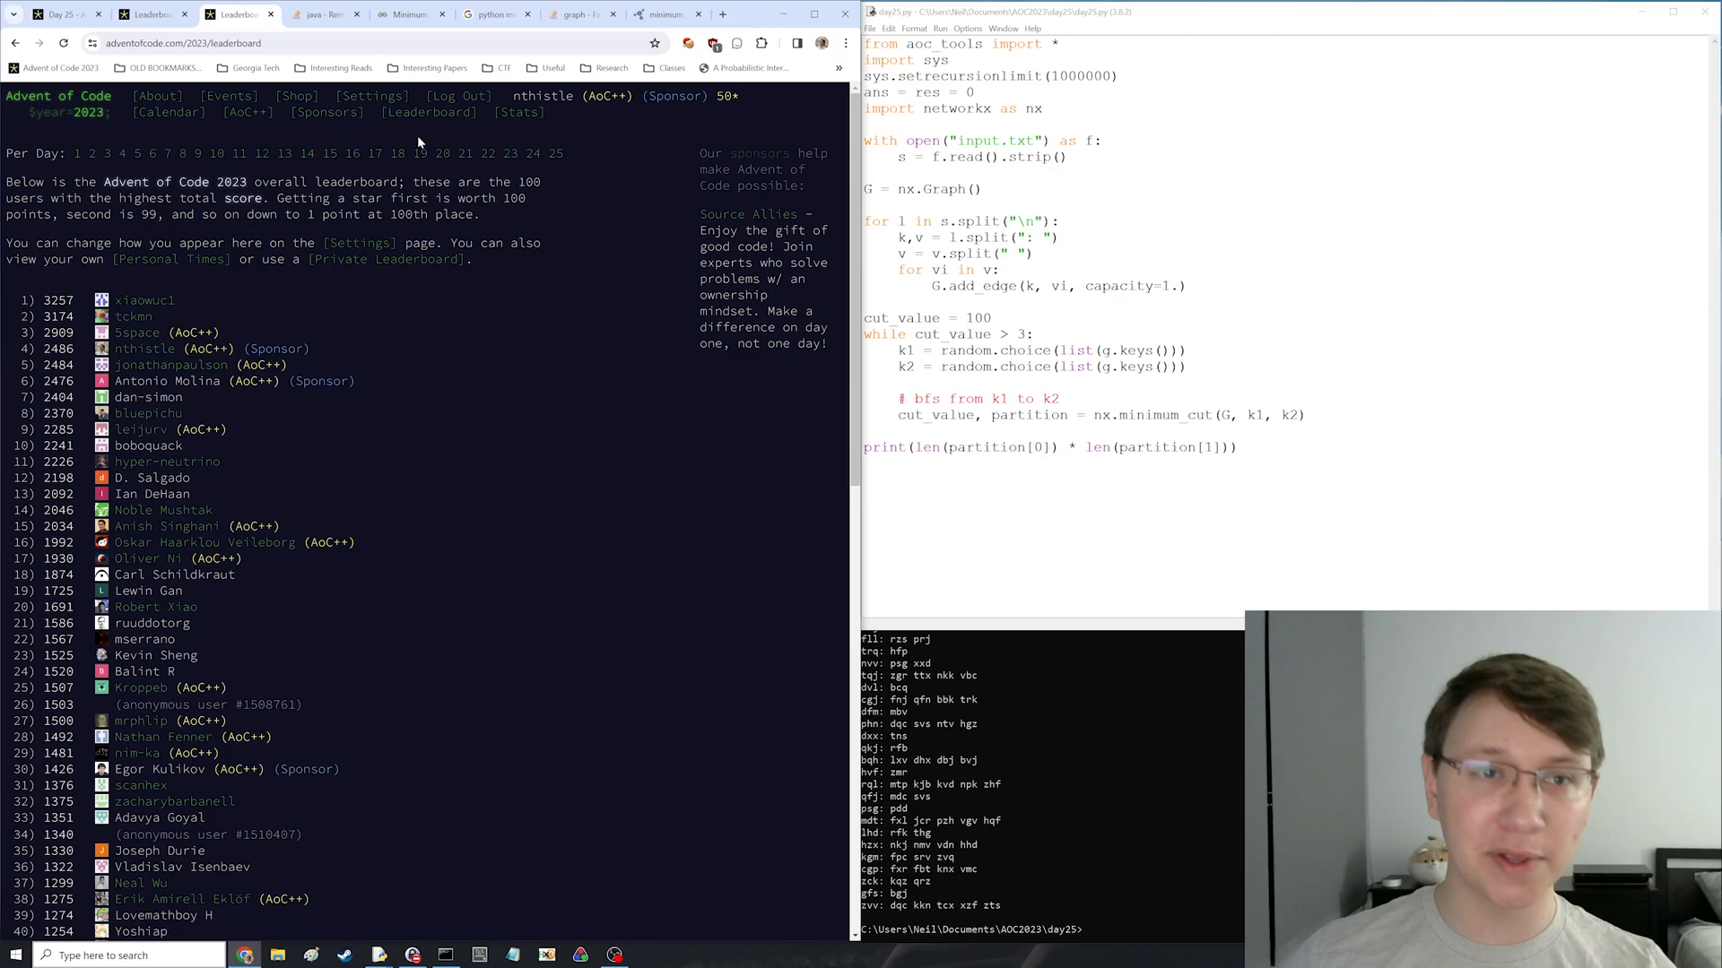
mouse_move(687, 280)
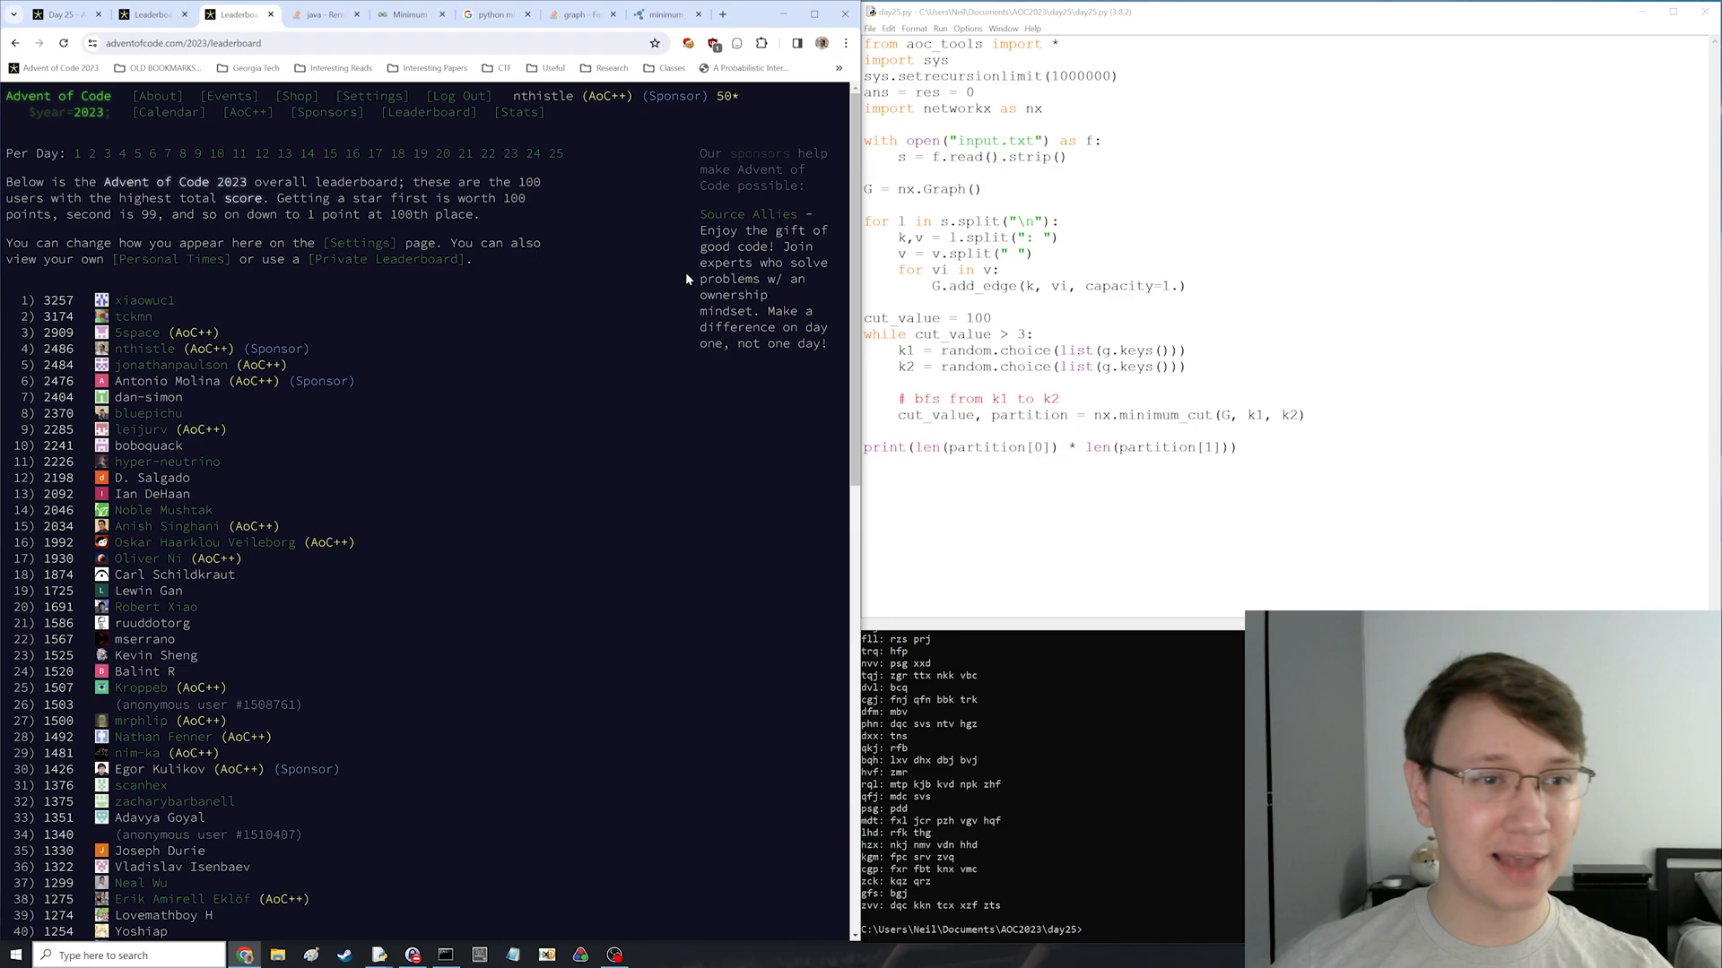
mouse_move(663, 380)
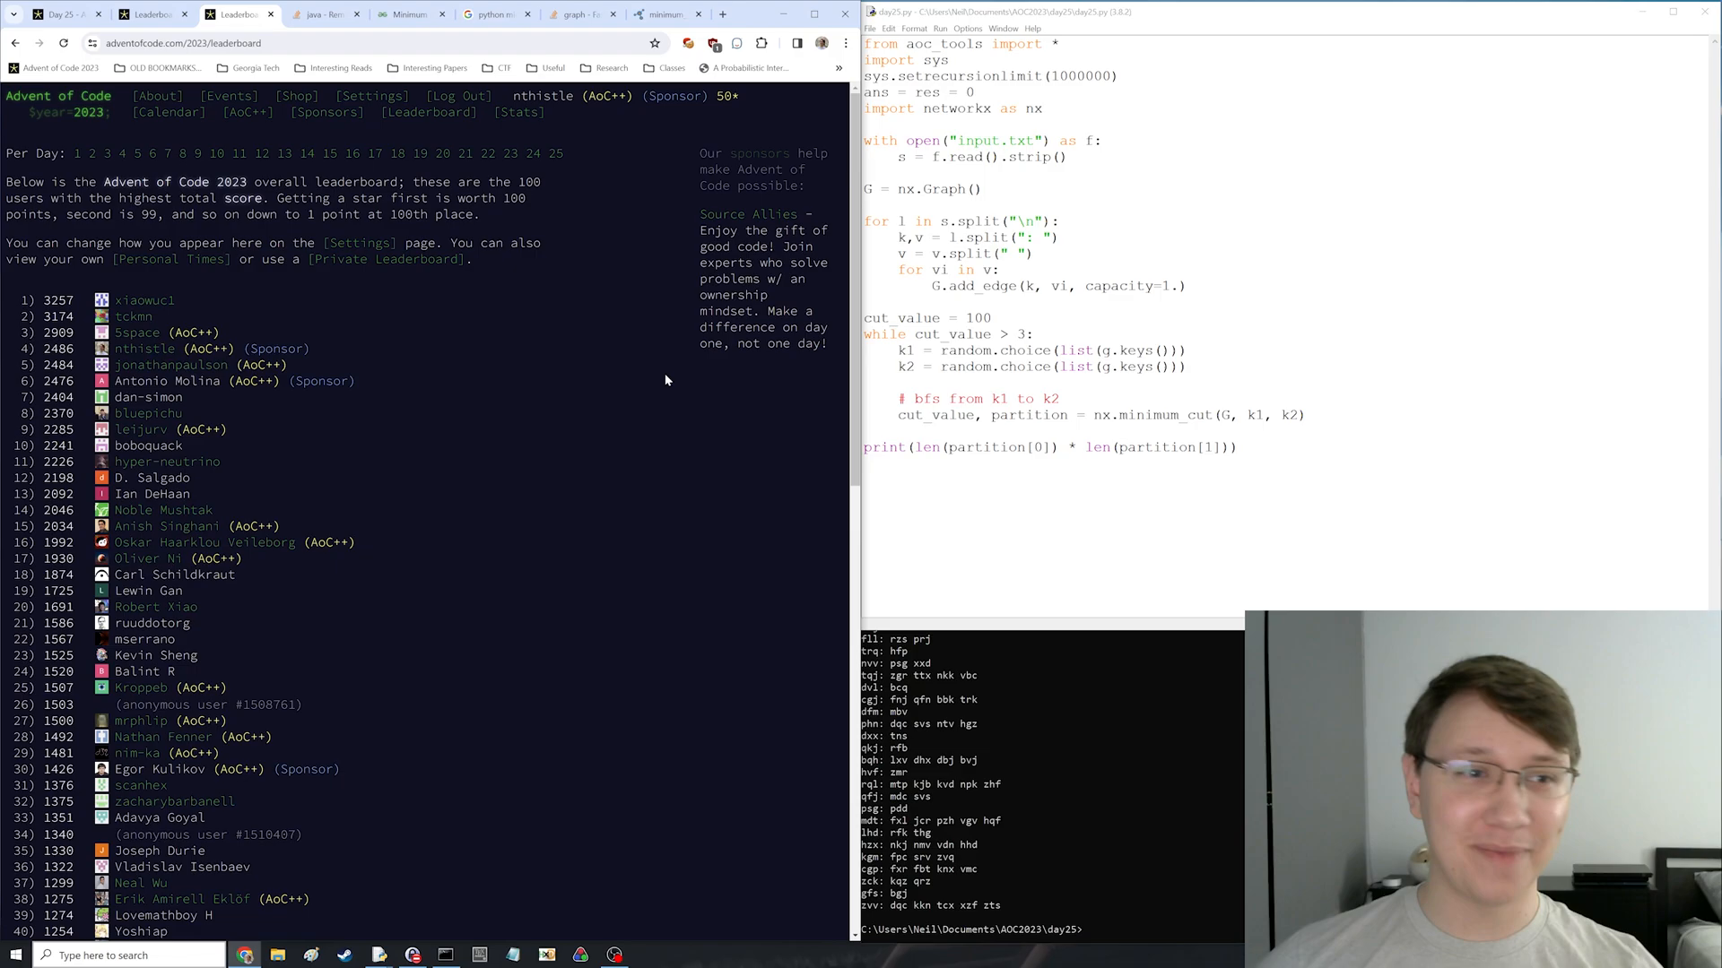
mouse_move(740, 438)
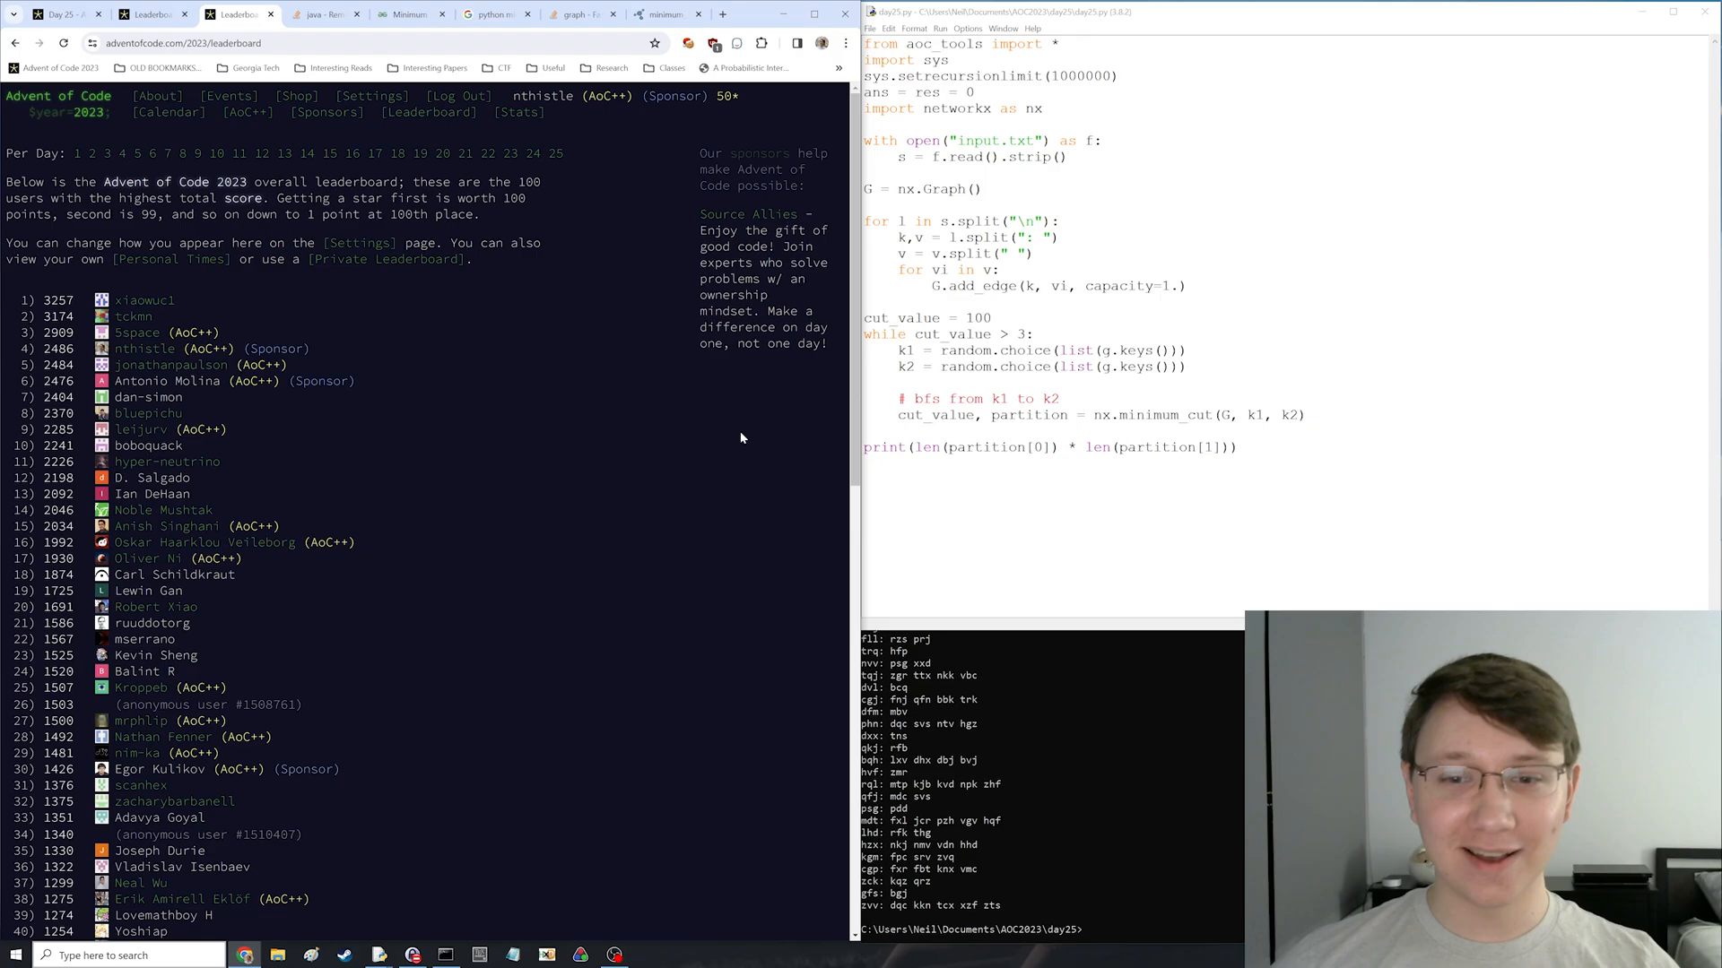